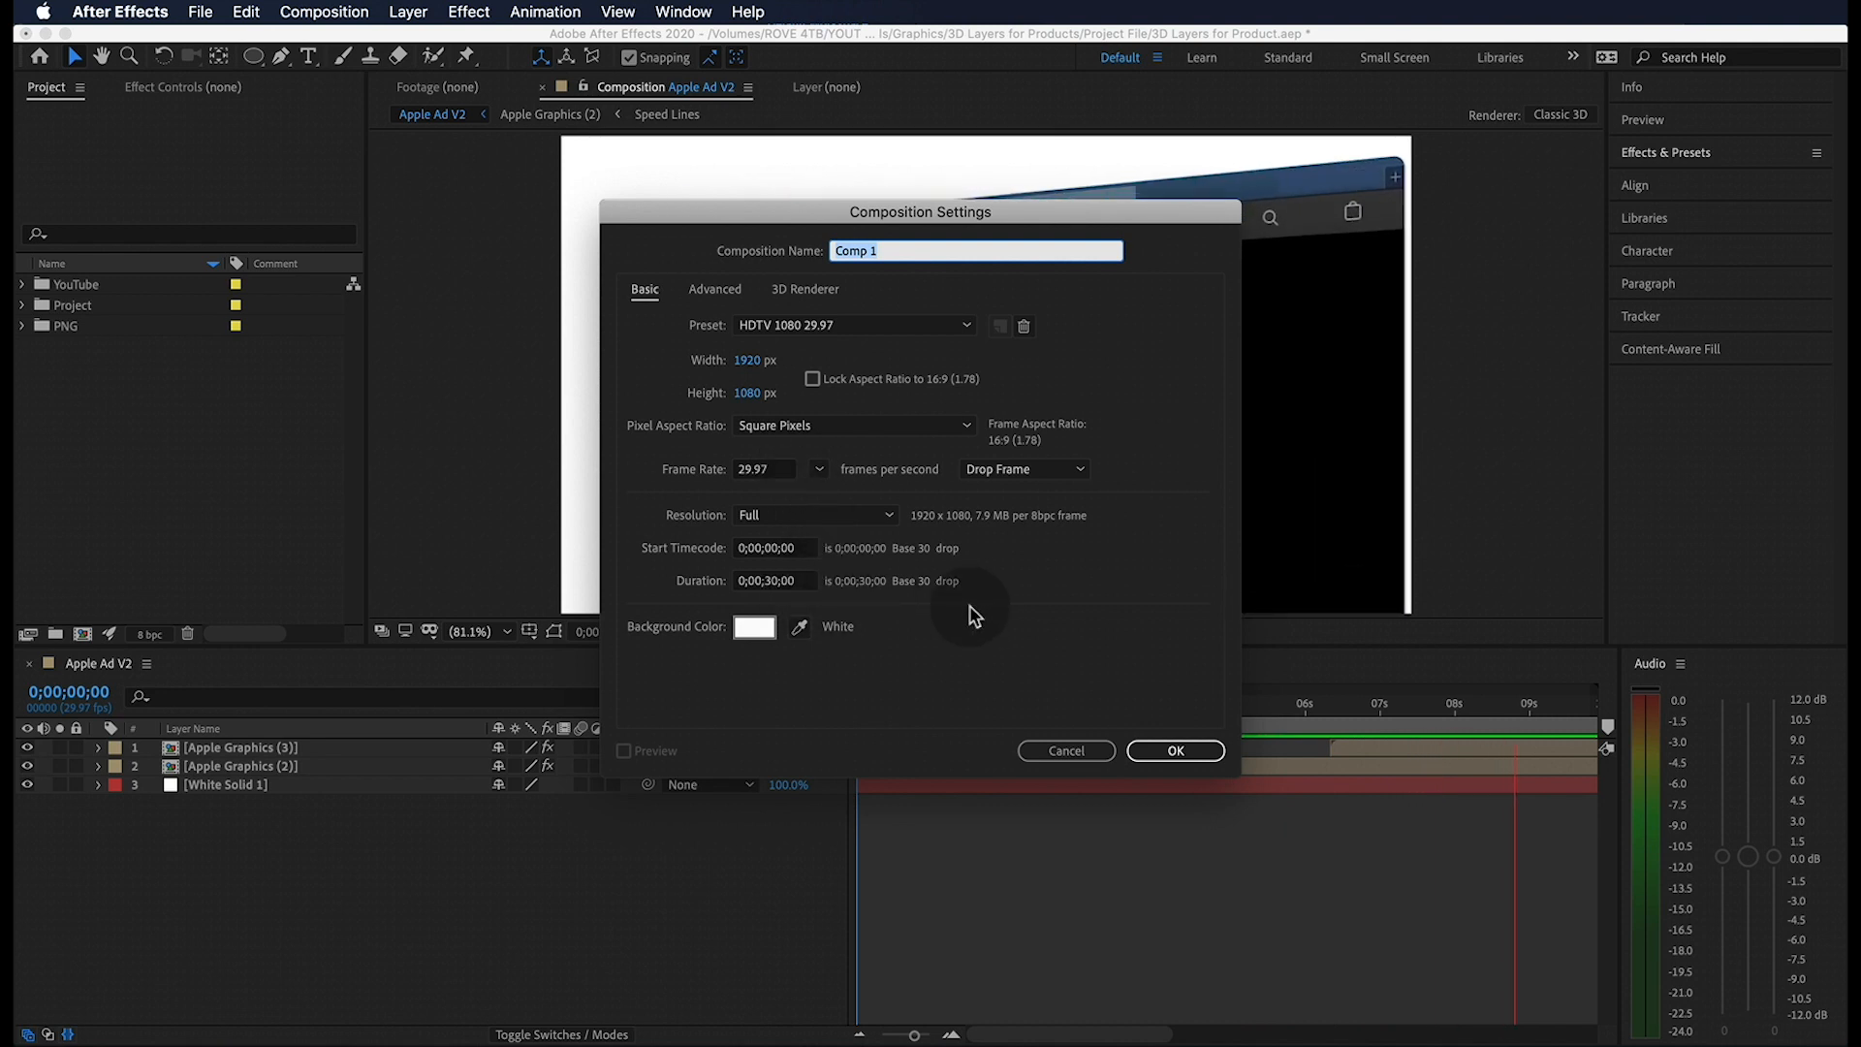
# Confirm Comp 1 at 1920×1080, 29.97 fps, 30 seconds, with a white background.
pyautogui.click(1174, 751)
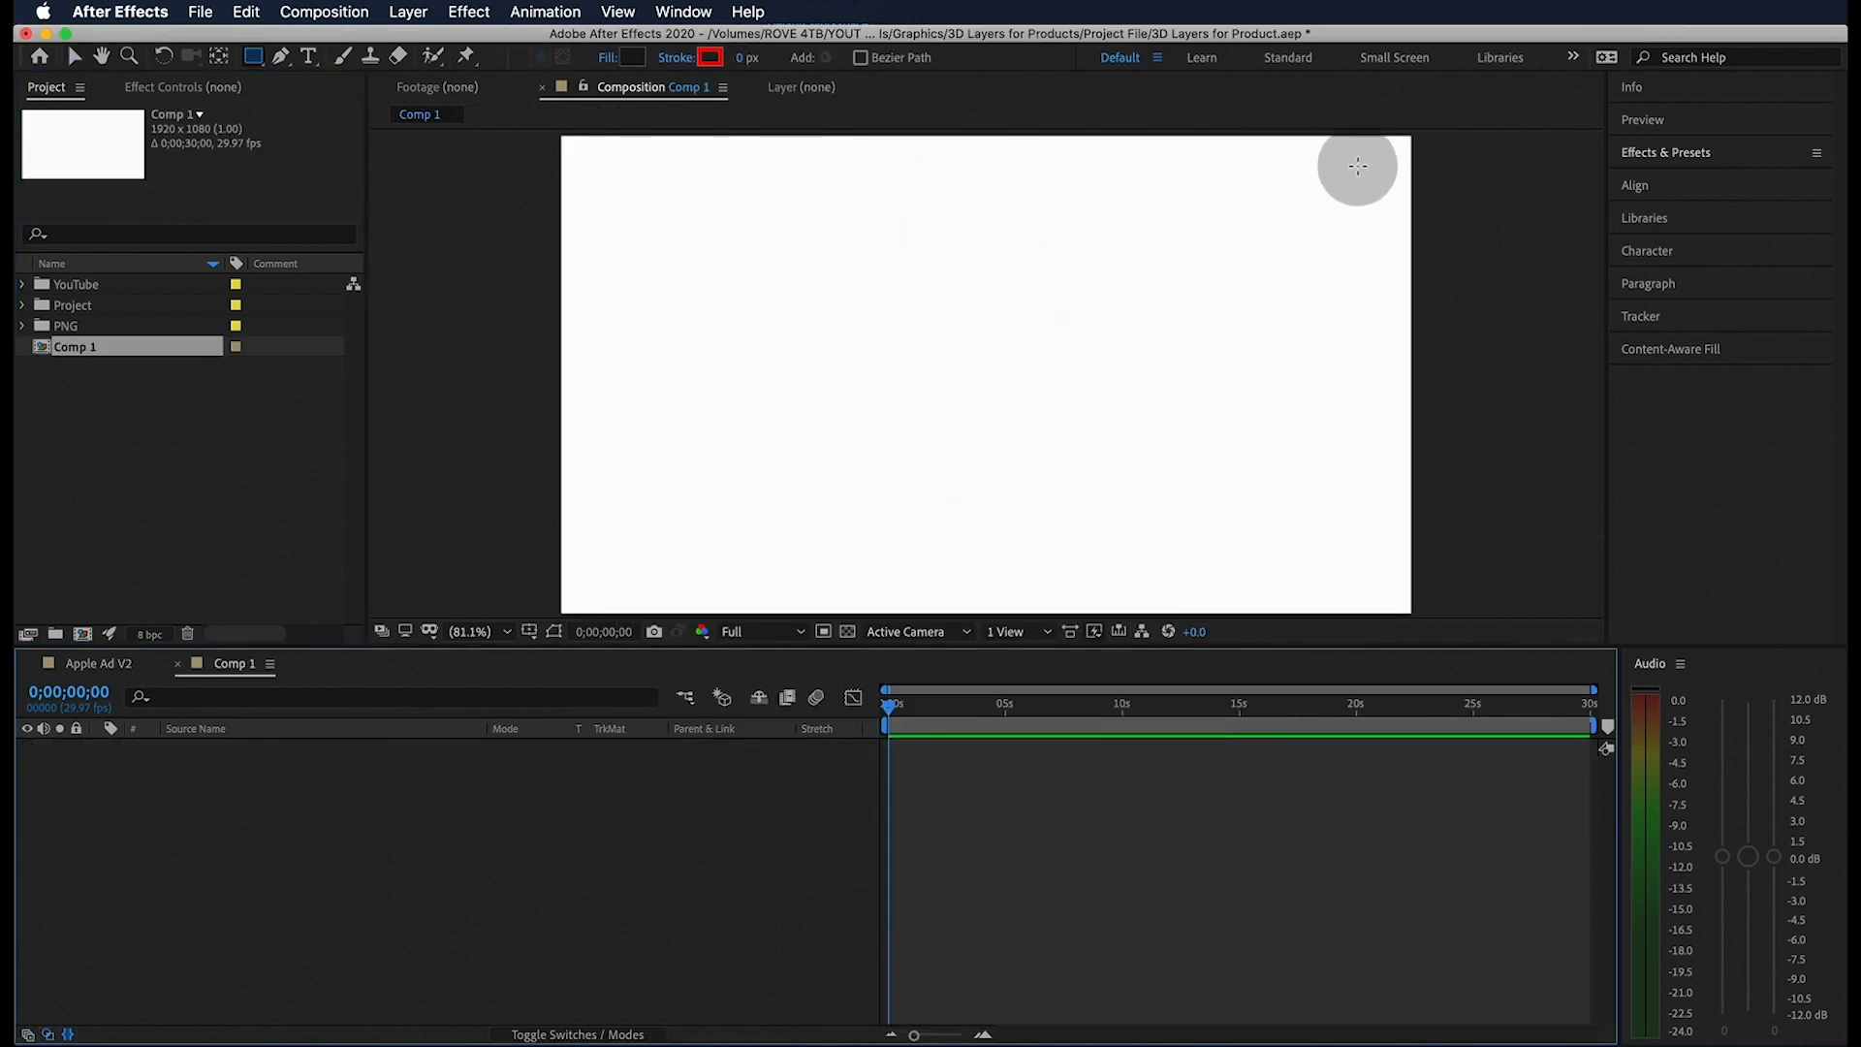
# Draw a dark full-frame rounded rectangle and centre it in the composition.
pyautogui.moveTo(1357, 165); pyautogui.dragTo(630, 561)
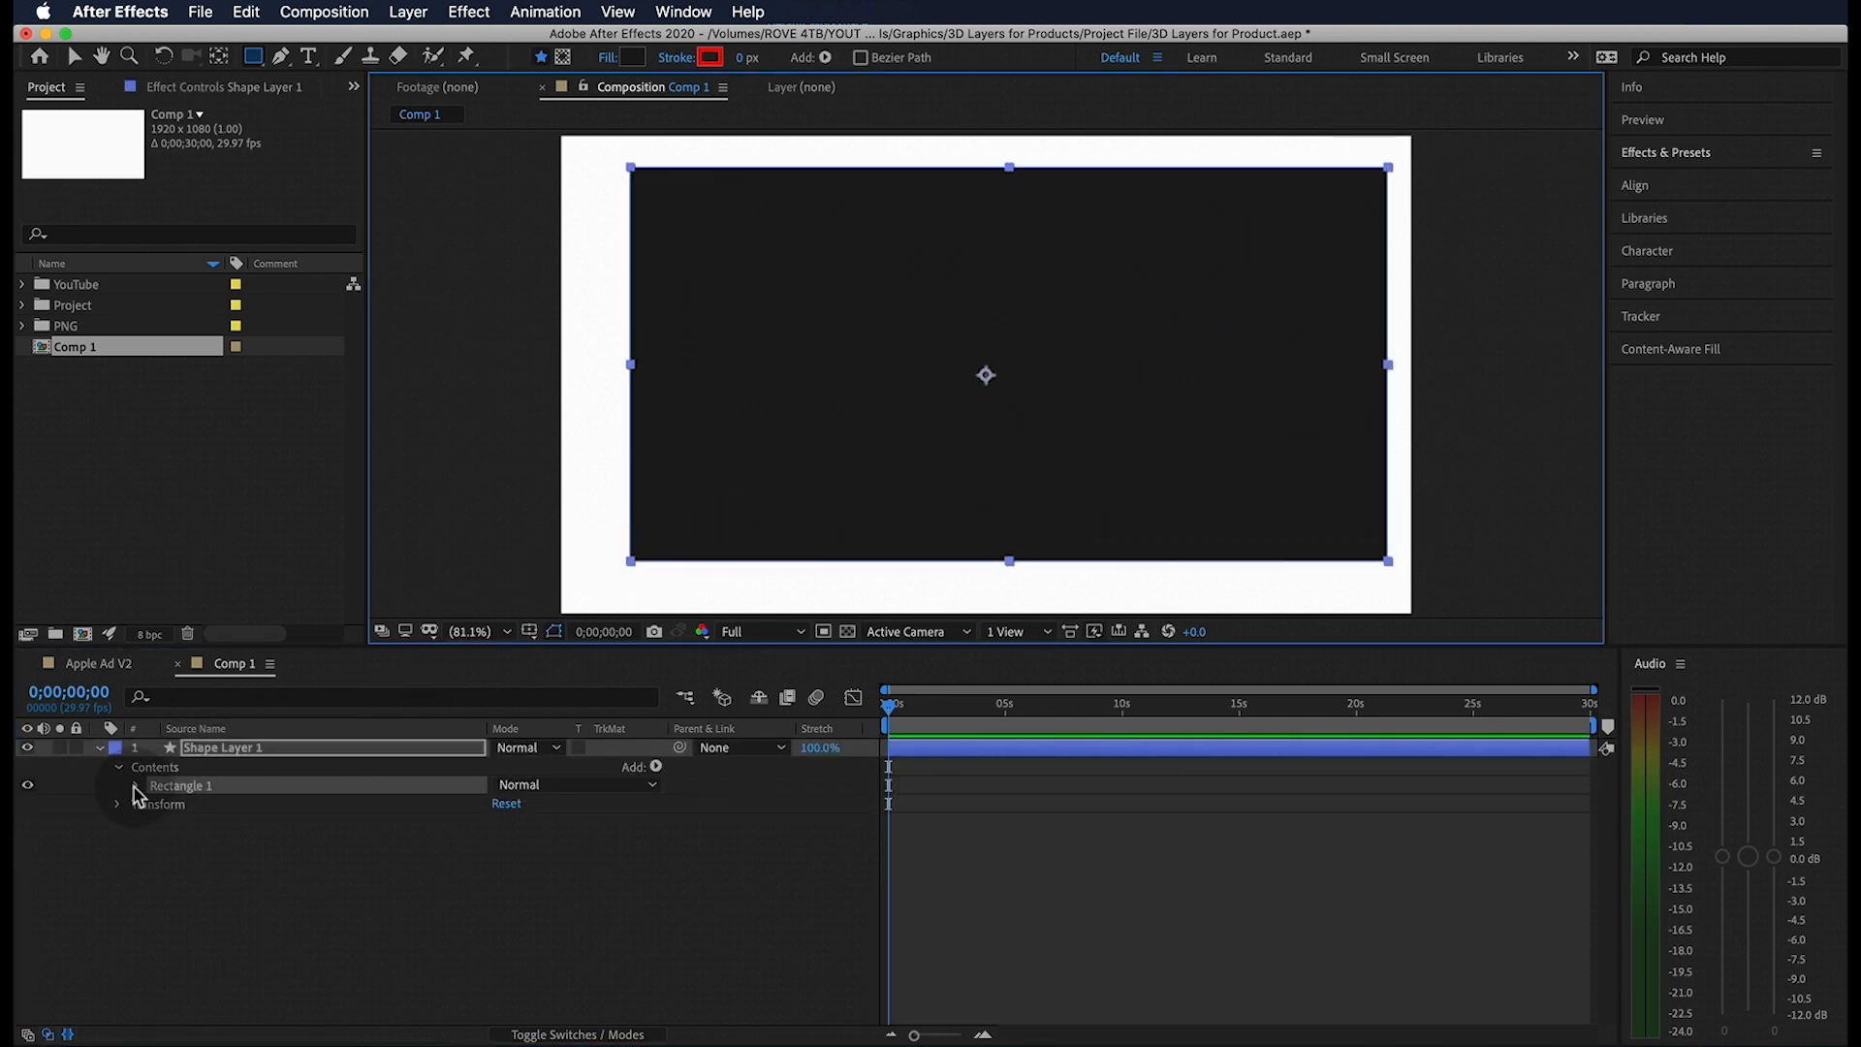
pyautogui.click(155, 784)
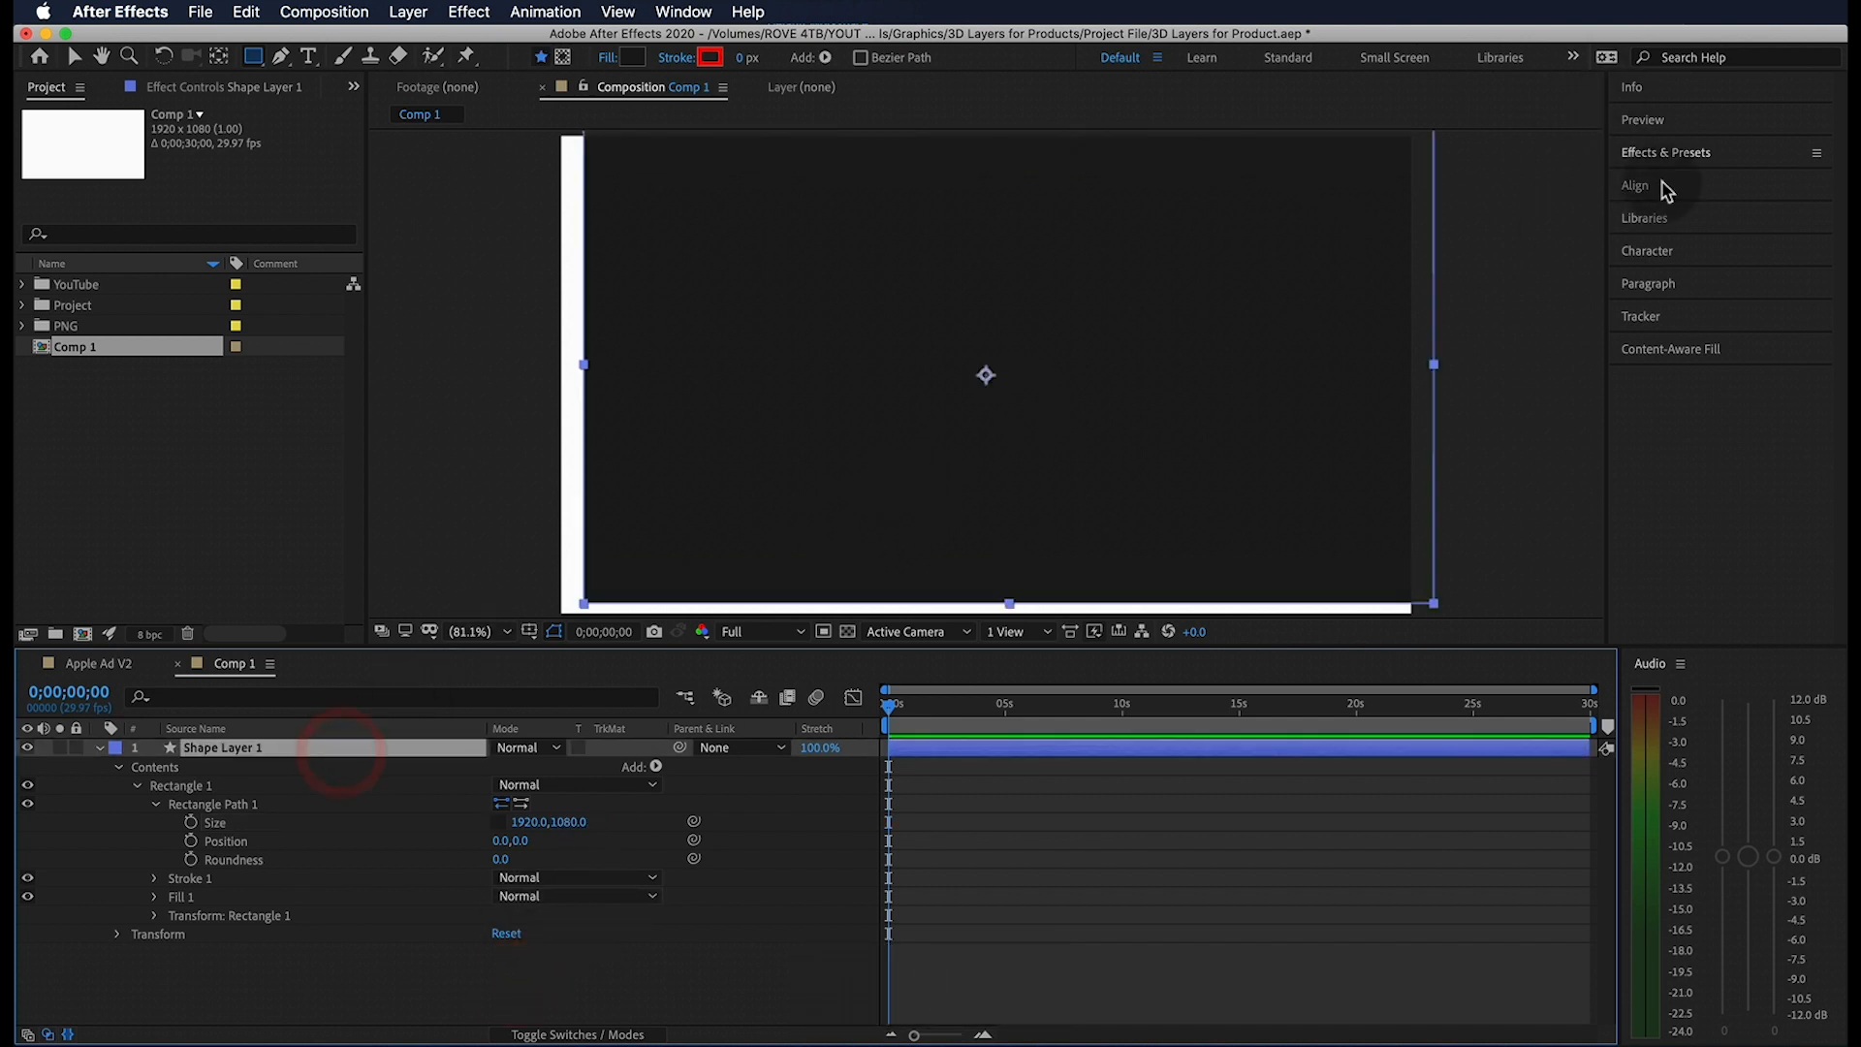
pyautogui.click(1634, 186)
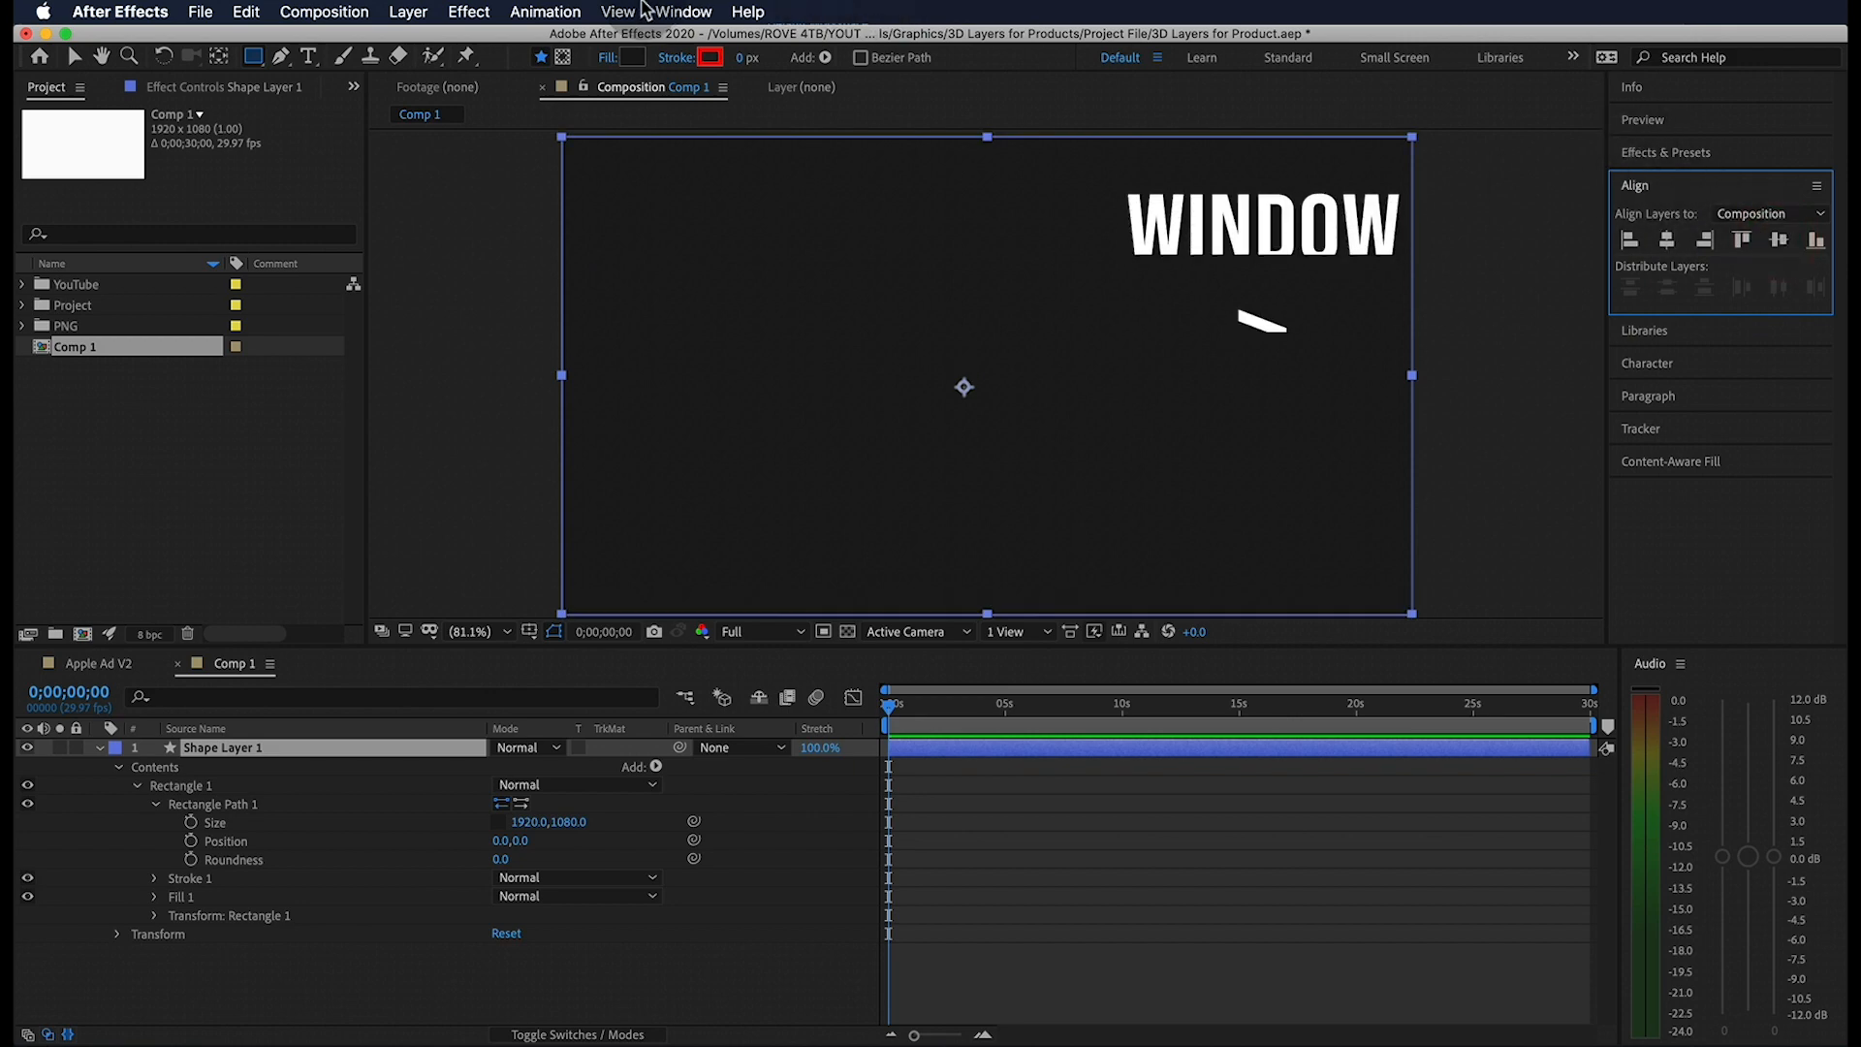
pyautogui.click(680, 12)
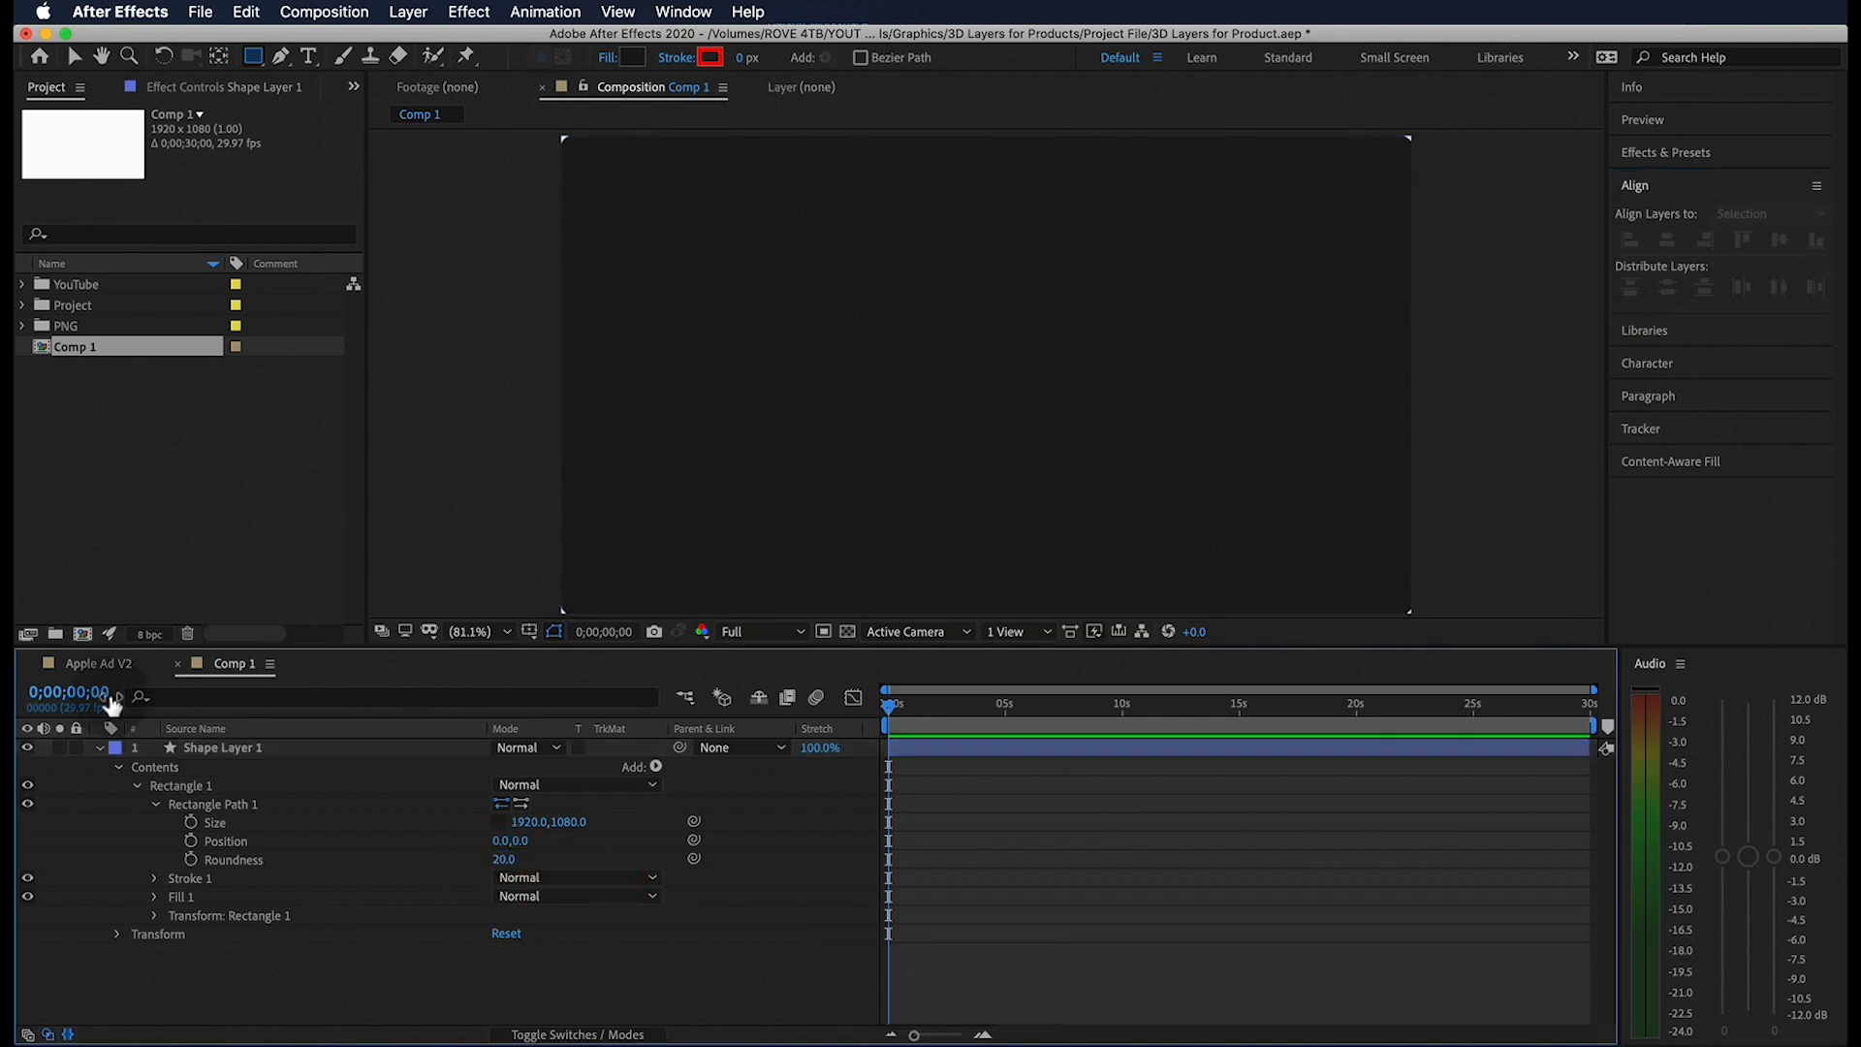
# Rename the rectangle shape layer to 'Screen'.
pyautogui.click(222, 746)
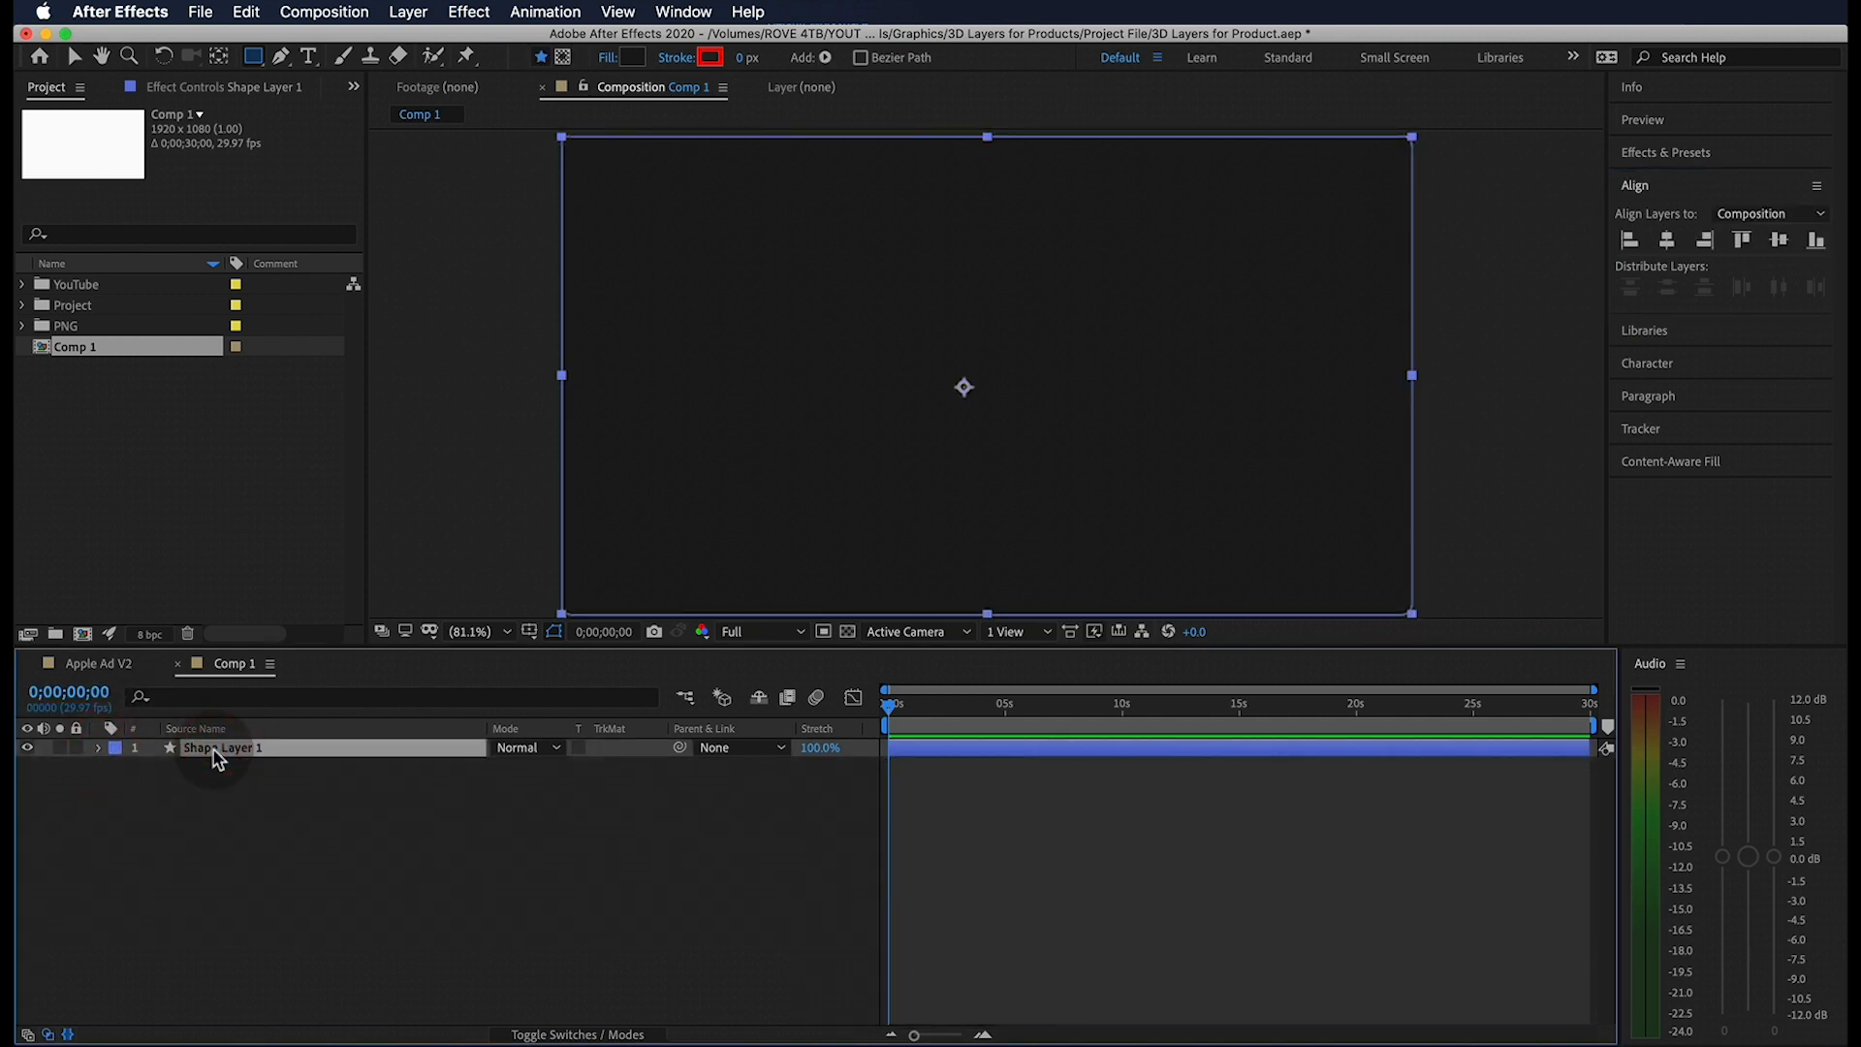
pyautogui.write('Screen')
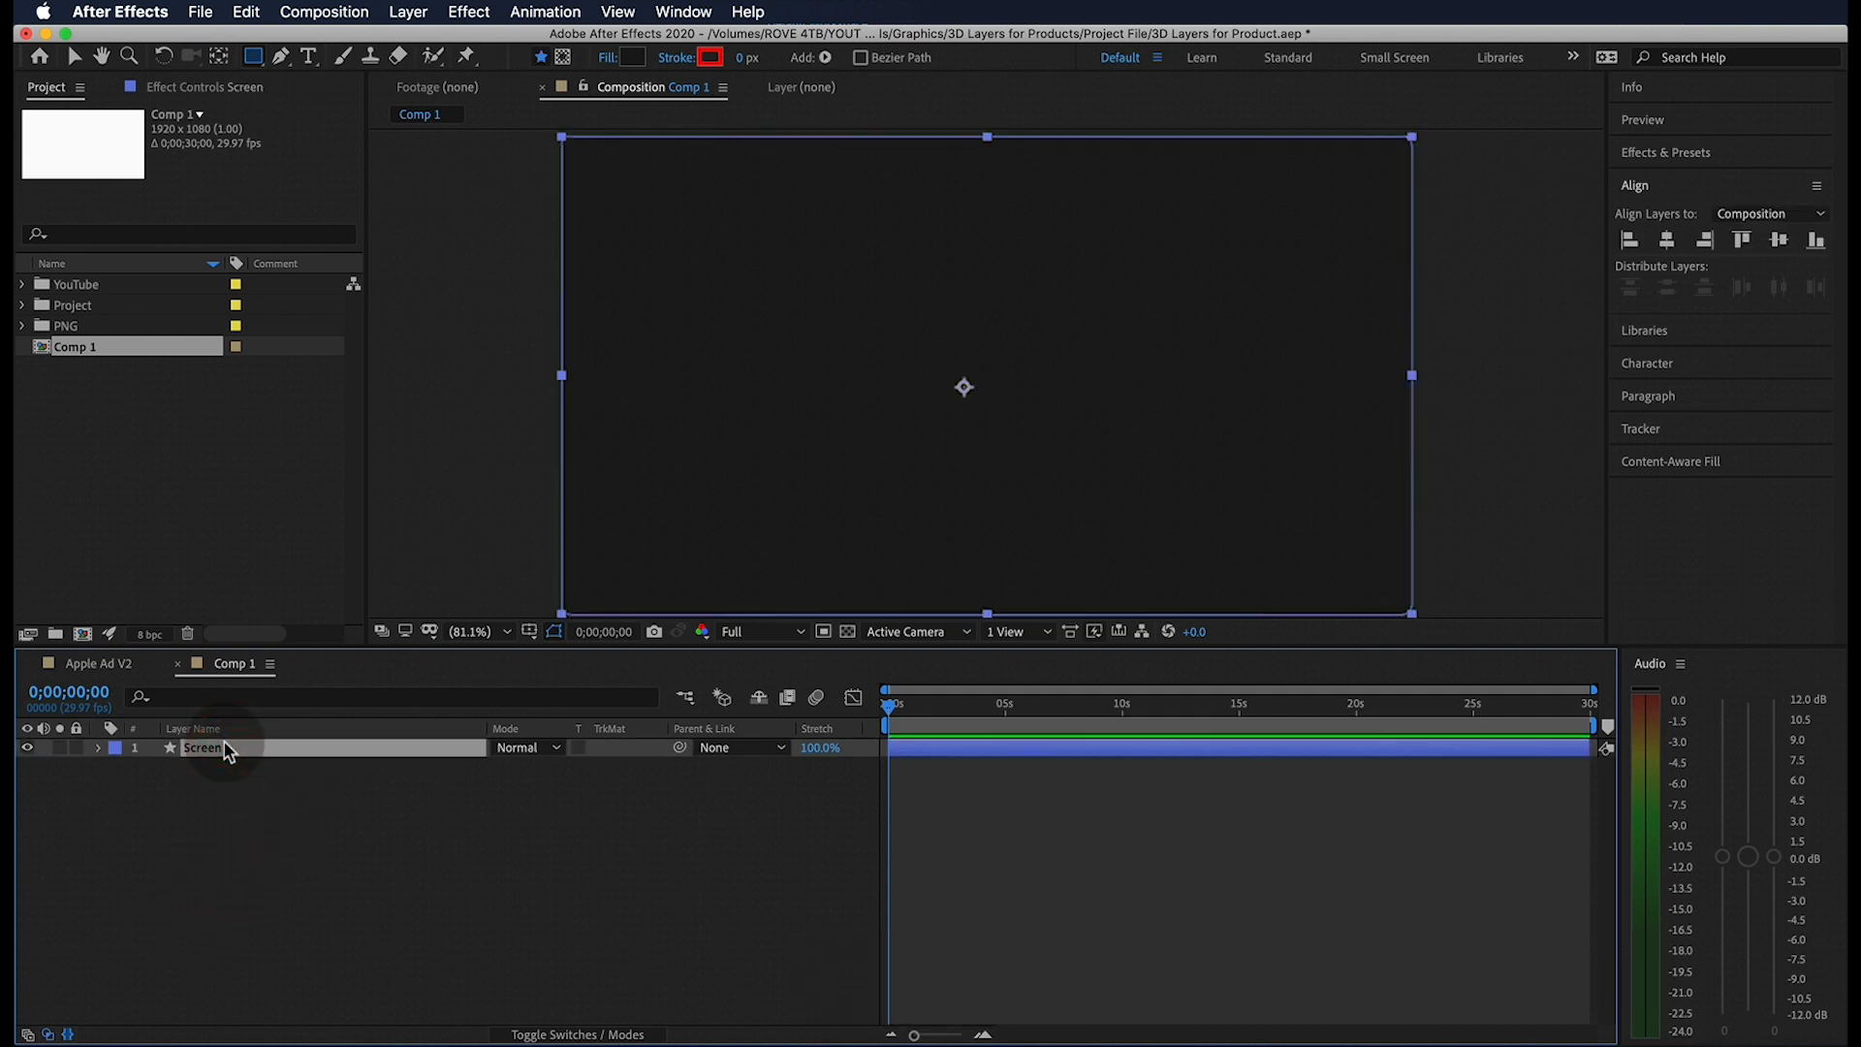
pyautogui.click(99, 747)
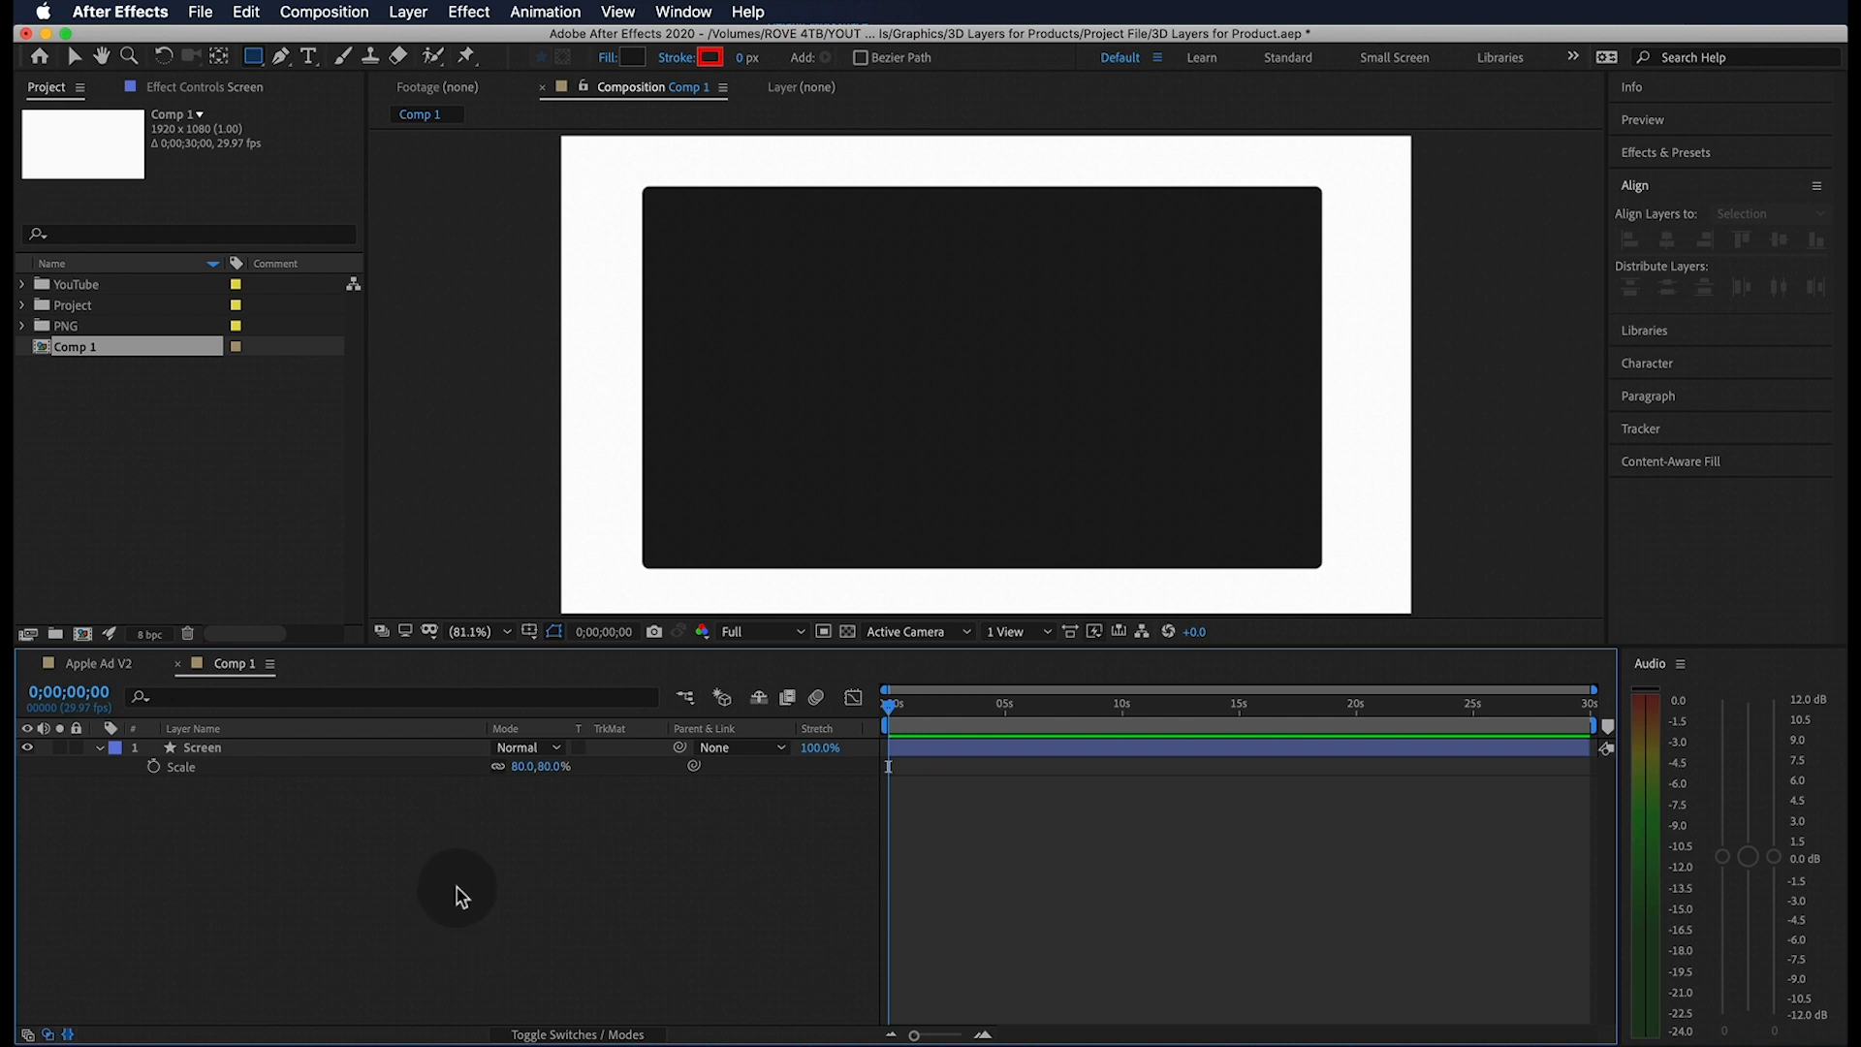
# Apply a diagonal Gradient Ramp effect to the Screen layer.
pyautogui.click(1665, 152)
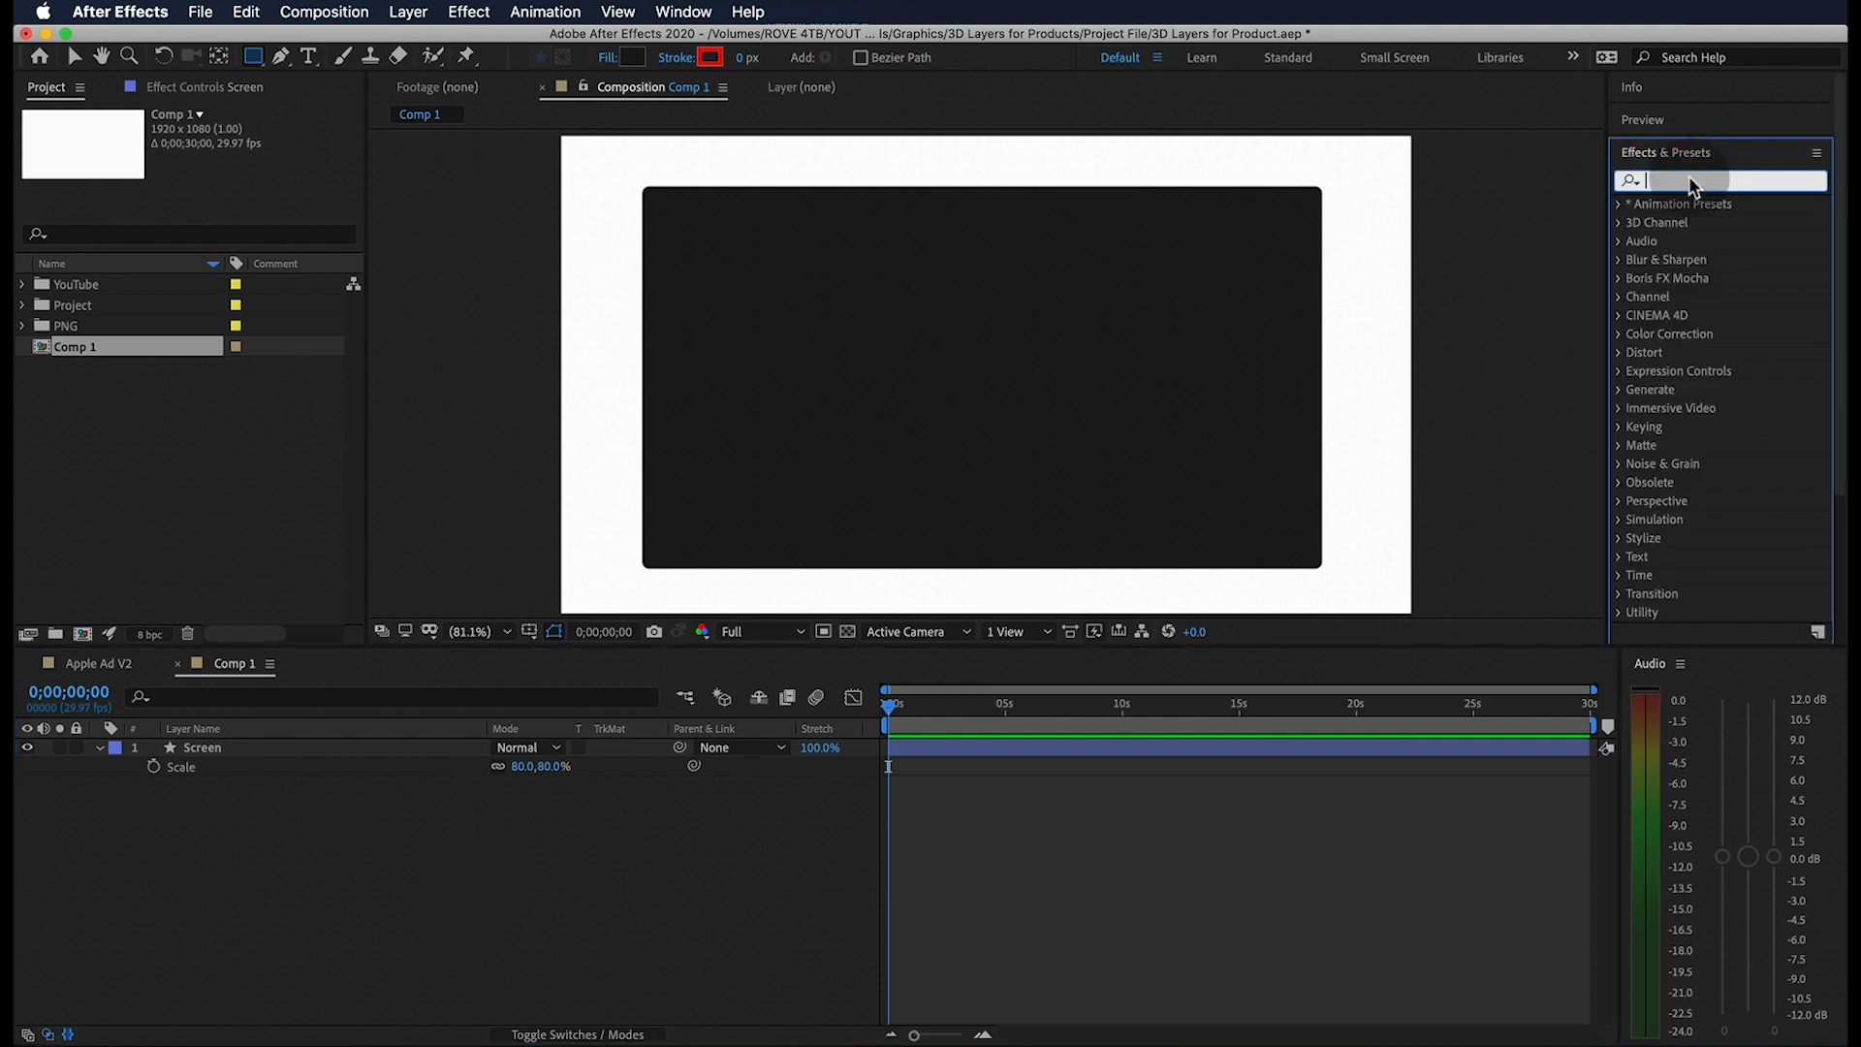
pyautogui.write('gradient')
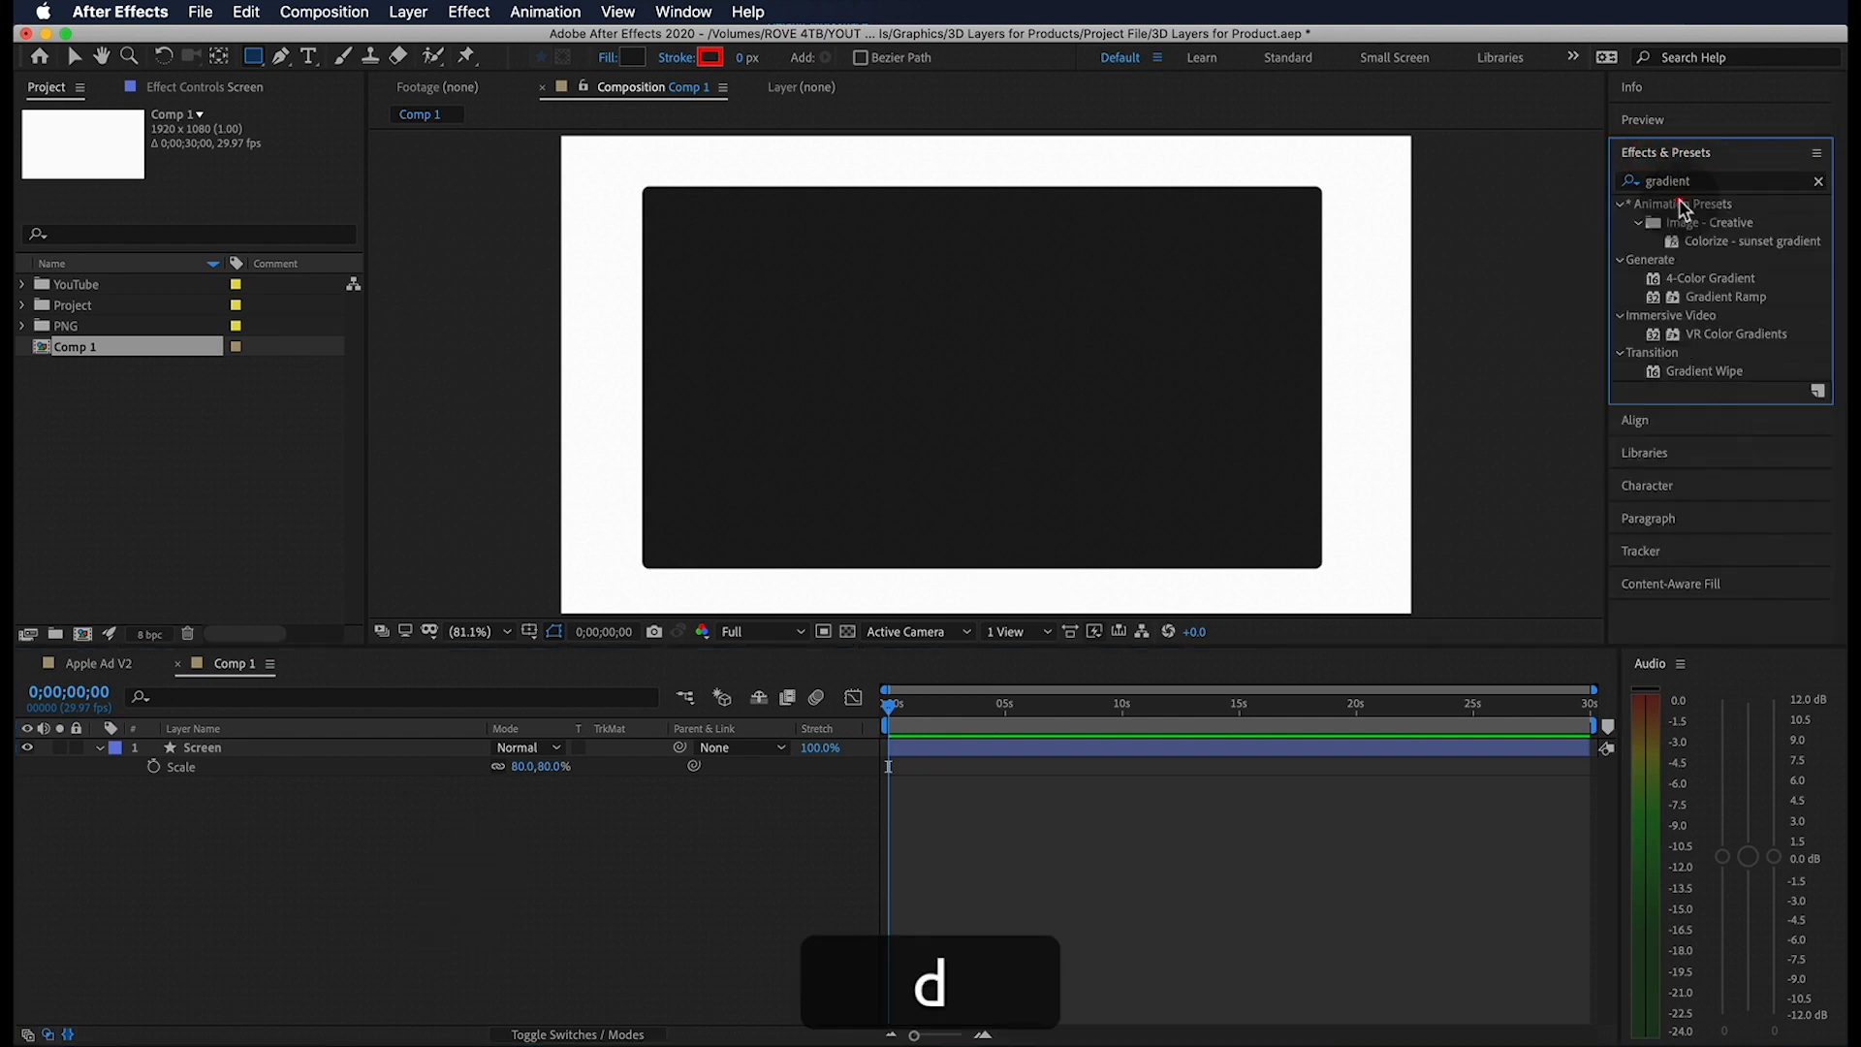
pyautogui.moveTo(1729, 296); pyautogui.dragTo(1068, 392)
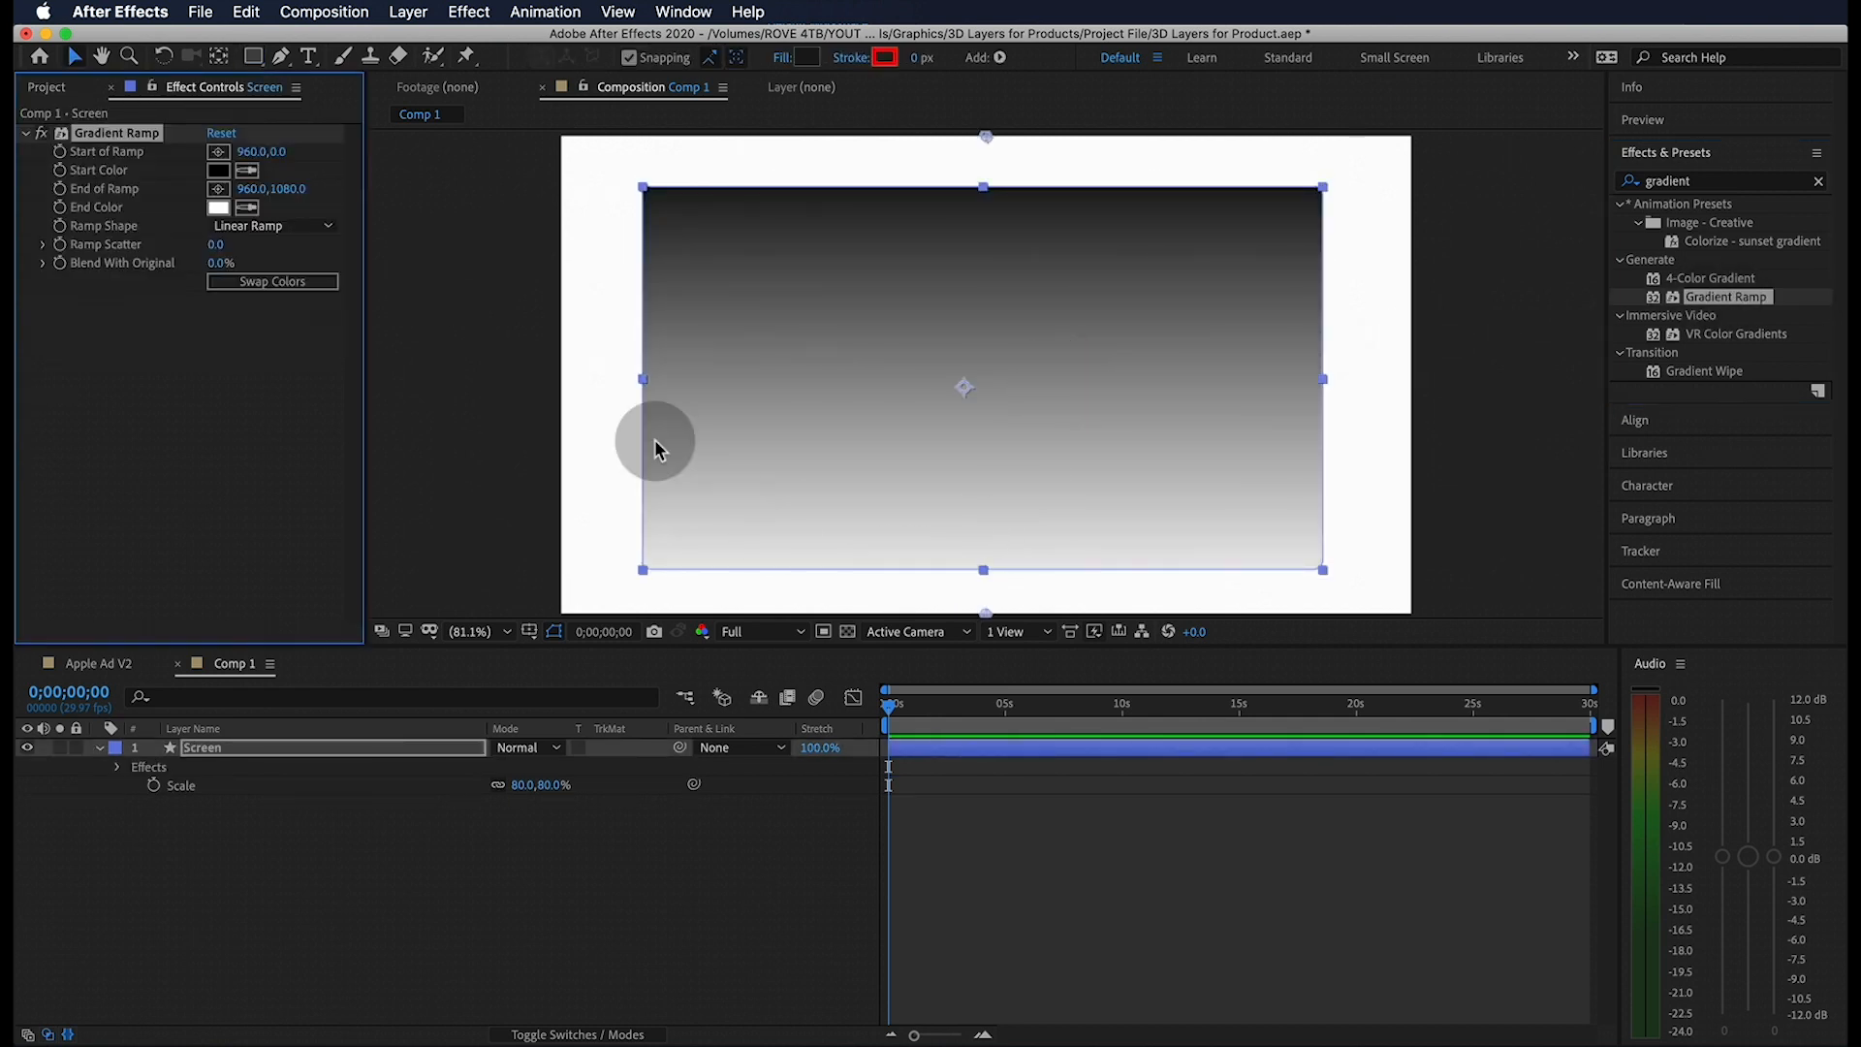
pyautogui.moveTo(653, 449); pyautogui.dragTo(523, 273)
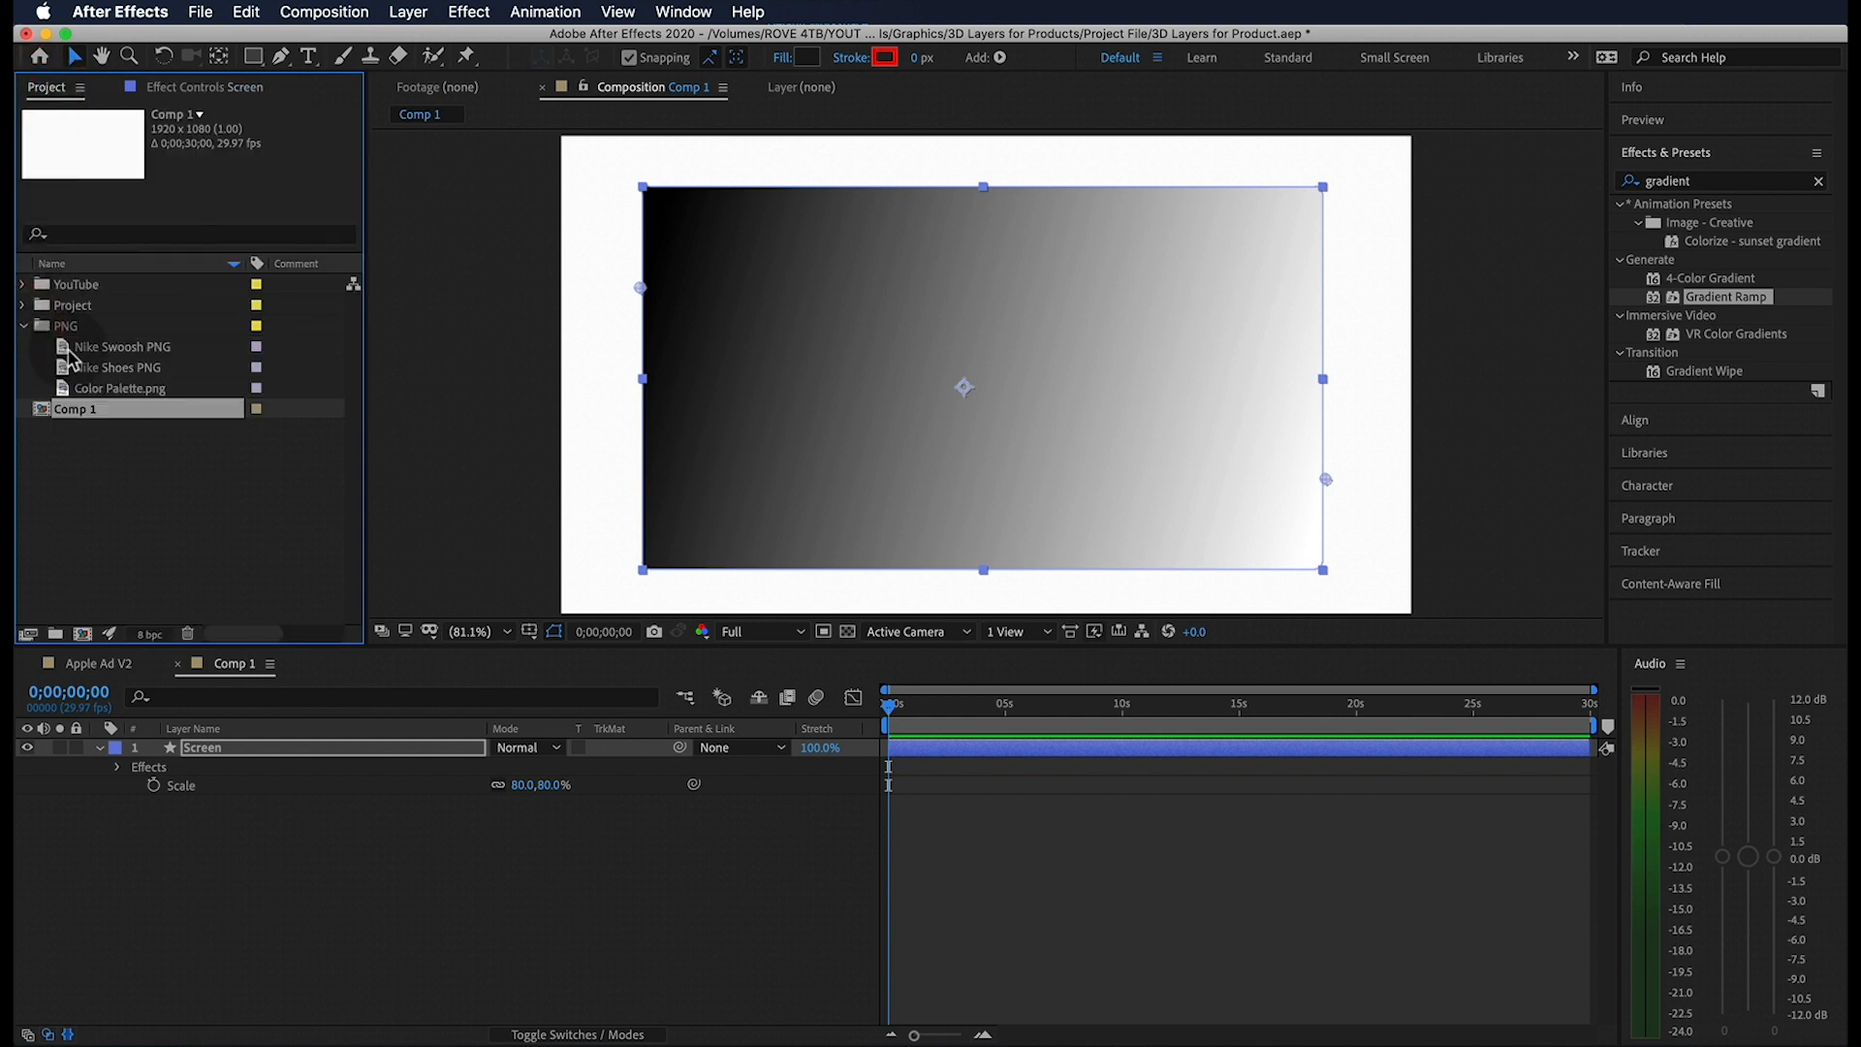
# Take the gradient colours from the Color Palette image, then remove the palette layer.
pyautogui.click(121, 387)
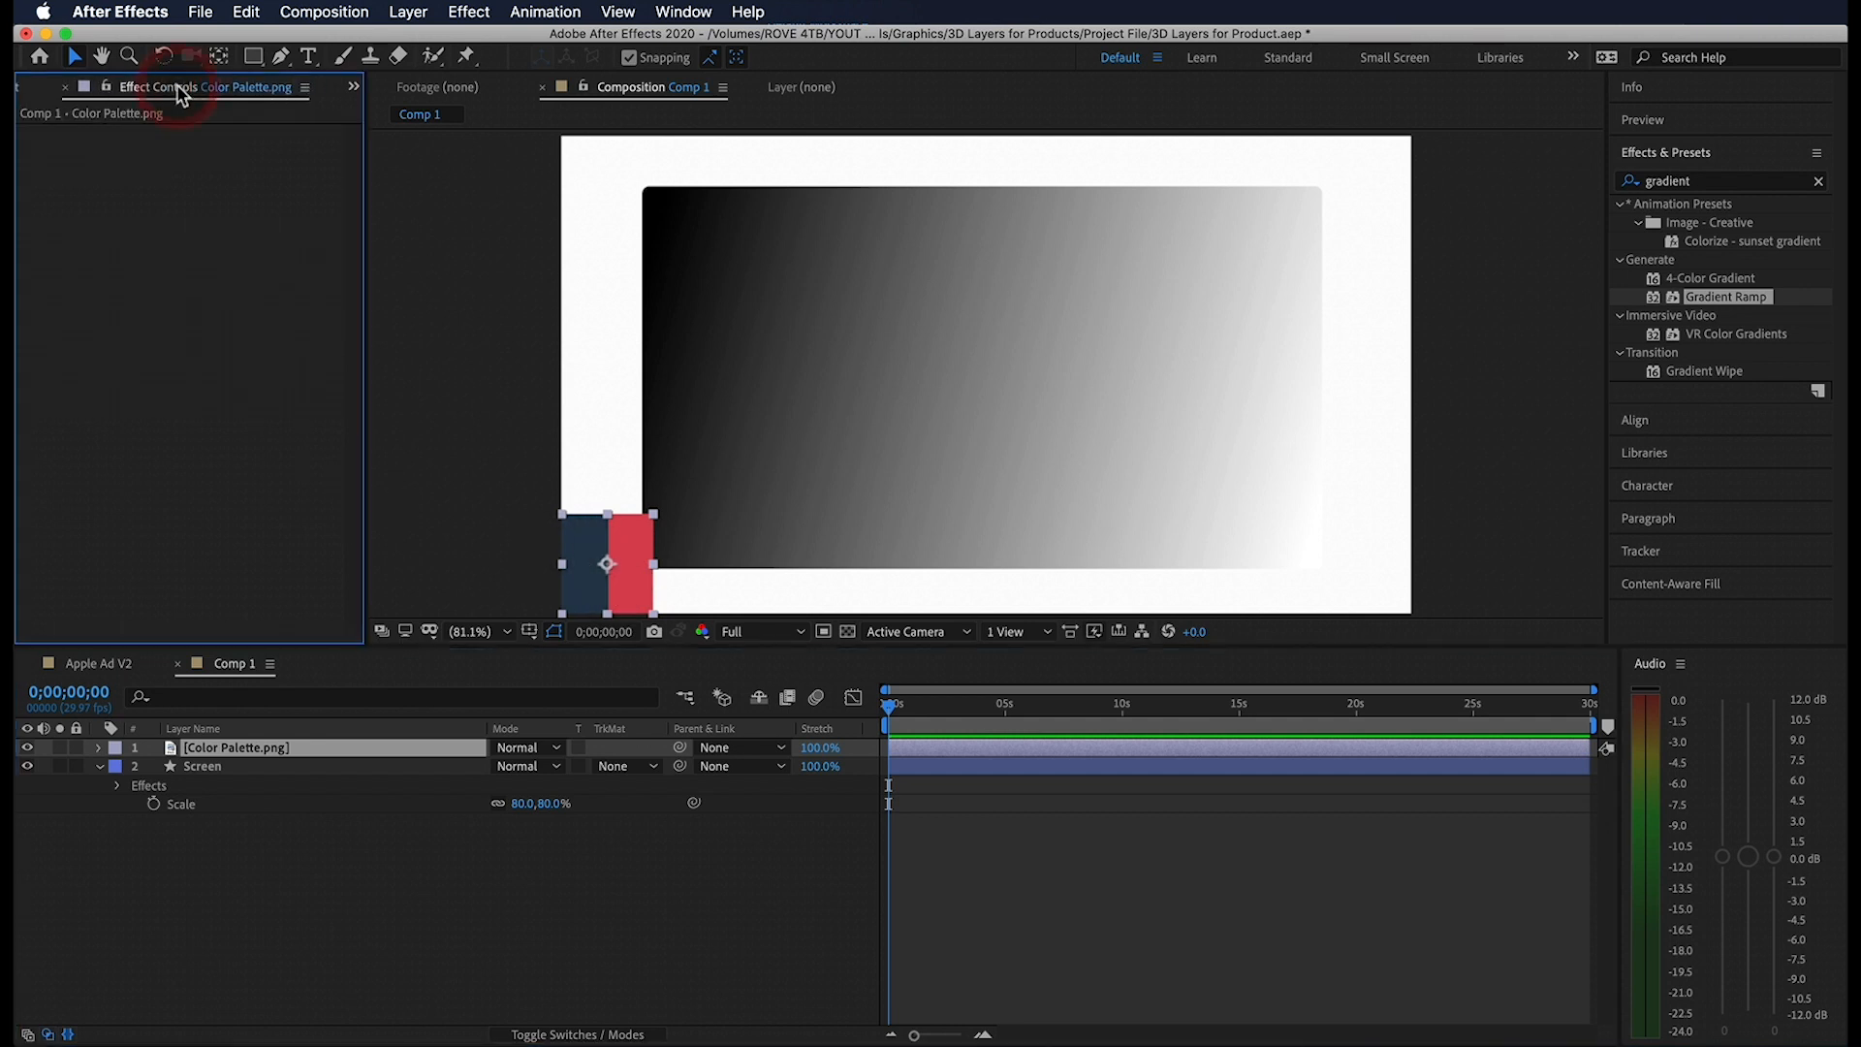
pyautogui.click(202, 766)
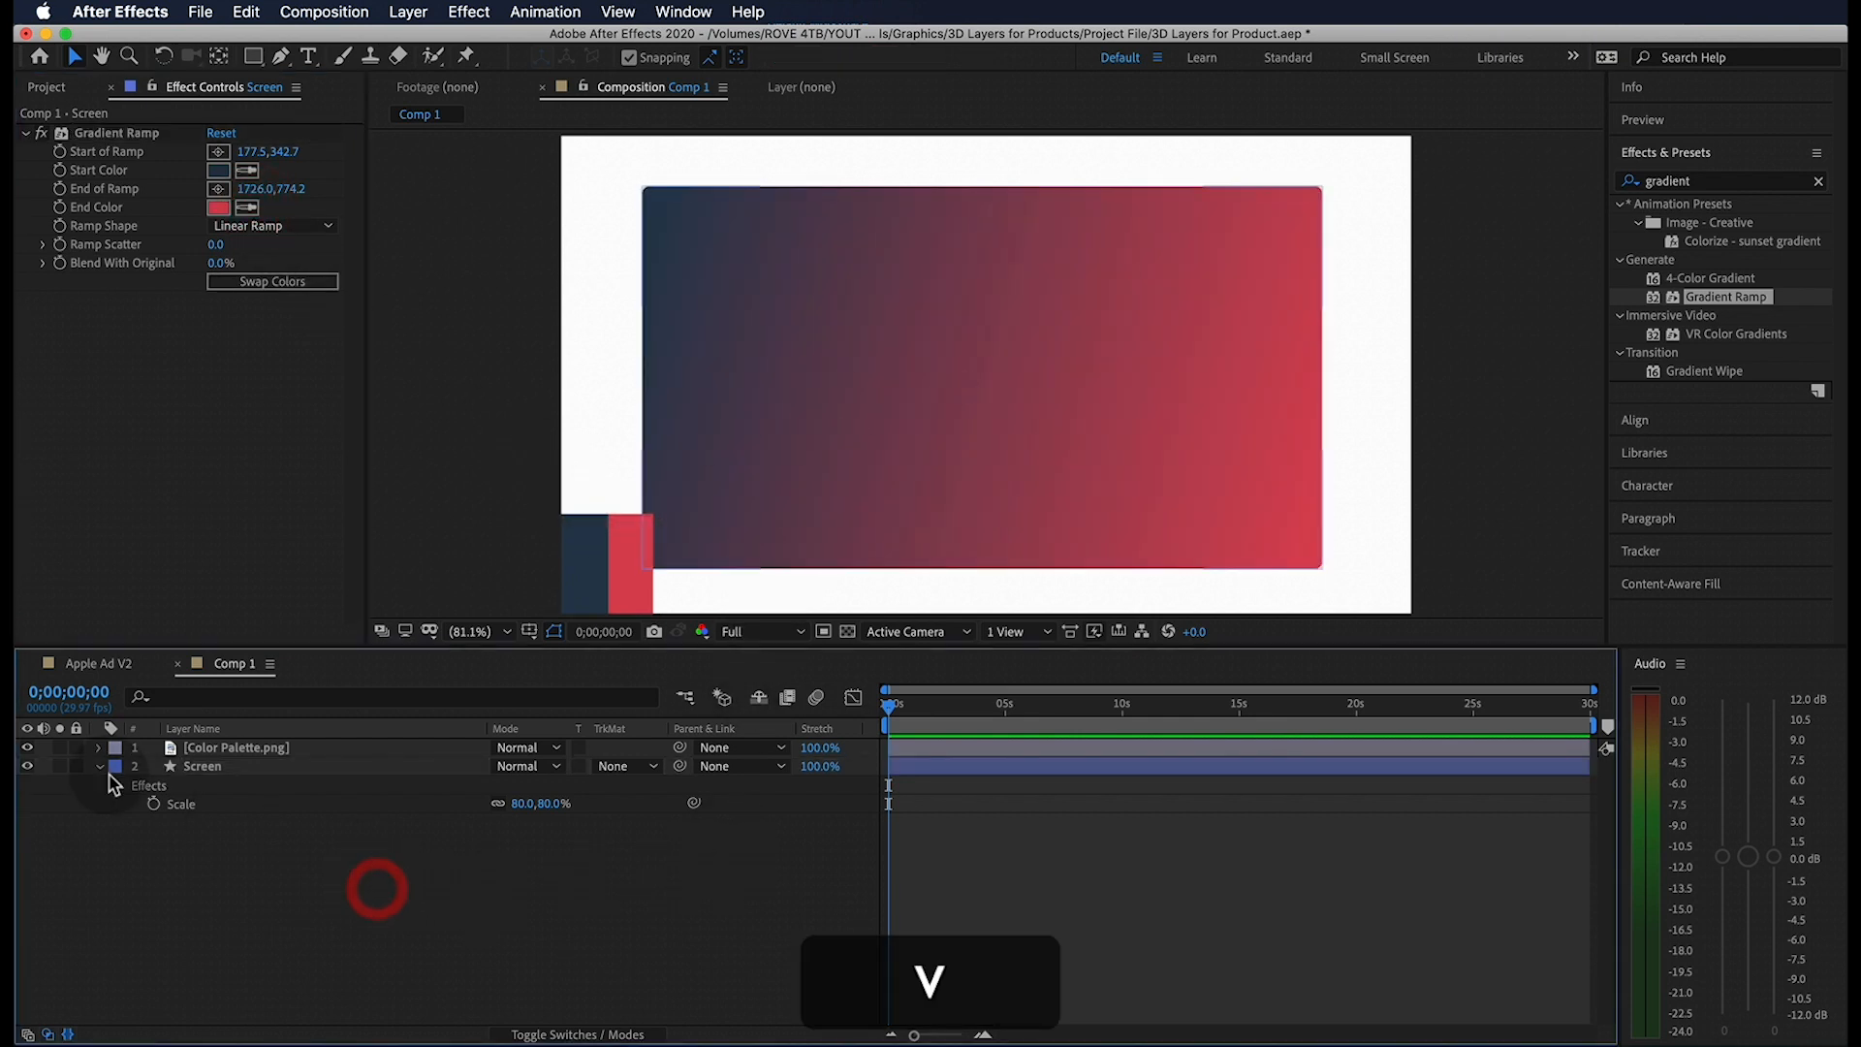
pyautogui.click(234, 746)
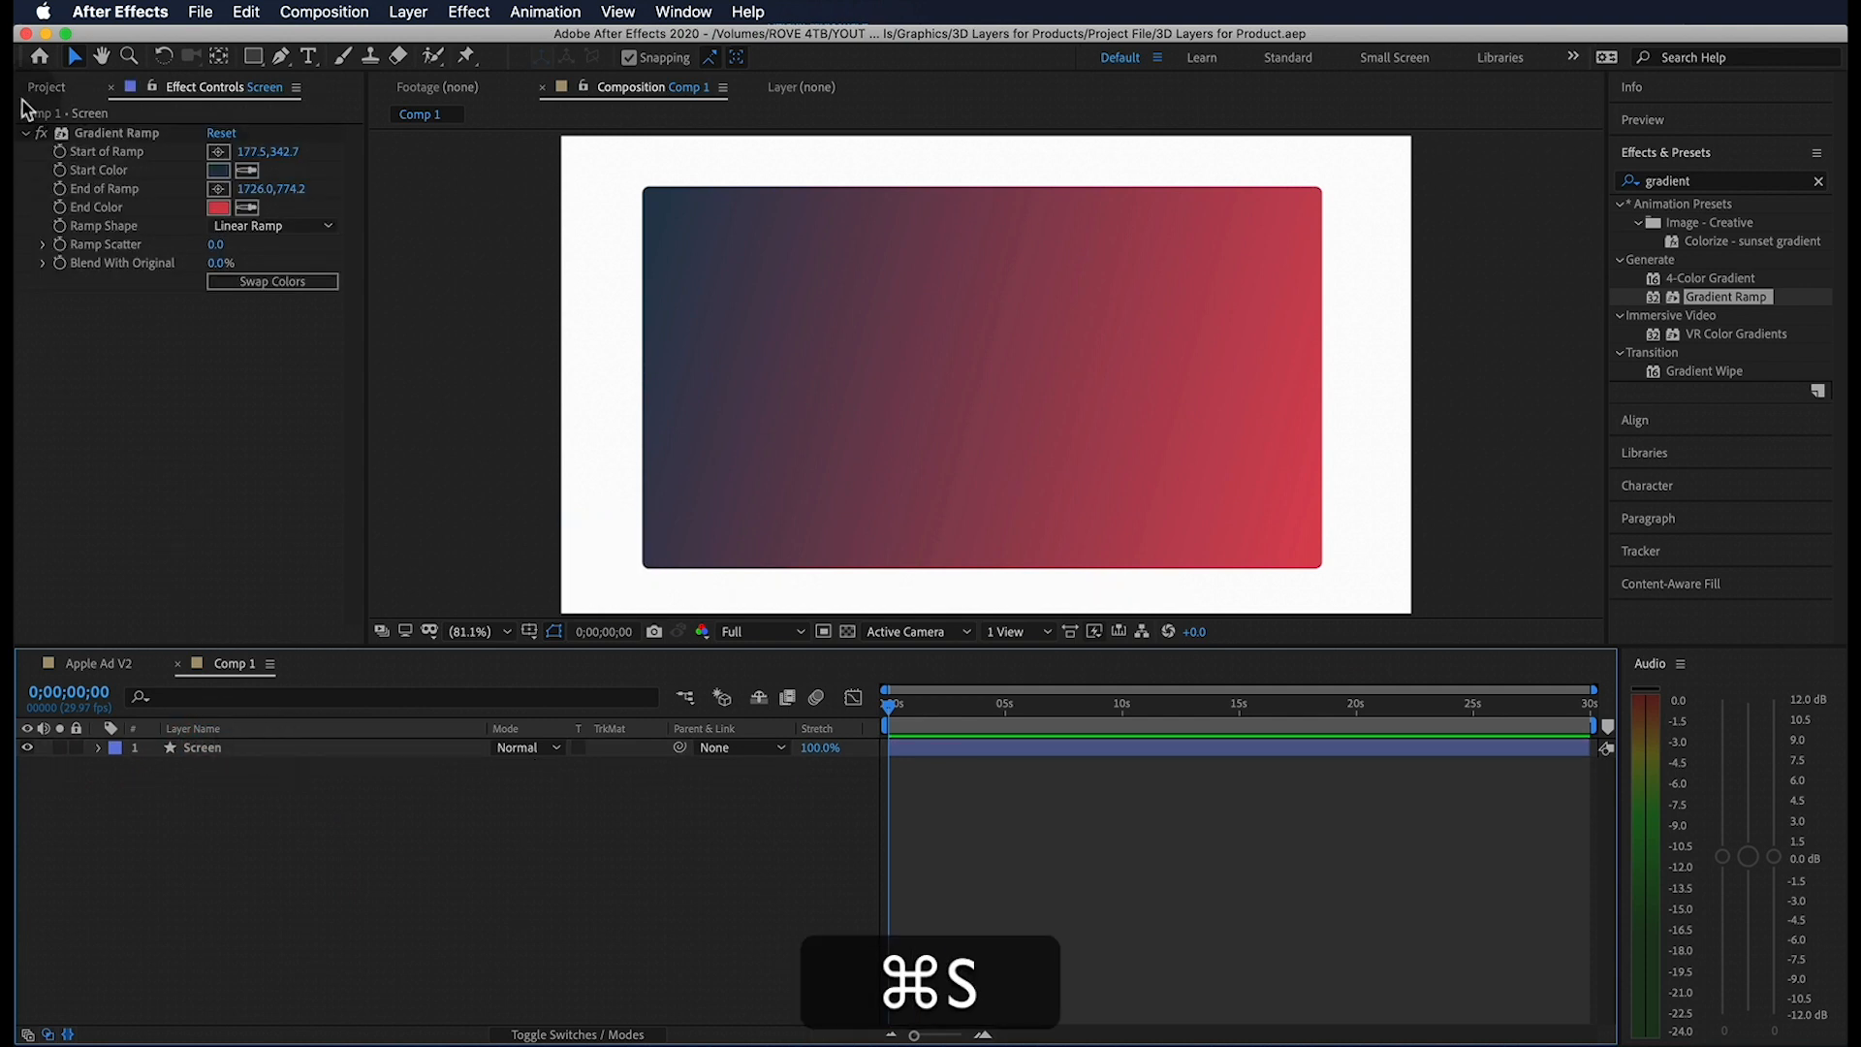
# Place the Nike Shoes PNG in the composition and reveal its Position property.
pyautogui.click(46, 86)
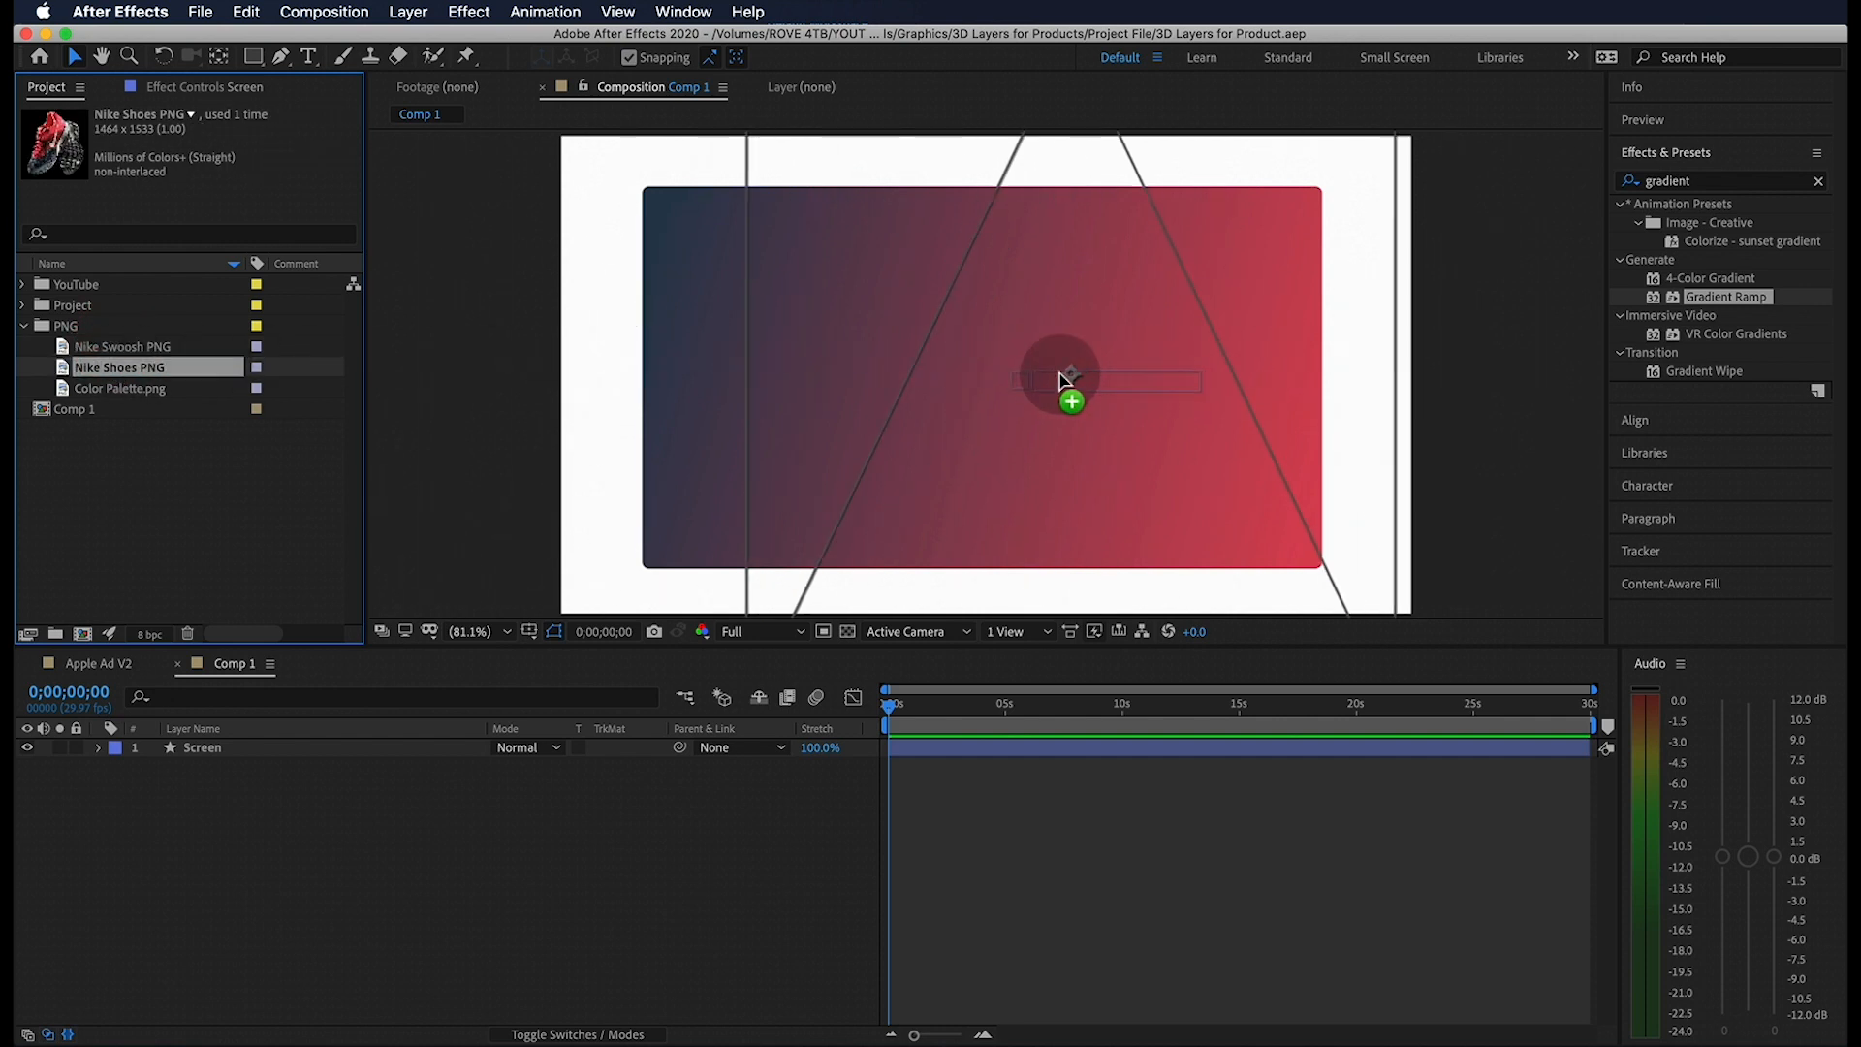
pyautogui.moveTo(118, 367); pyautogui.dragTo(1060, 376)
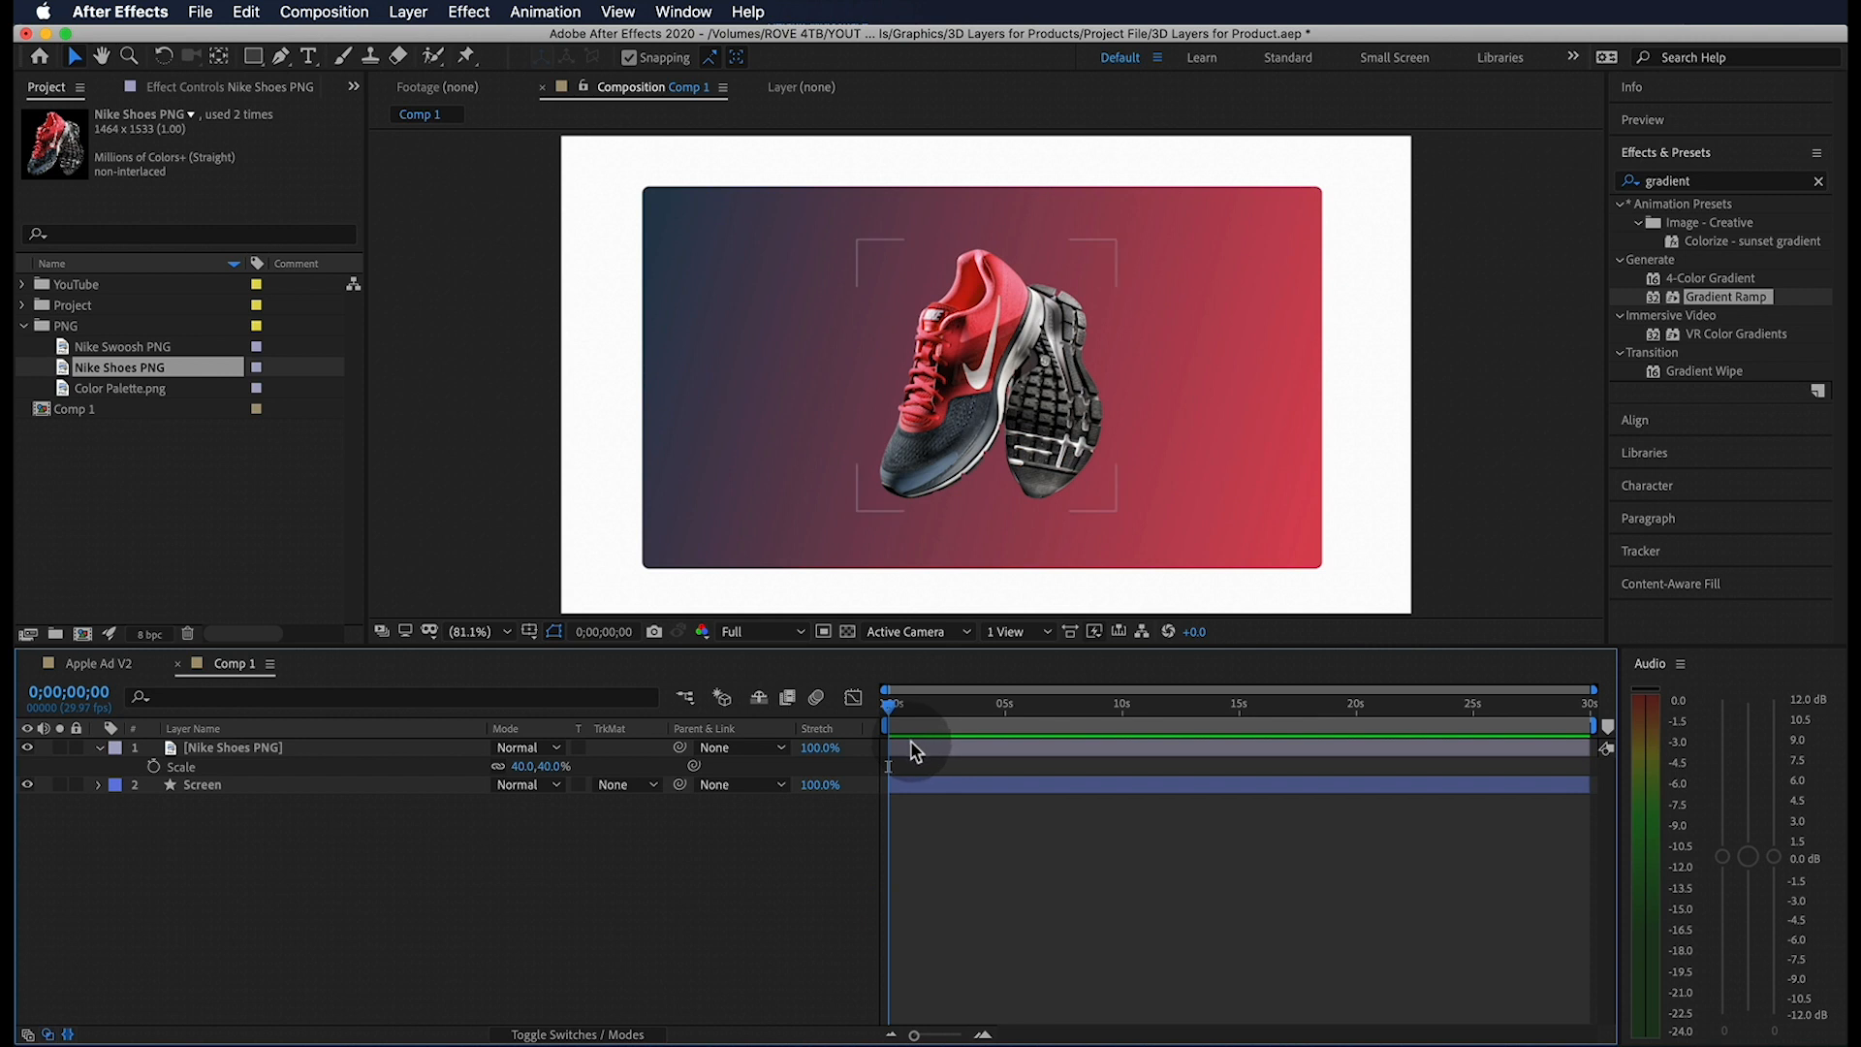
pyautogui.press('p')
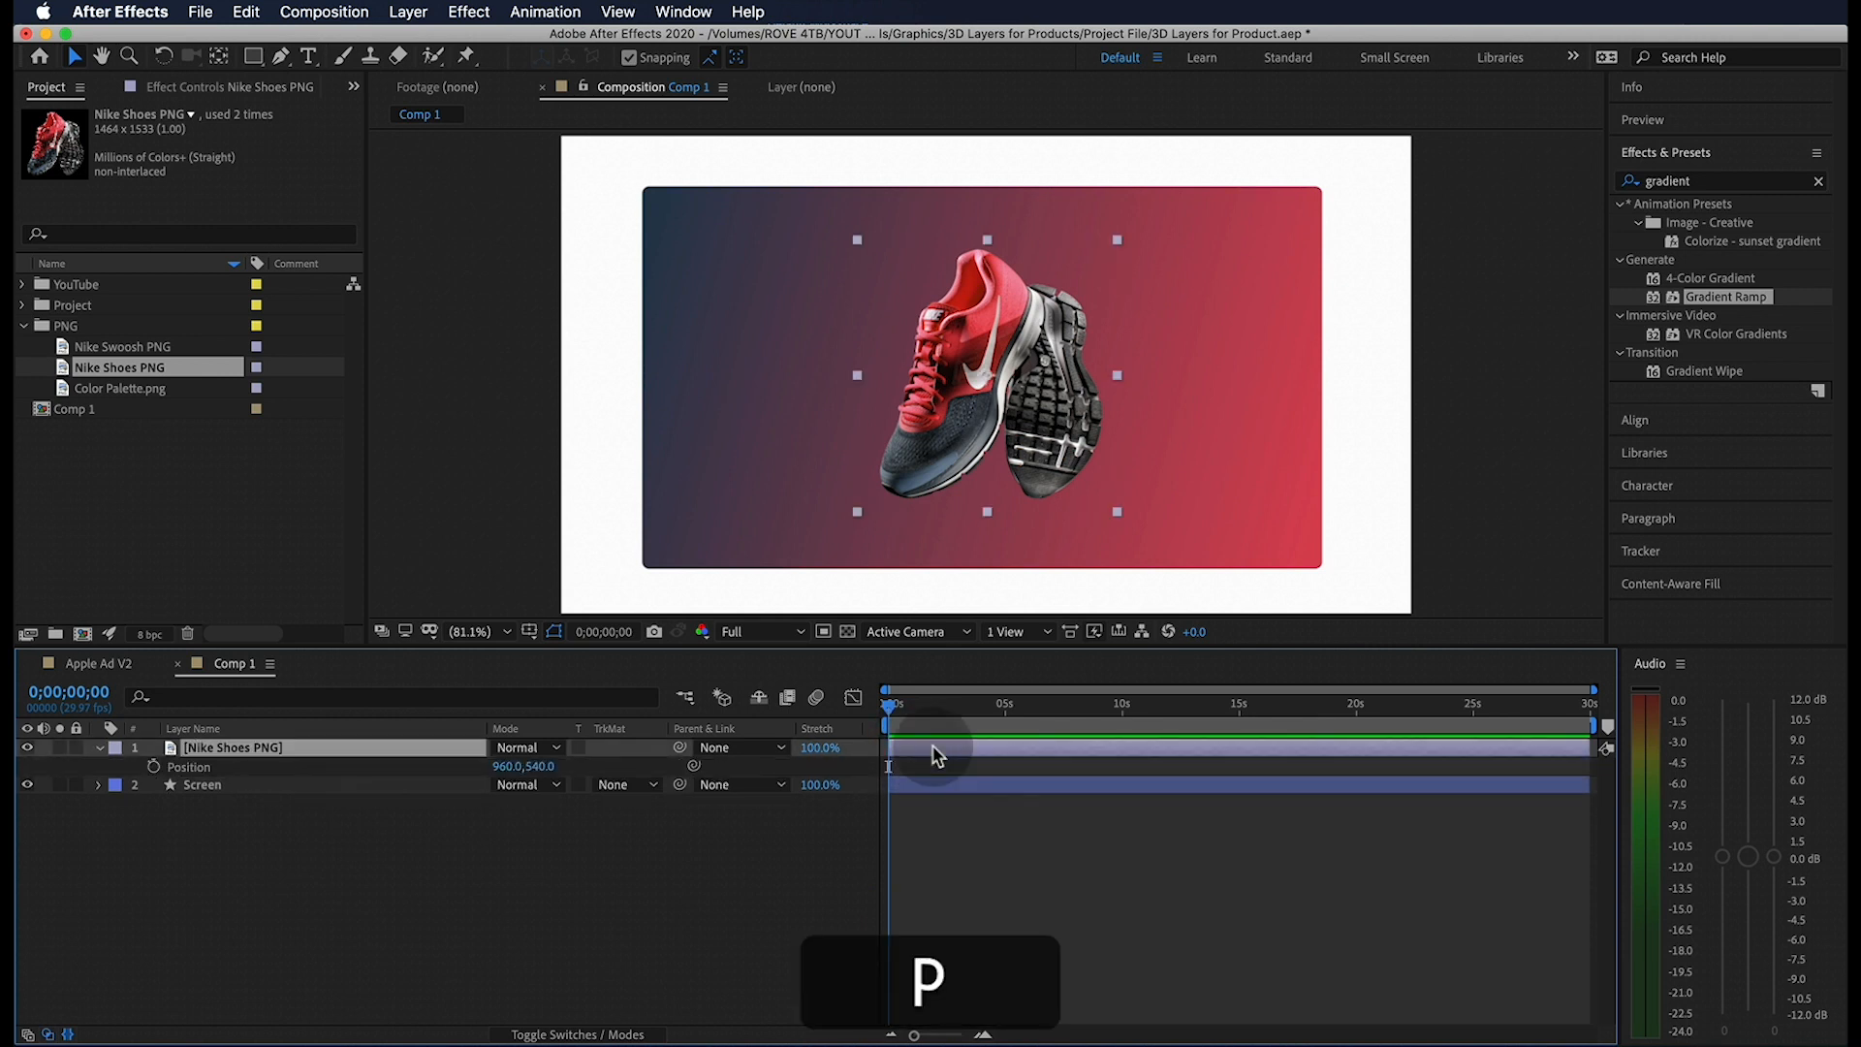
# Keyframe the shoes' Position from 960,-216 to 960,540 at frame 20 and adjust velocity.
pyautogui.click(893, 703)
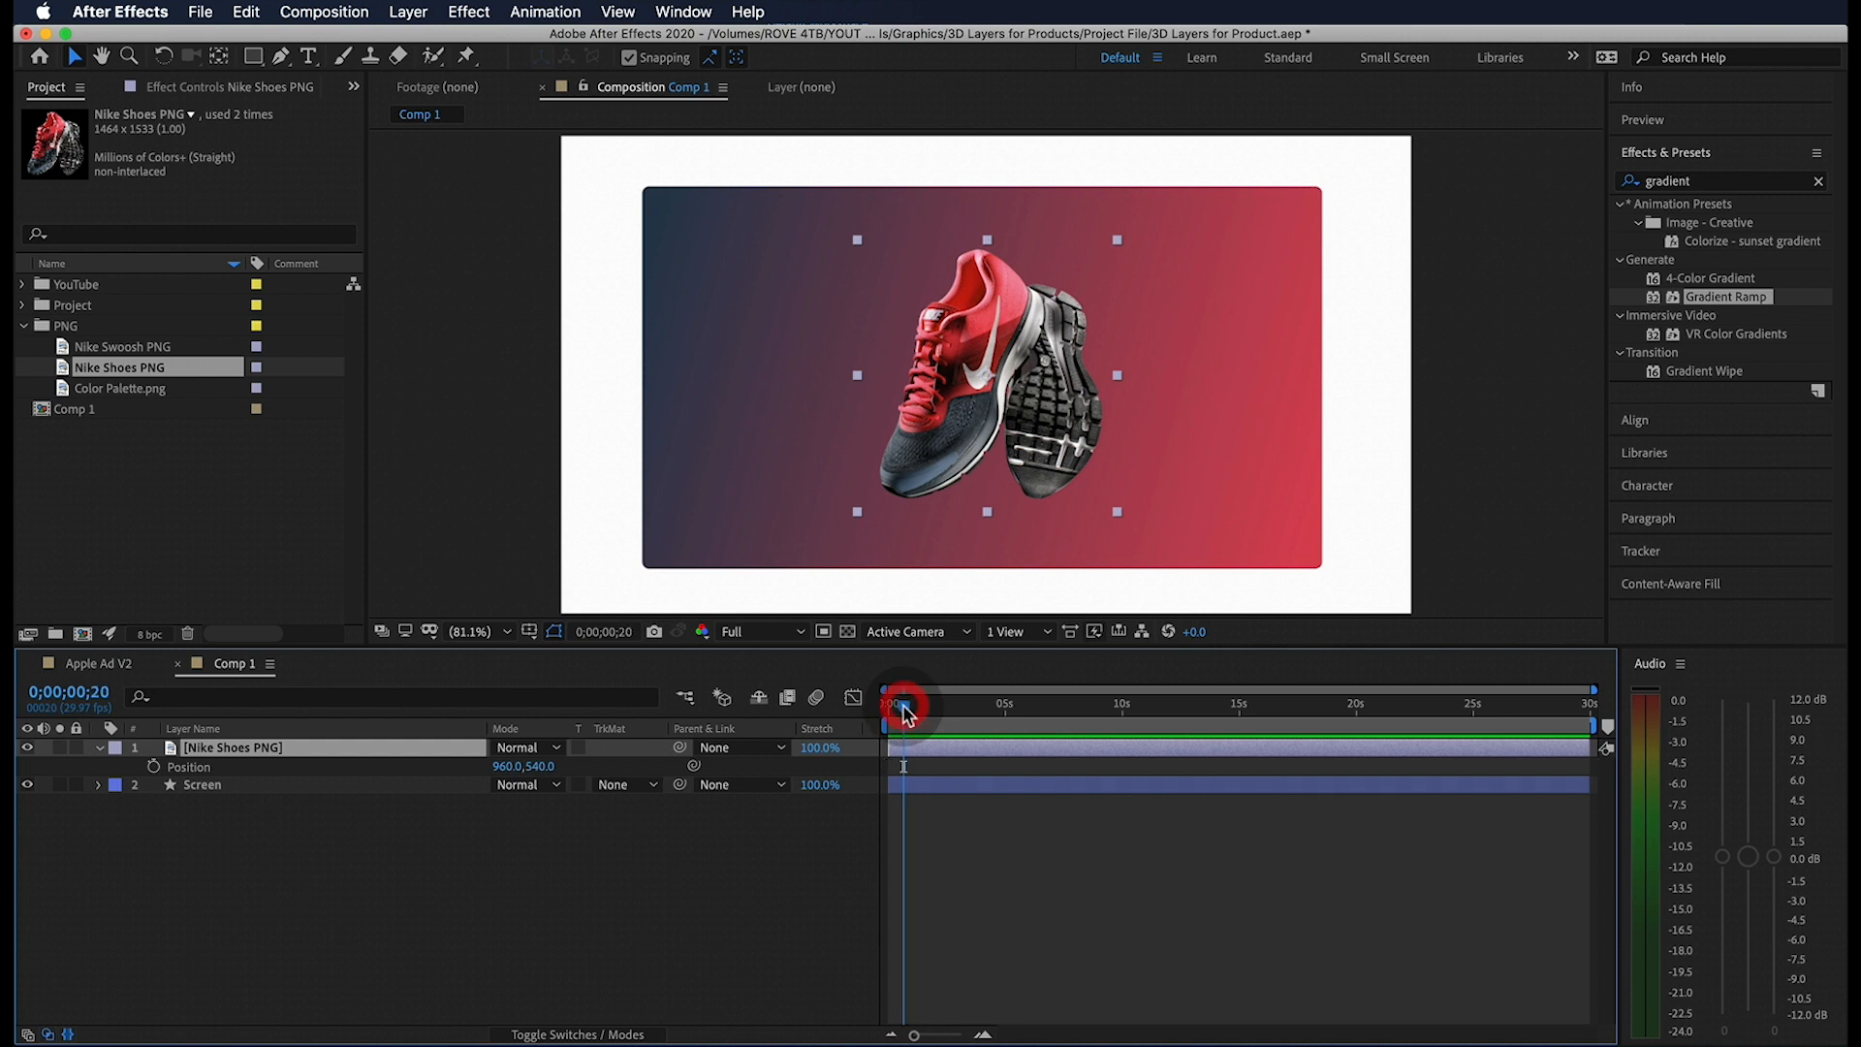
pyautogui.moveTo(152, 766)
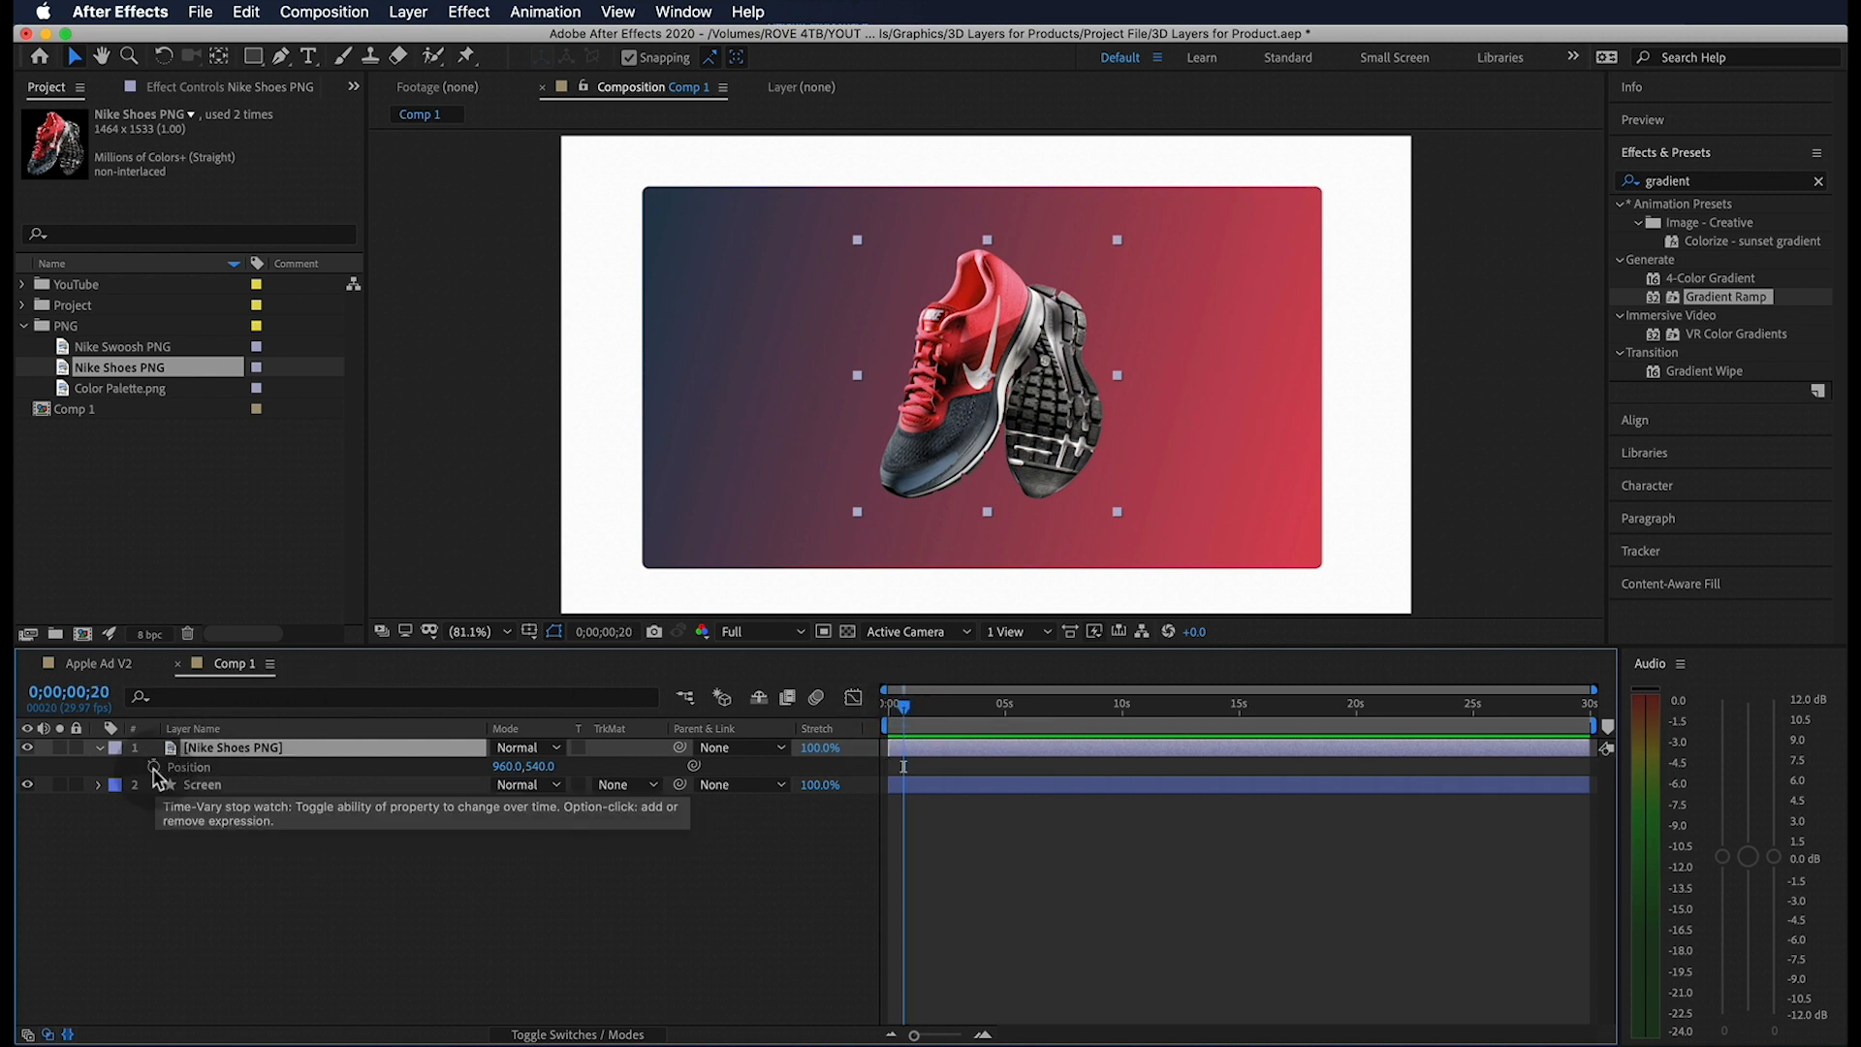
pyautogui.click(152, 771)
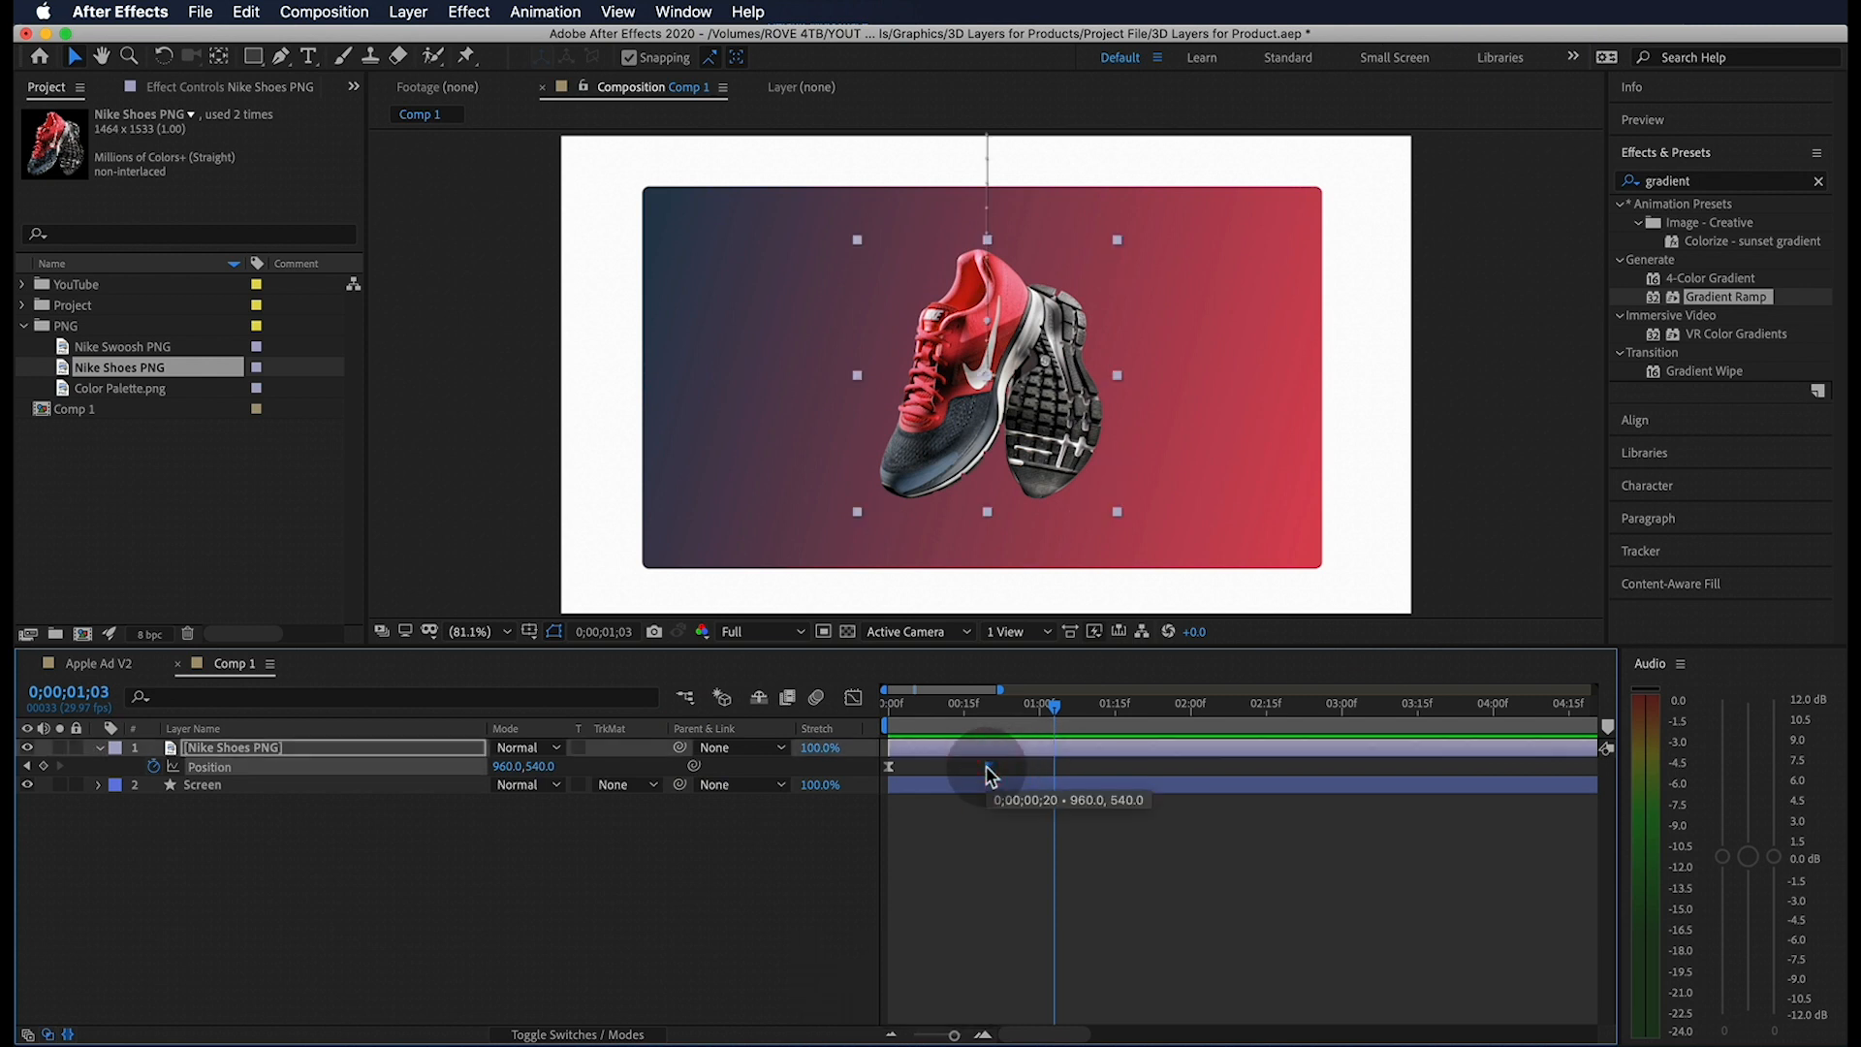
pyautogui.doubleClick(987, 766)
pyautogui.write('100')
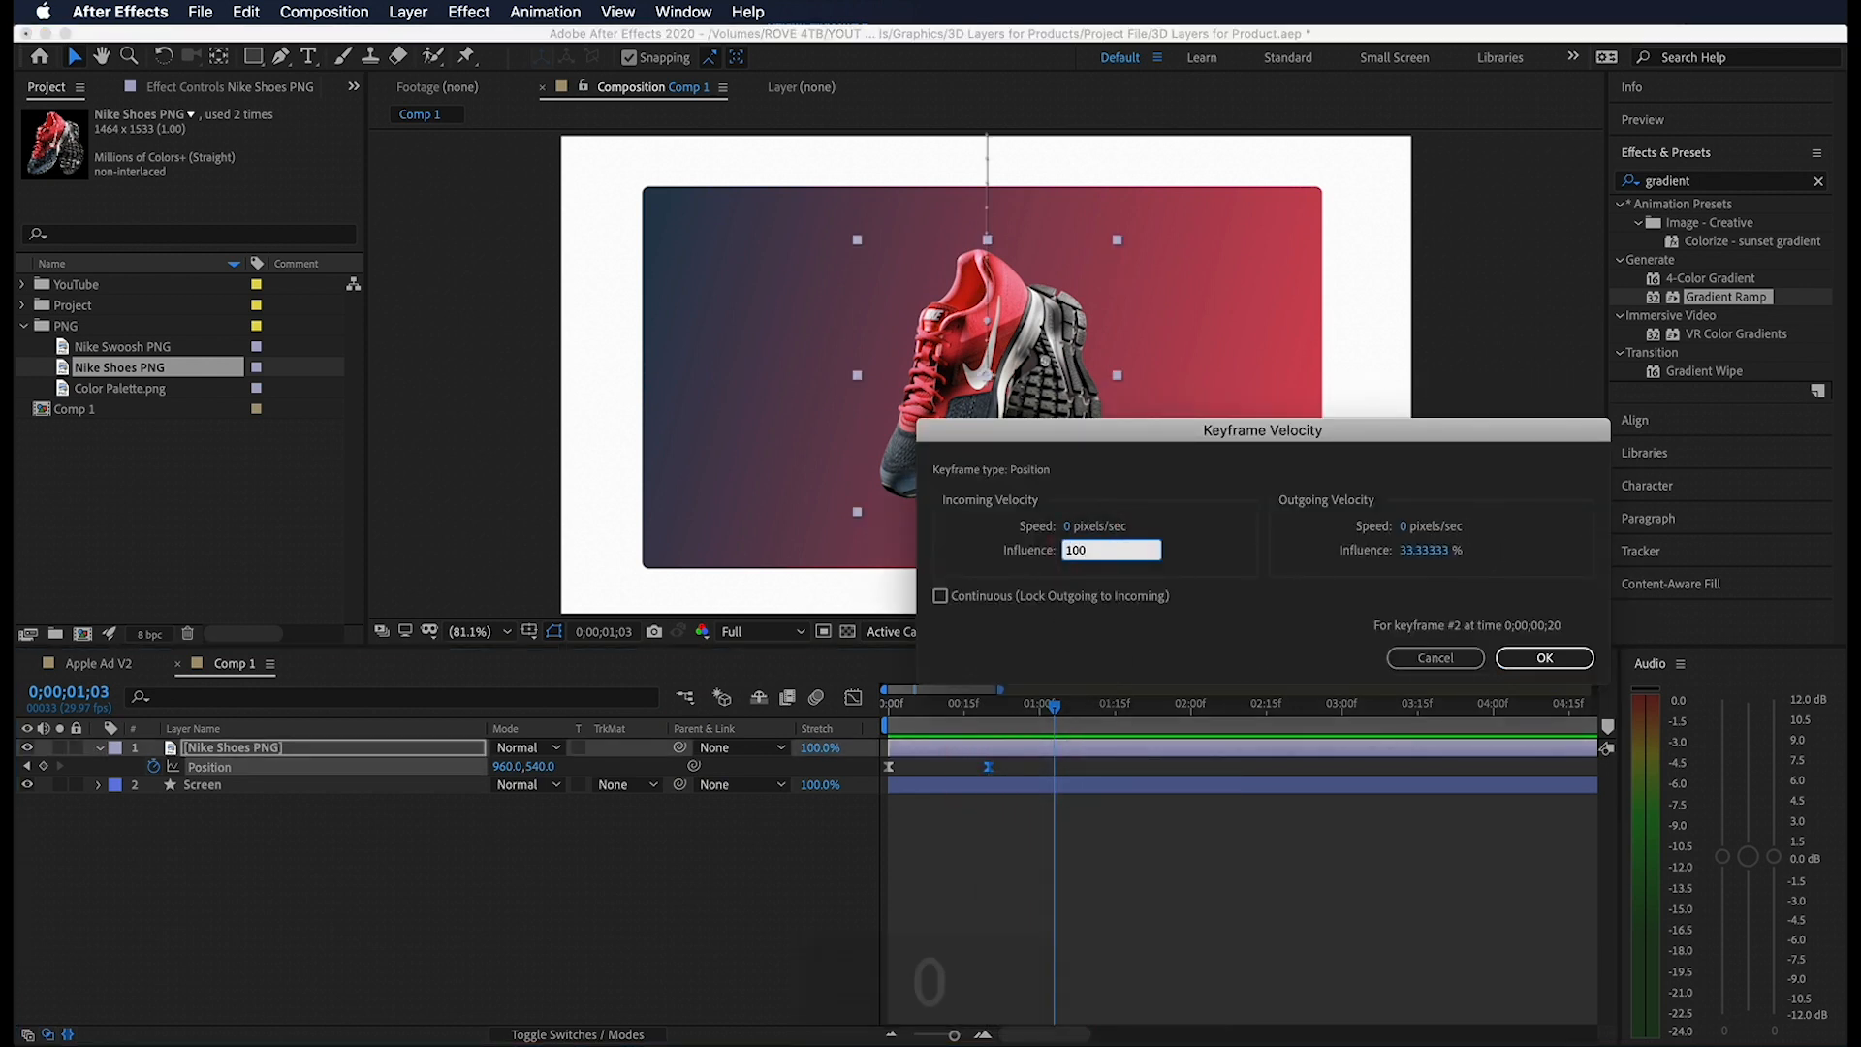
pyautogui.click(1543, 657)
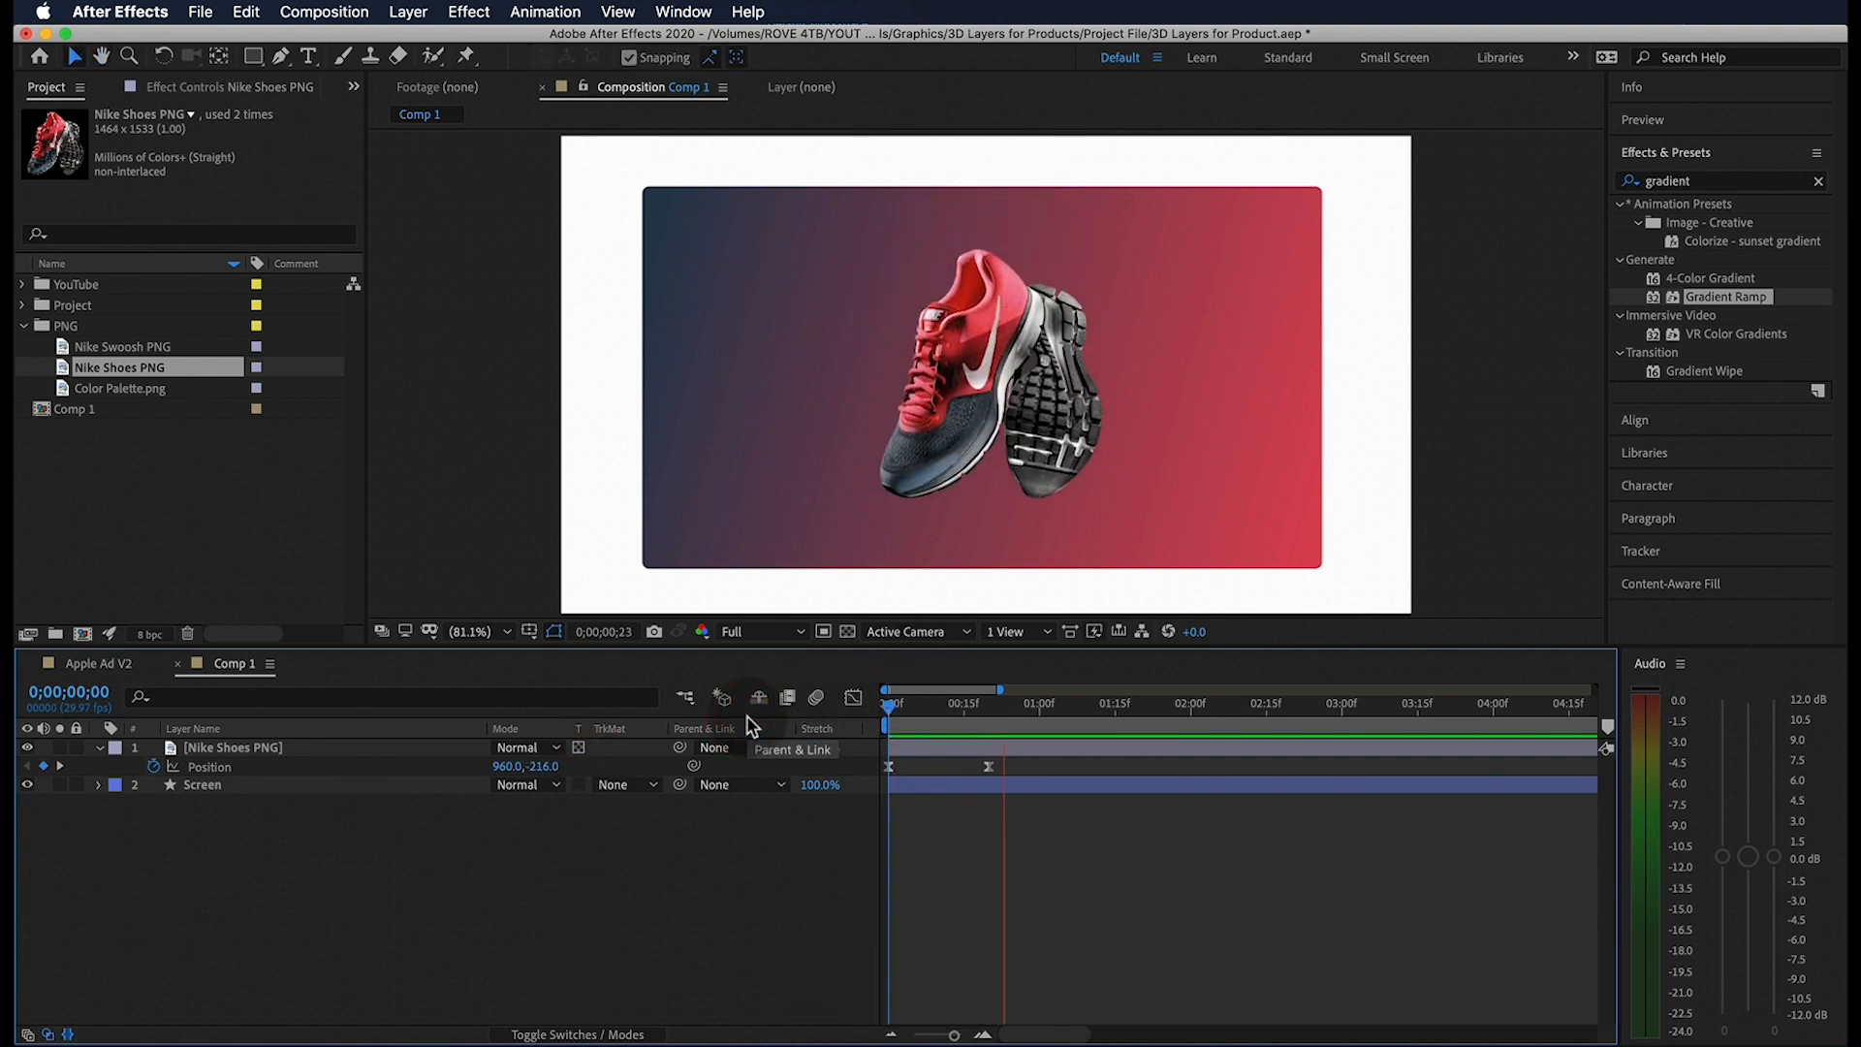
# Draw a dark ellipse below the shoe and name the layer 'Shoe Shadow'.
pyautogui.click(950, 704)
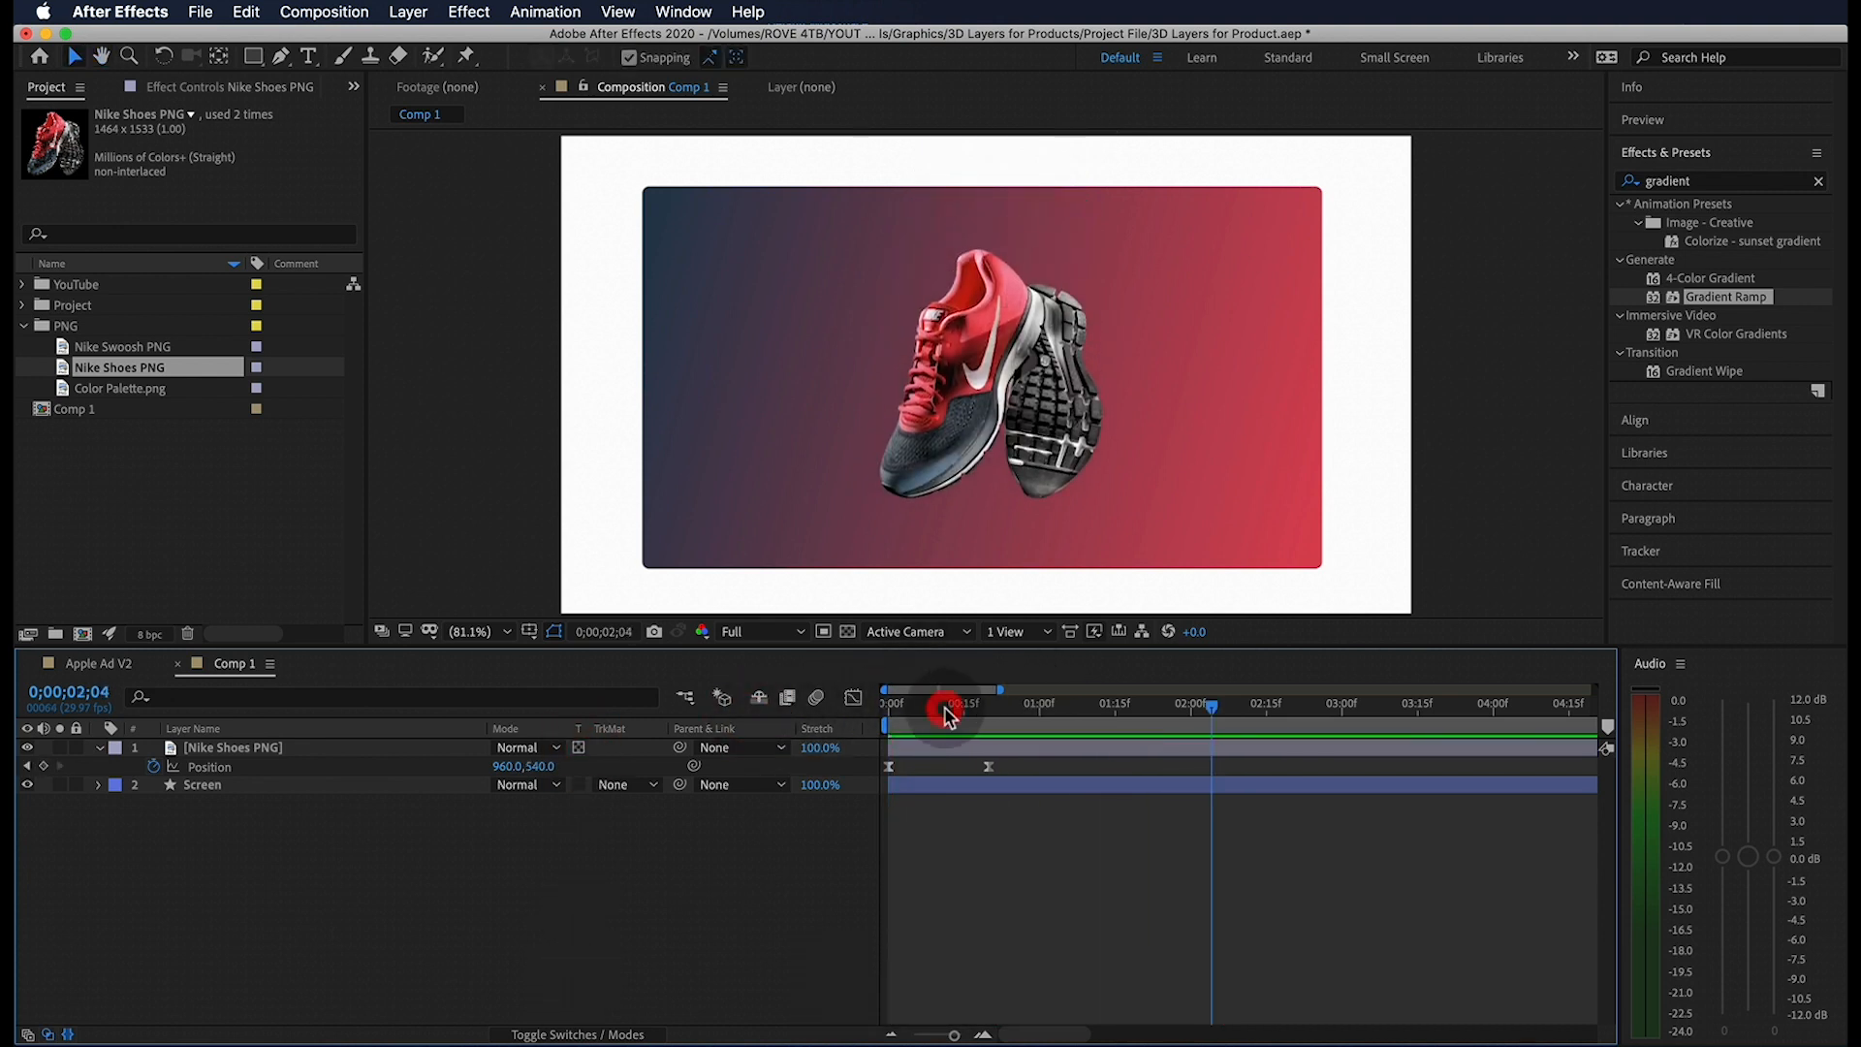
pyautogui.press('q')
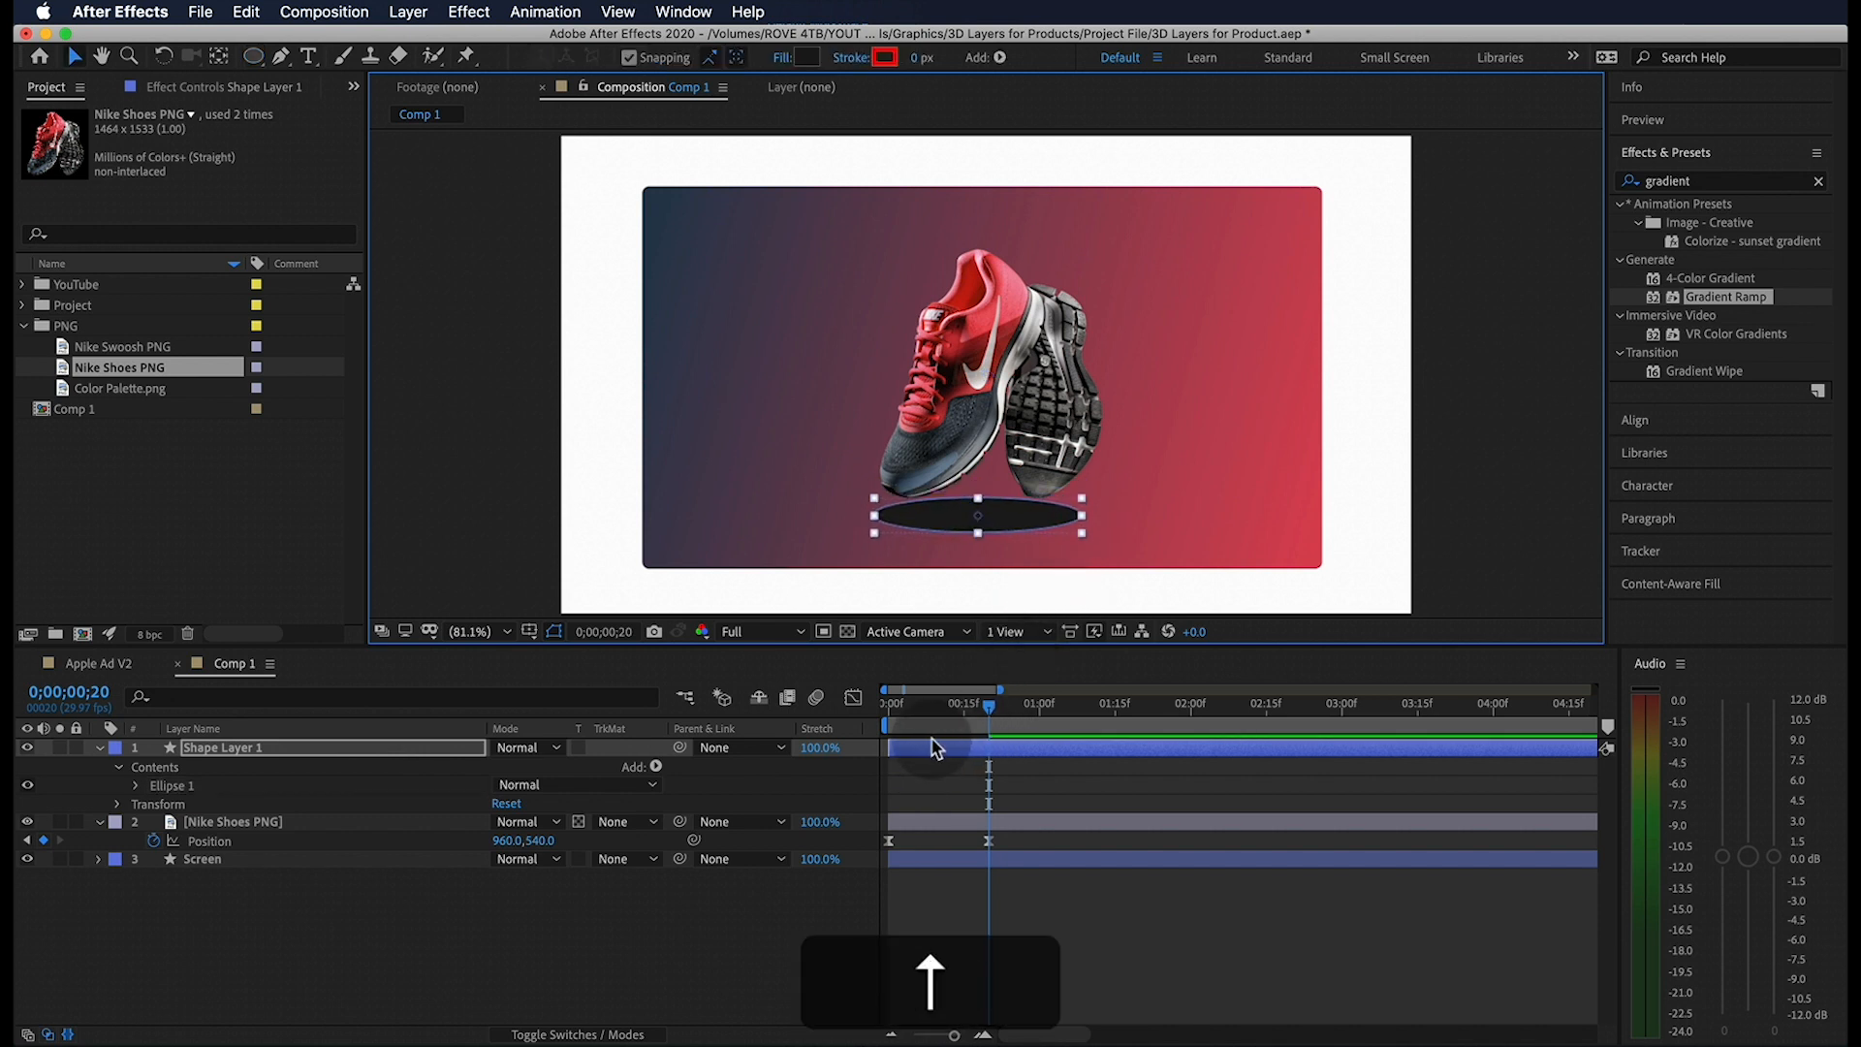
pyautogui.doubleClick(223, 748)
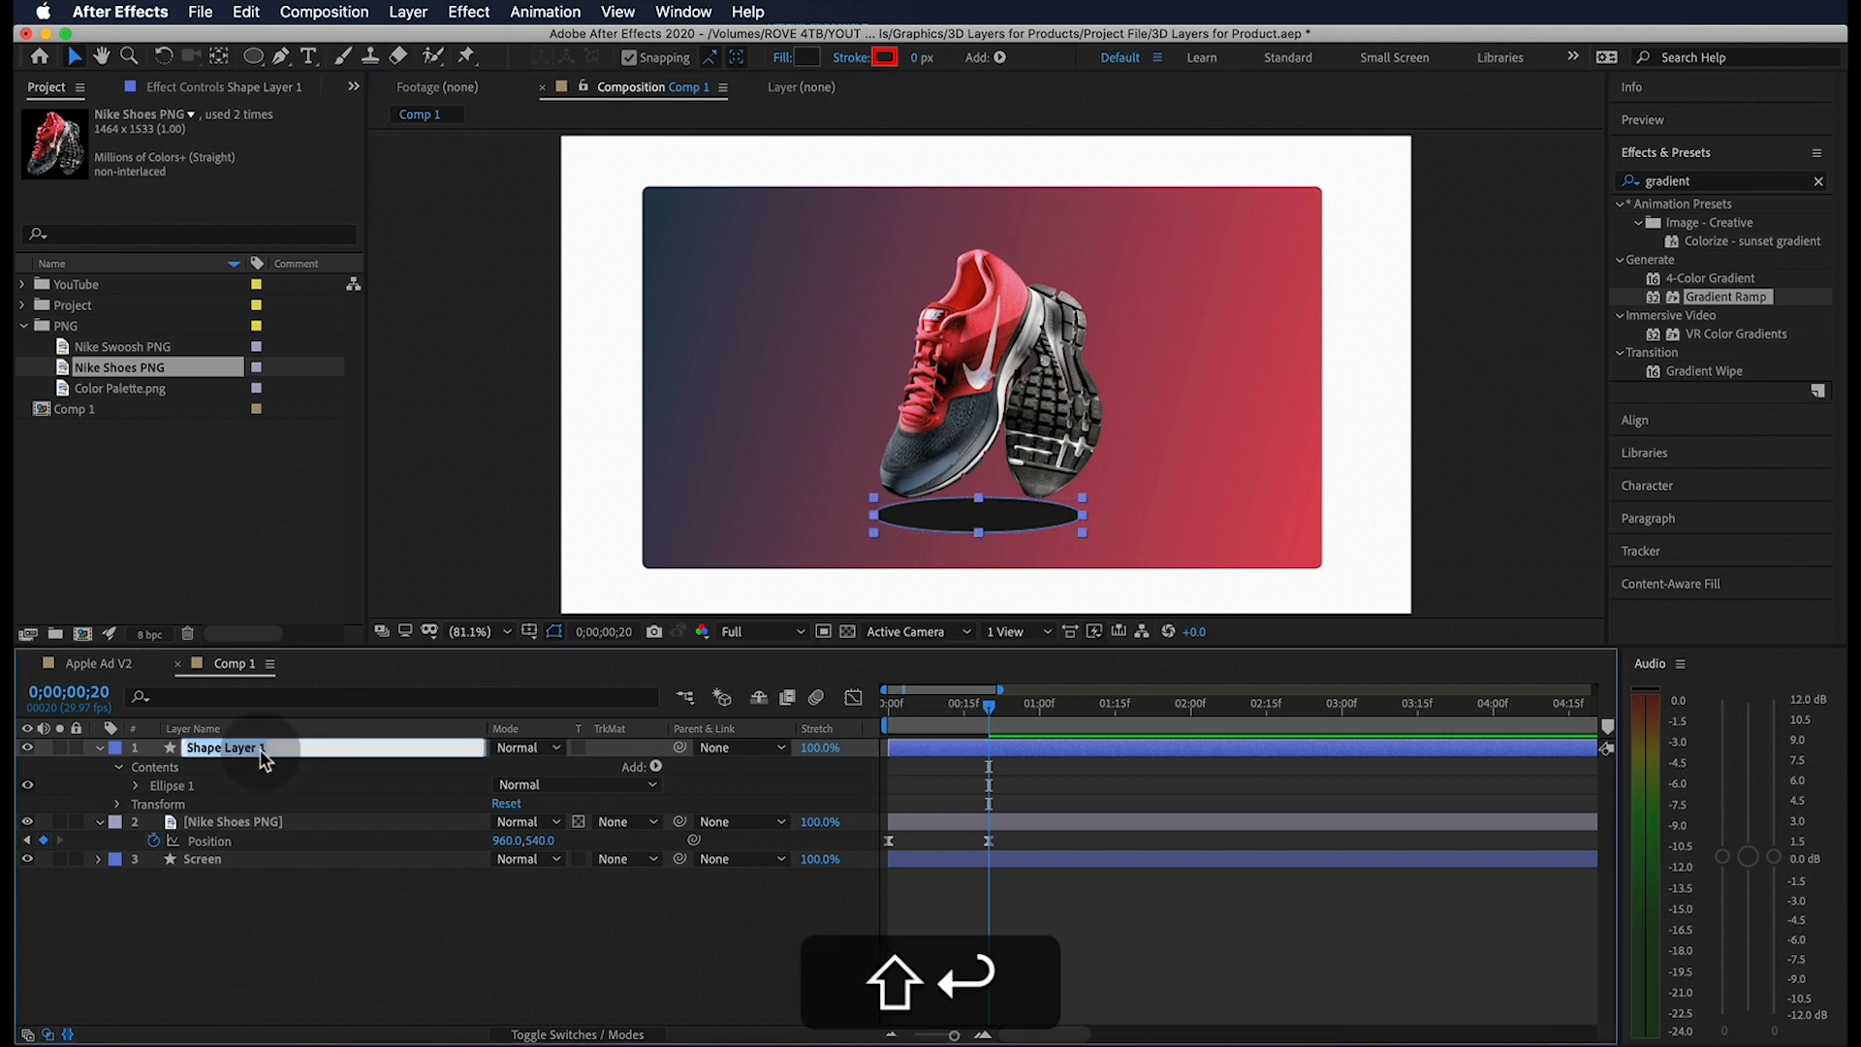
pyautogui.write('Shoe Shadow')
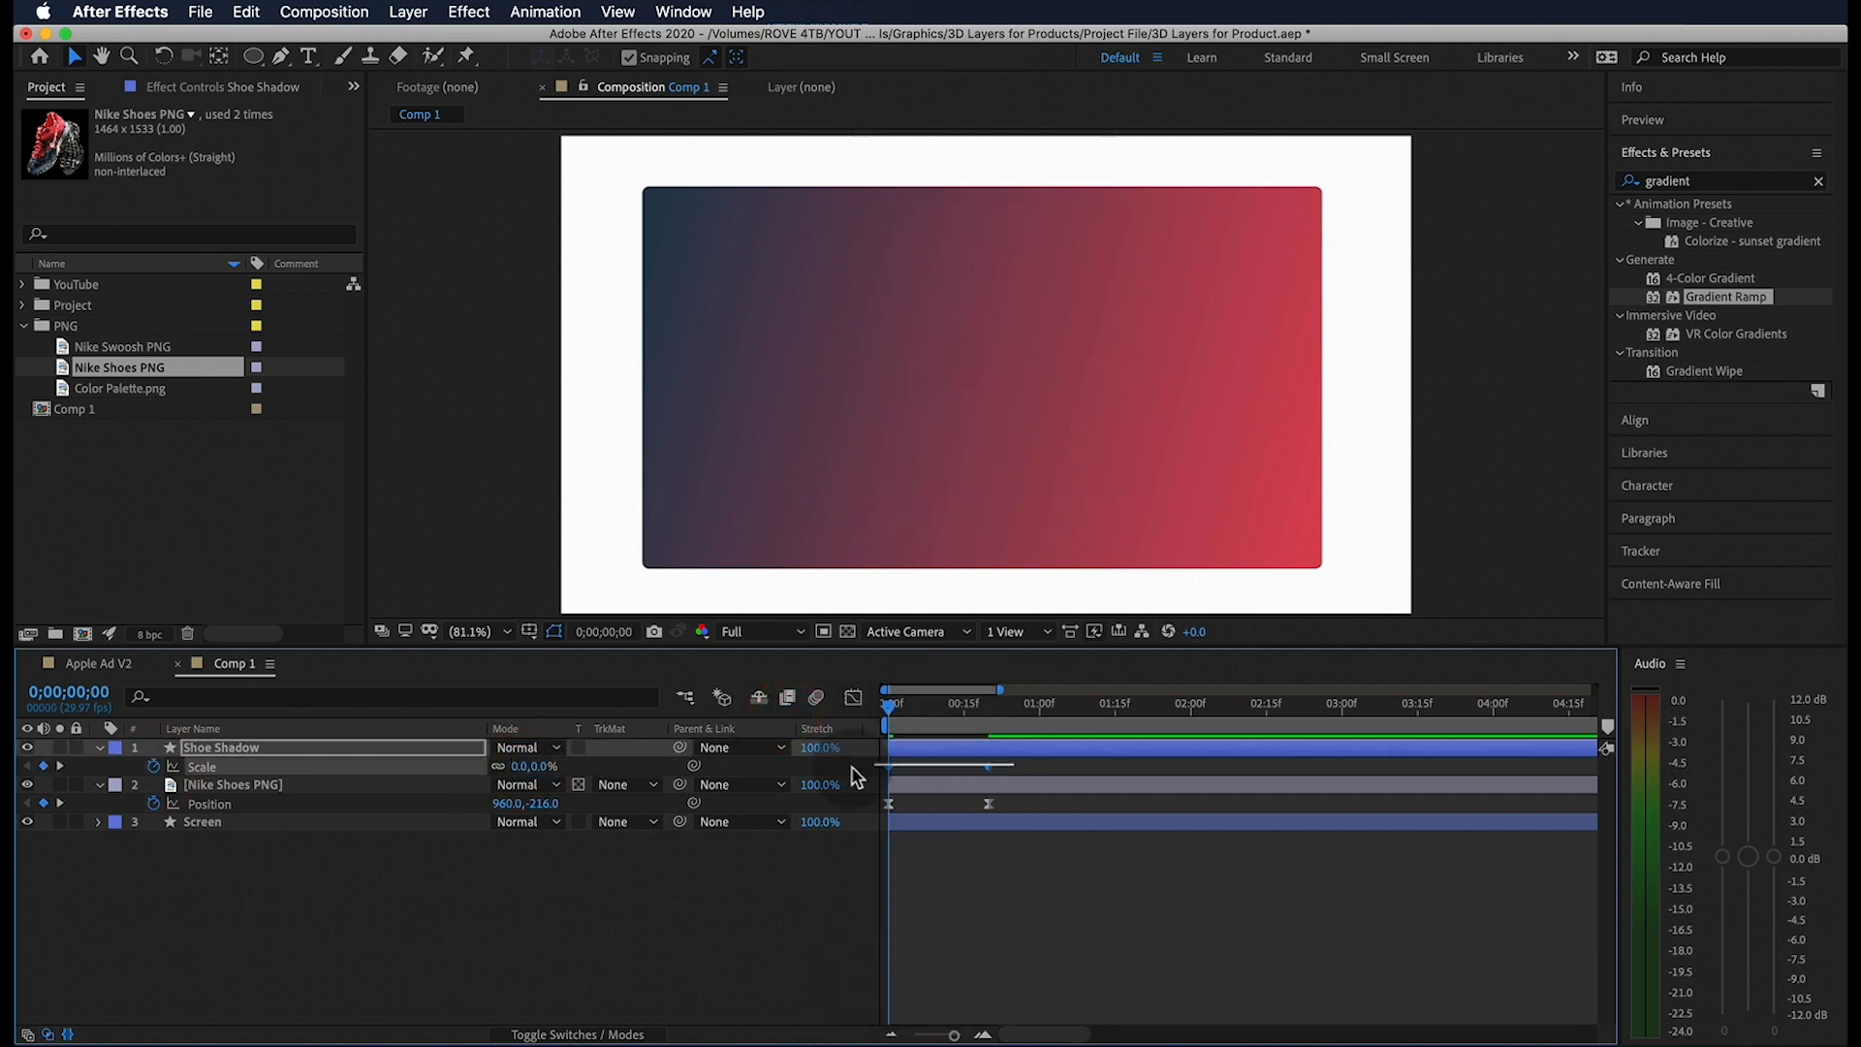
# Easy Ease the shadow's Scale keyframes and adjust their keyframe velocity.
pyautogui.press('f9')
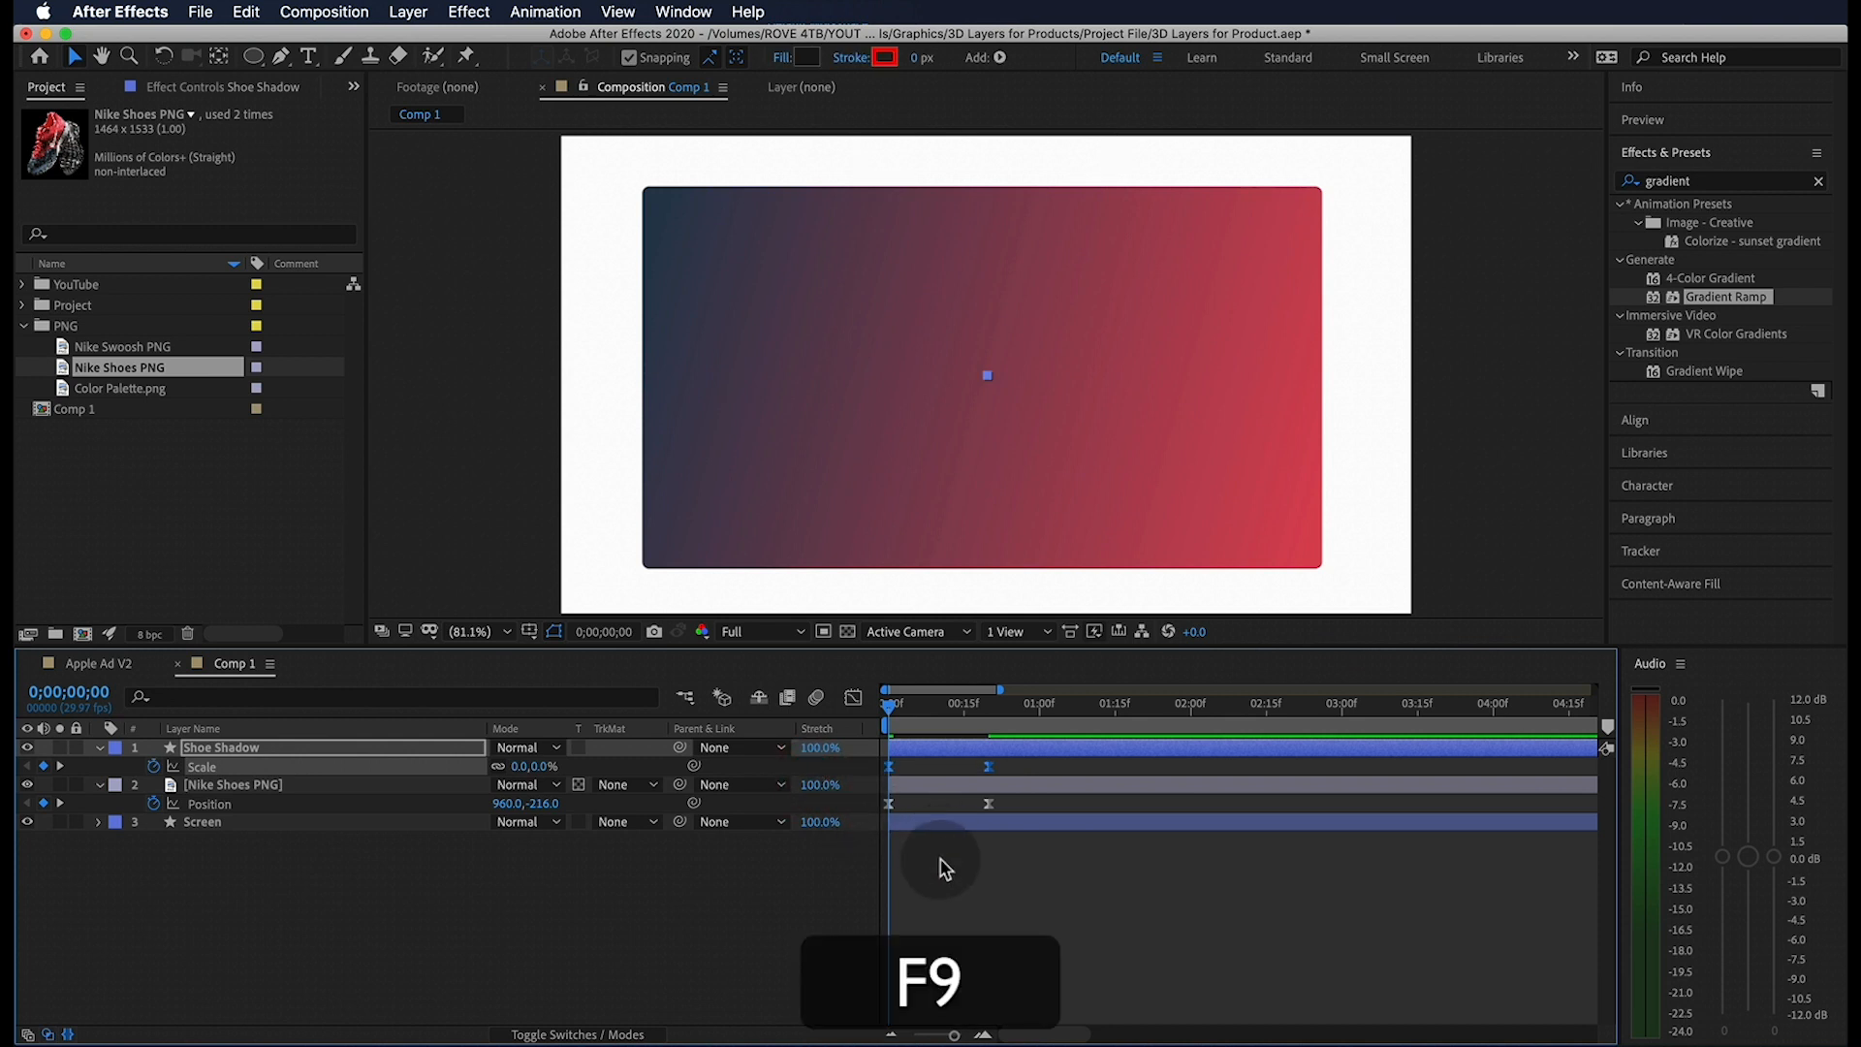
pyautogui.press('F9')
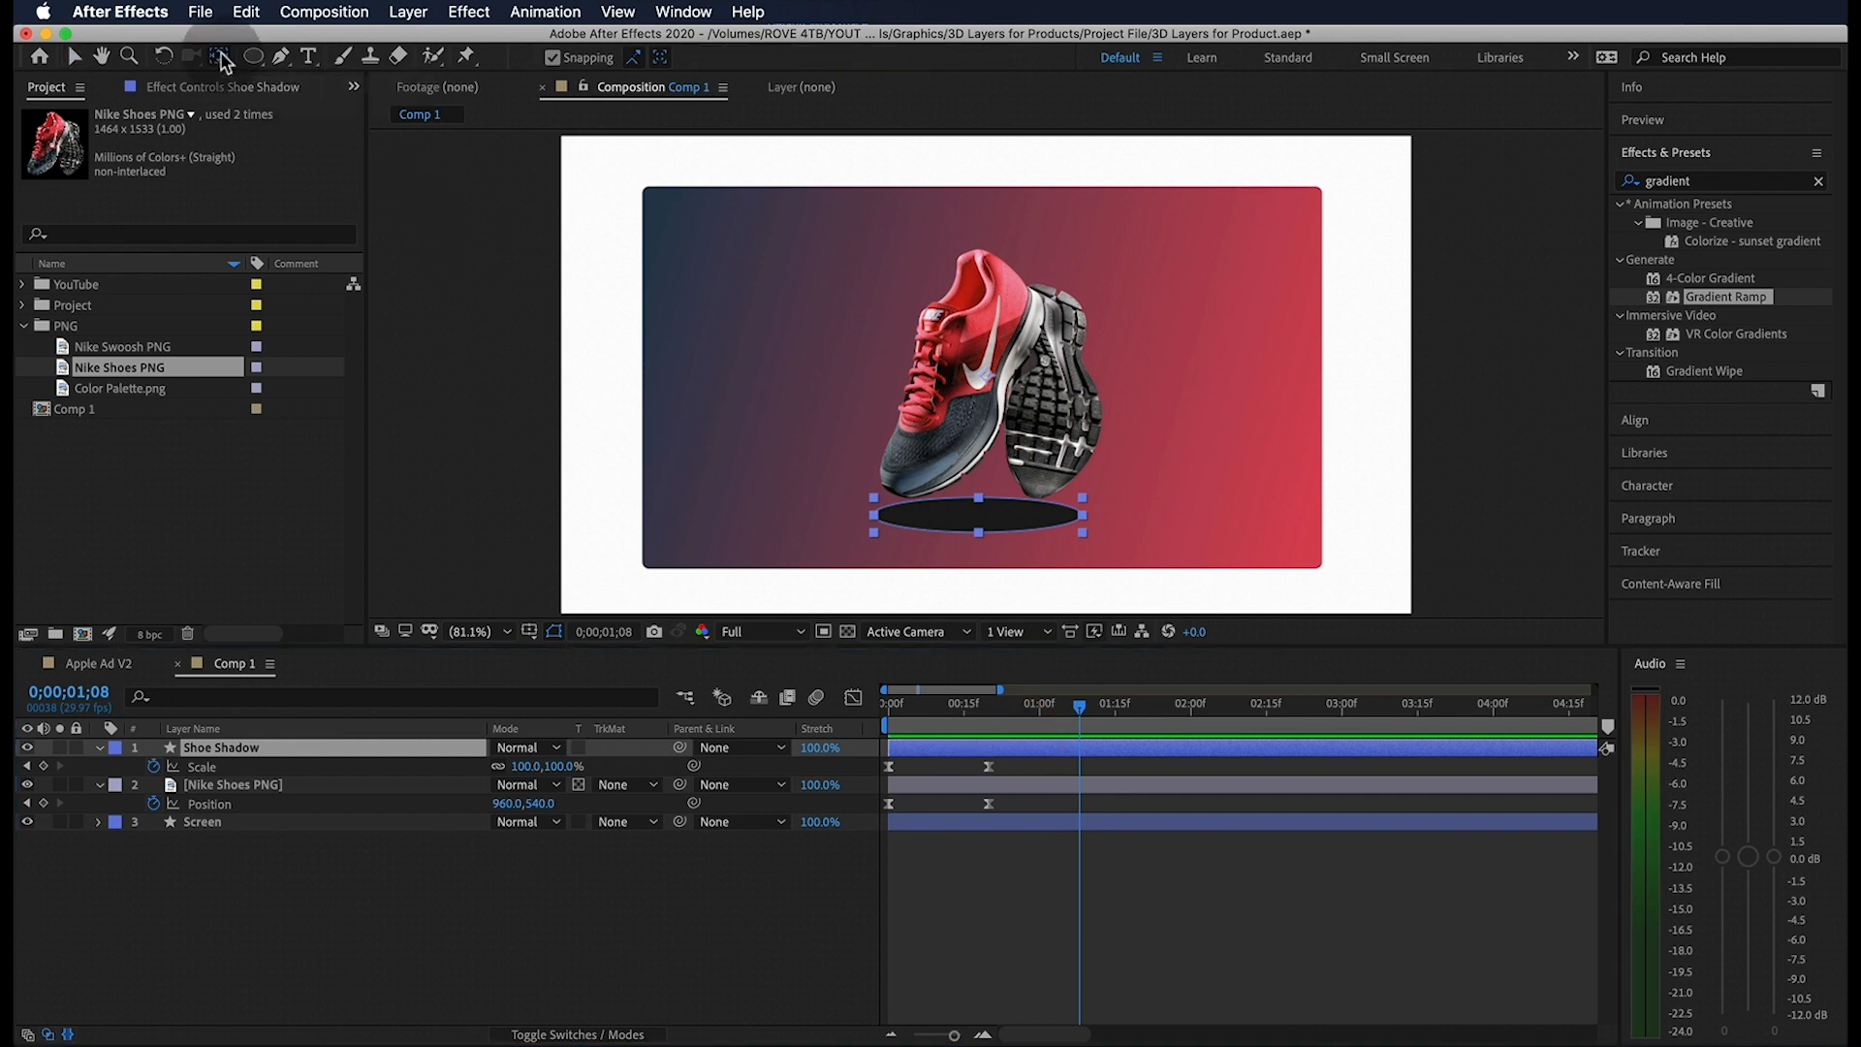
pyautogui.press('cmd')
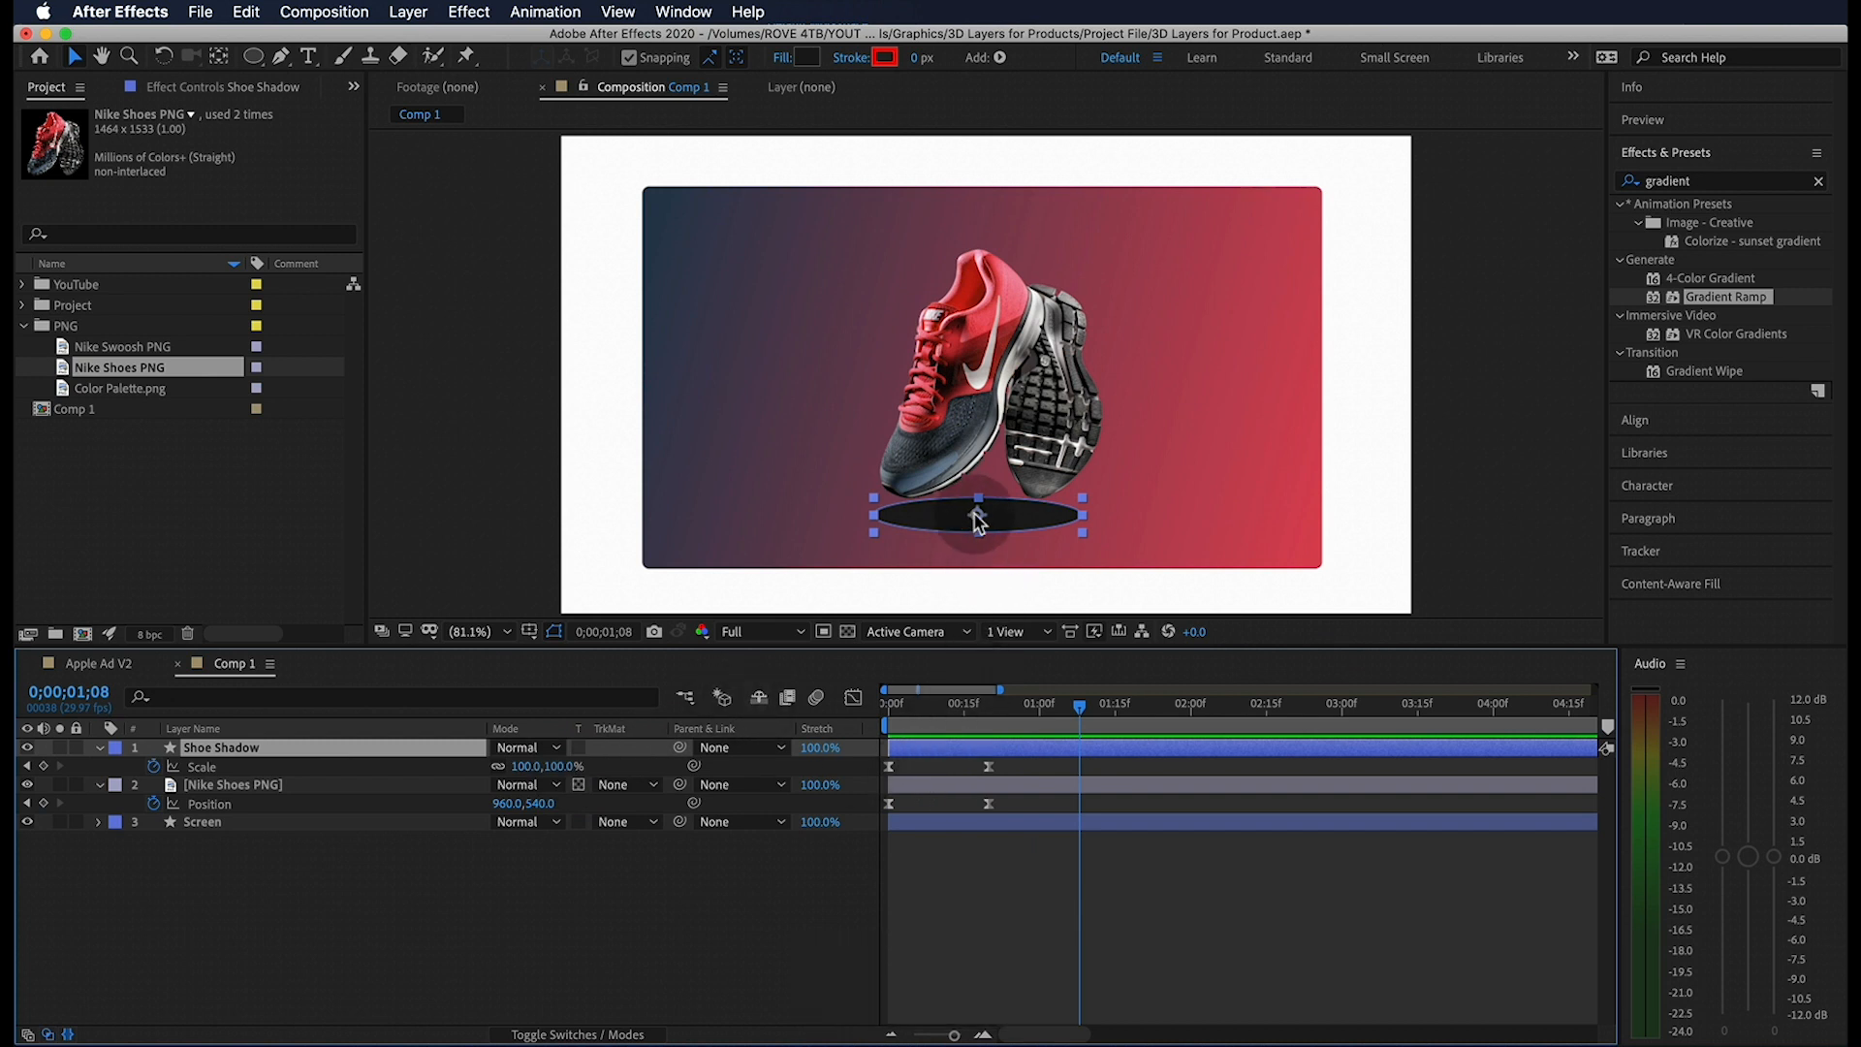
pyautogui.rightClick(987, 766)
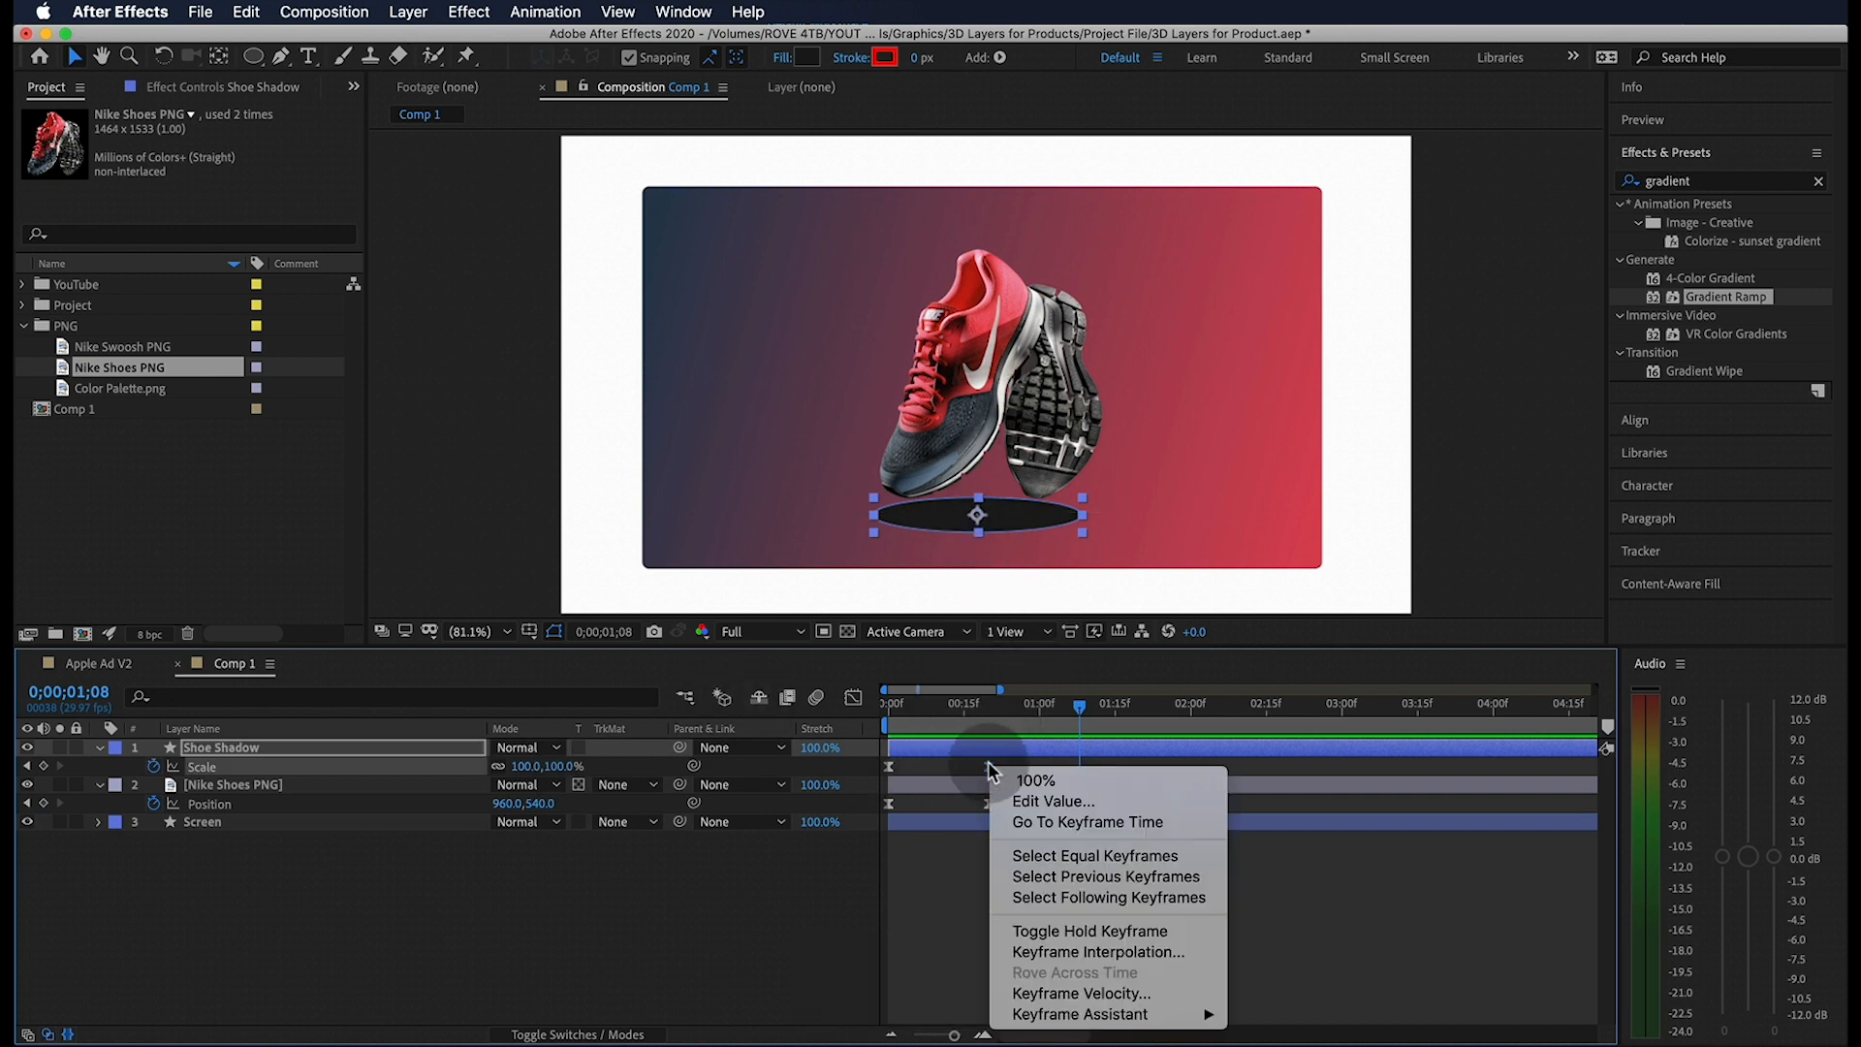
pyautogui.moveTo(1080, 993)
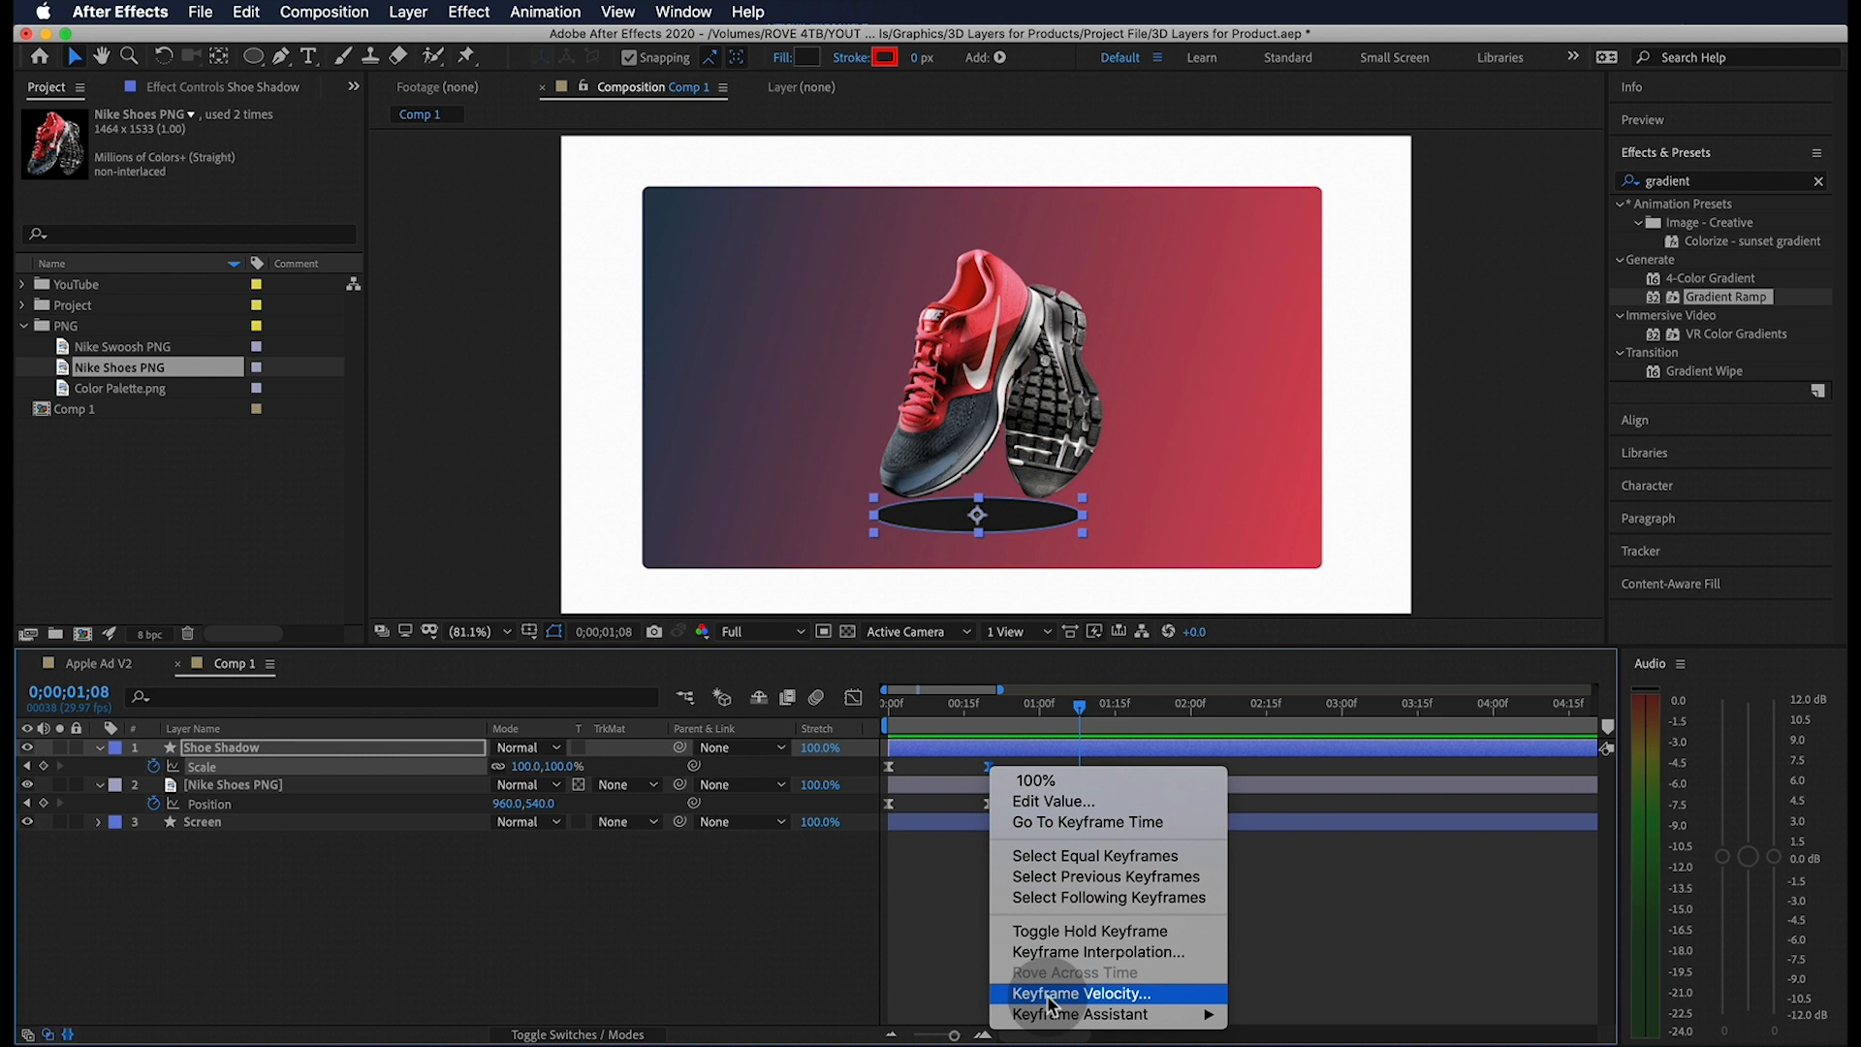
pyautogui.click(1078, 994)
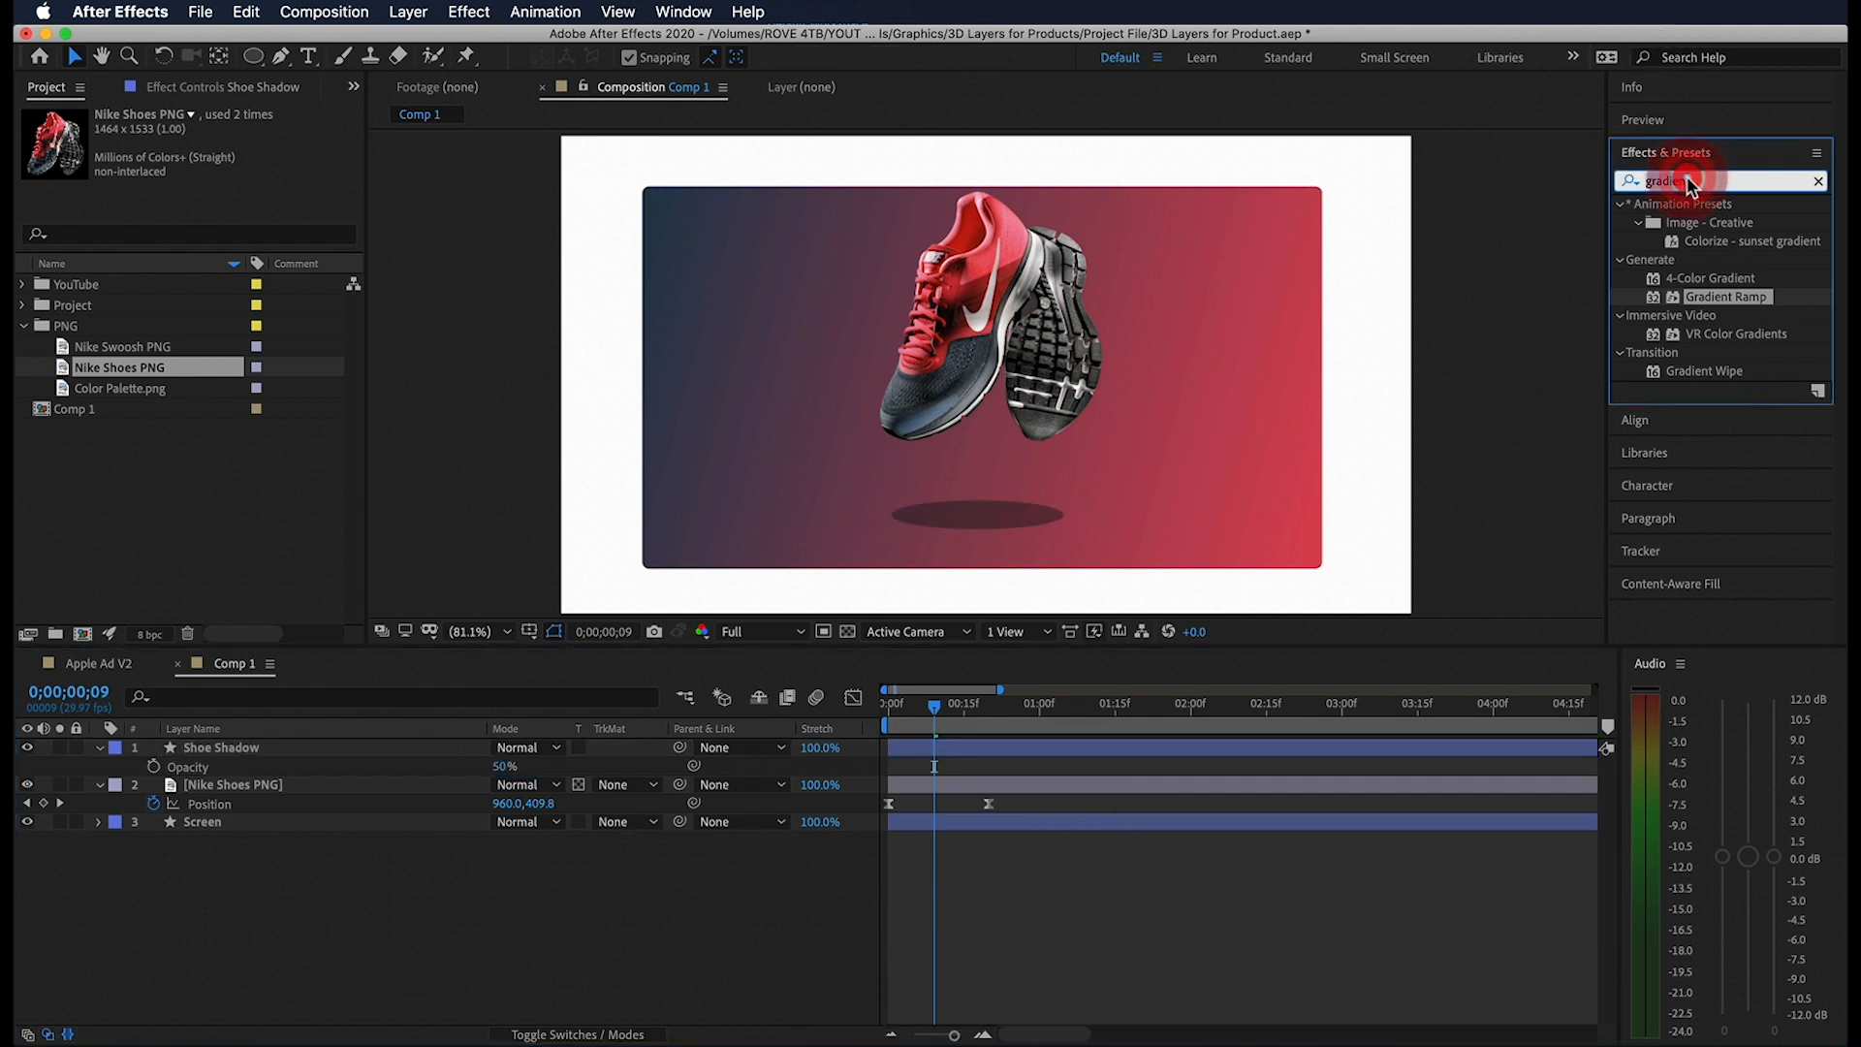
# Apply Gaussian Blur to the shadow and set its opacity to 40%.
pyautogui.write('gauss')
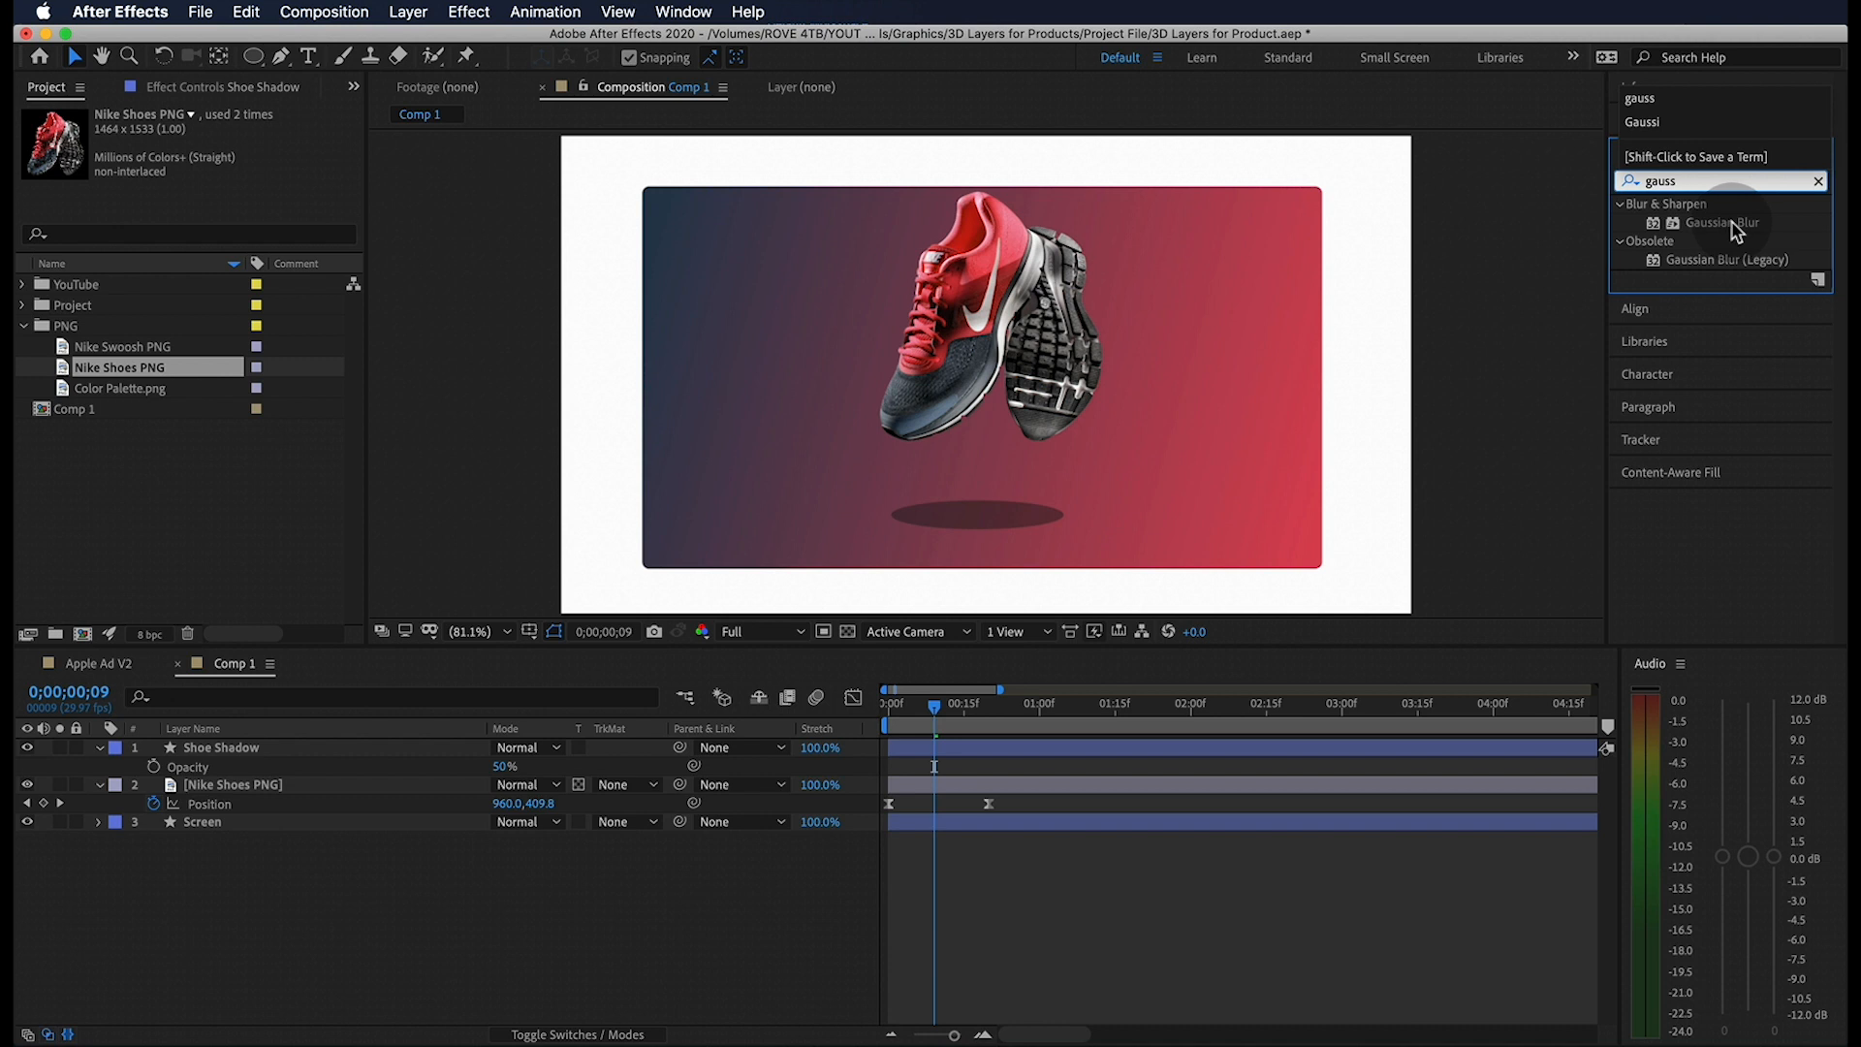
pyautogui.doubleClick(1720, 223)
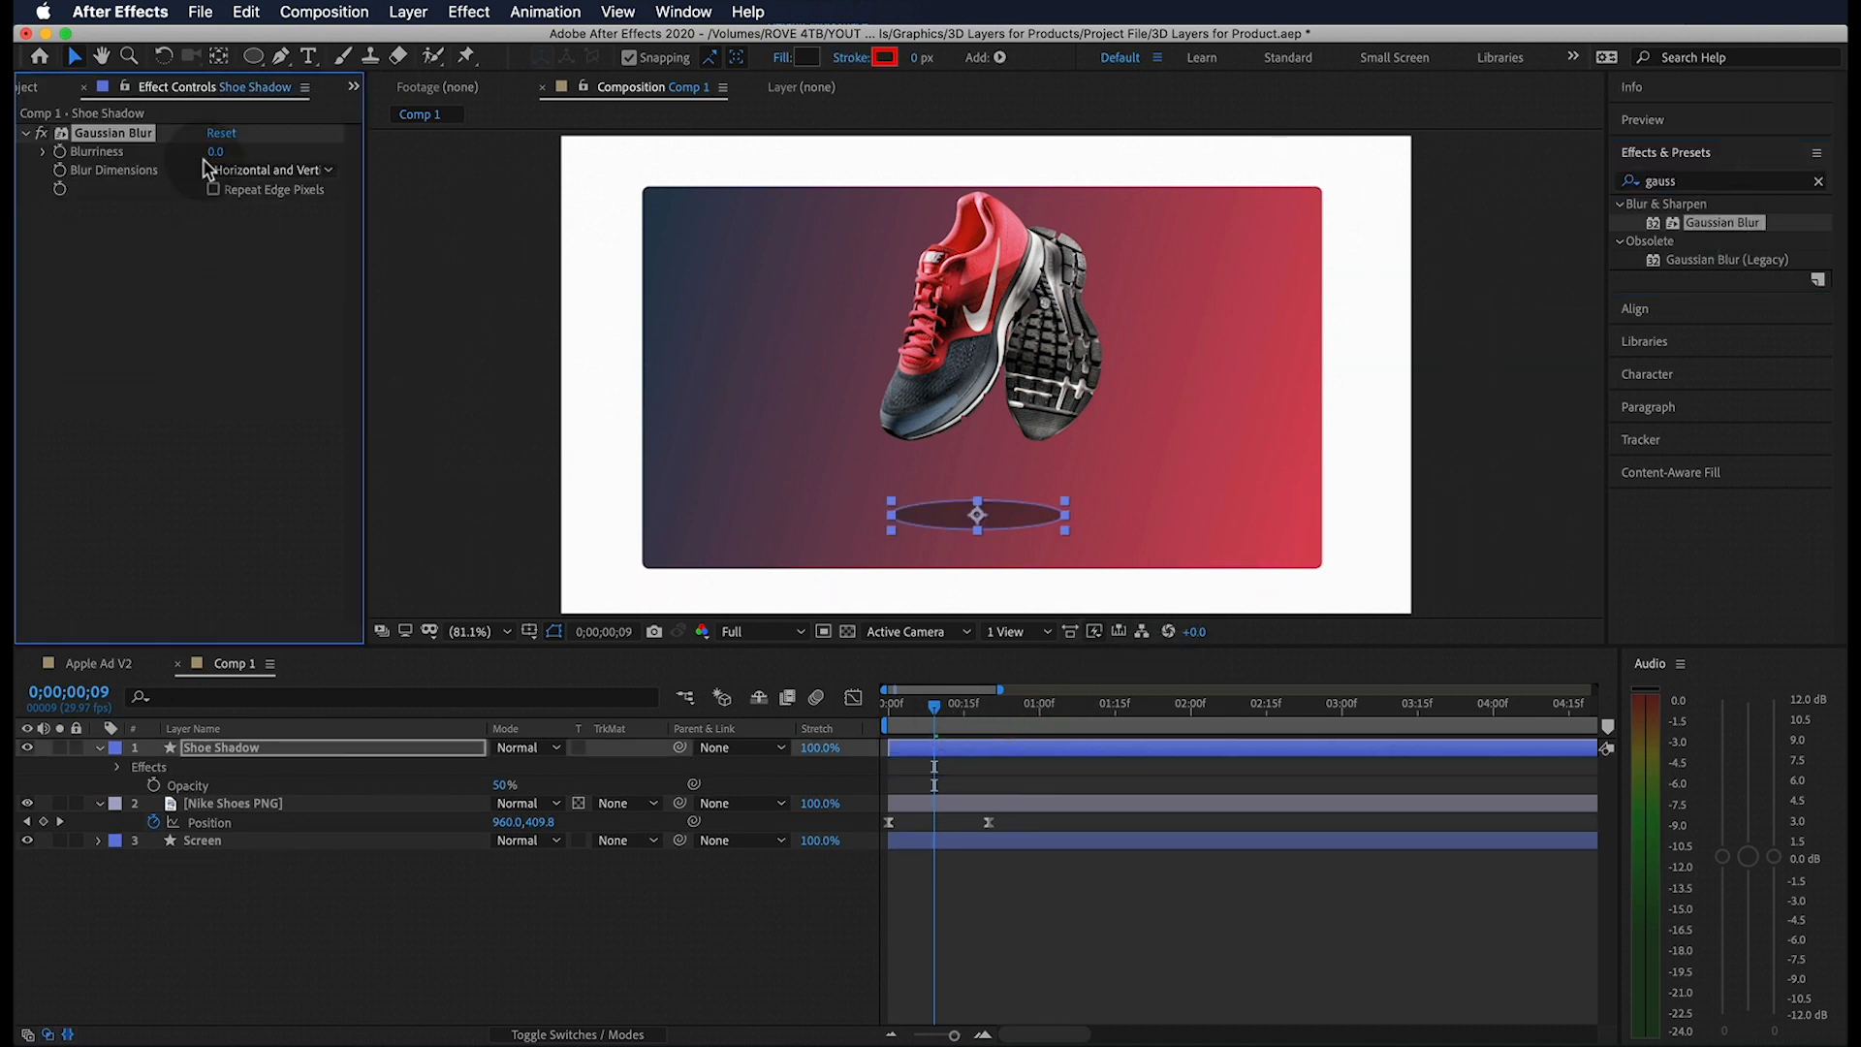
pyautogui.write('40.0')
pyautogui.write('wiggle(')
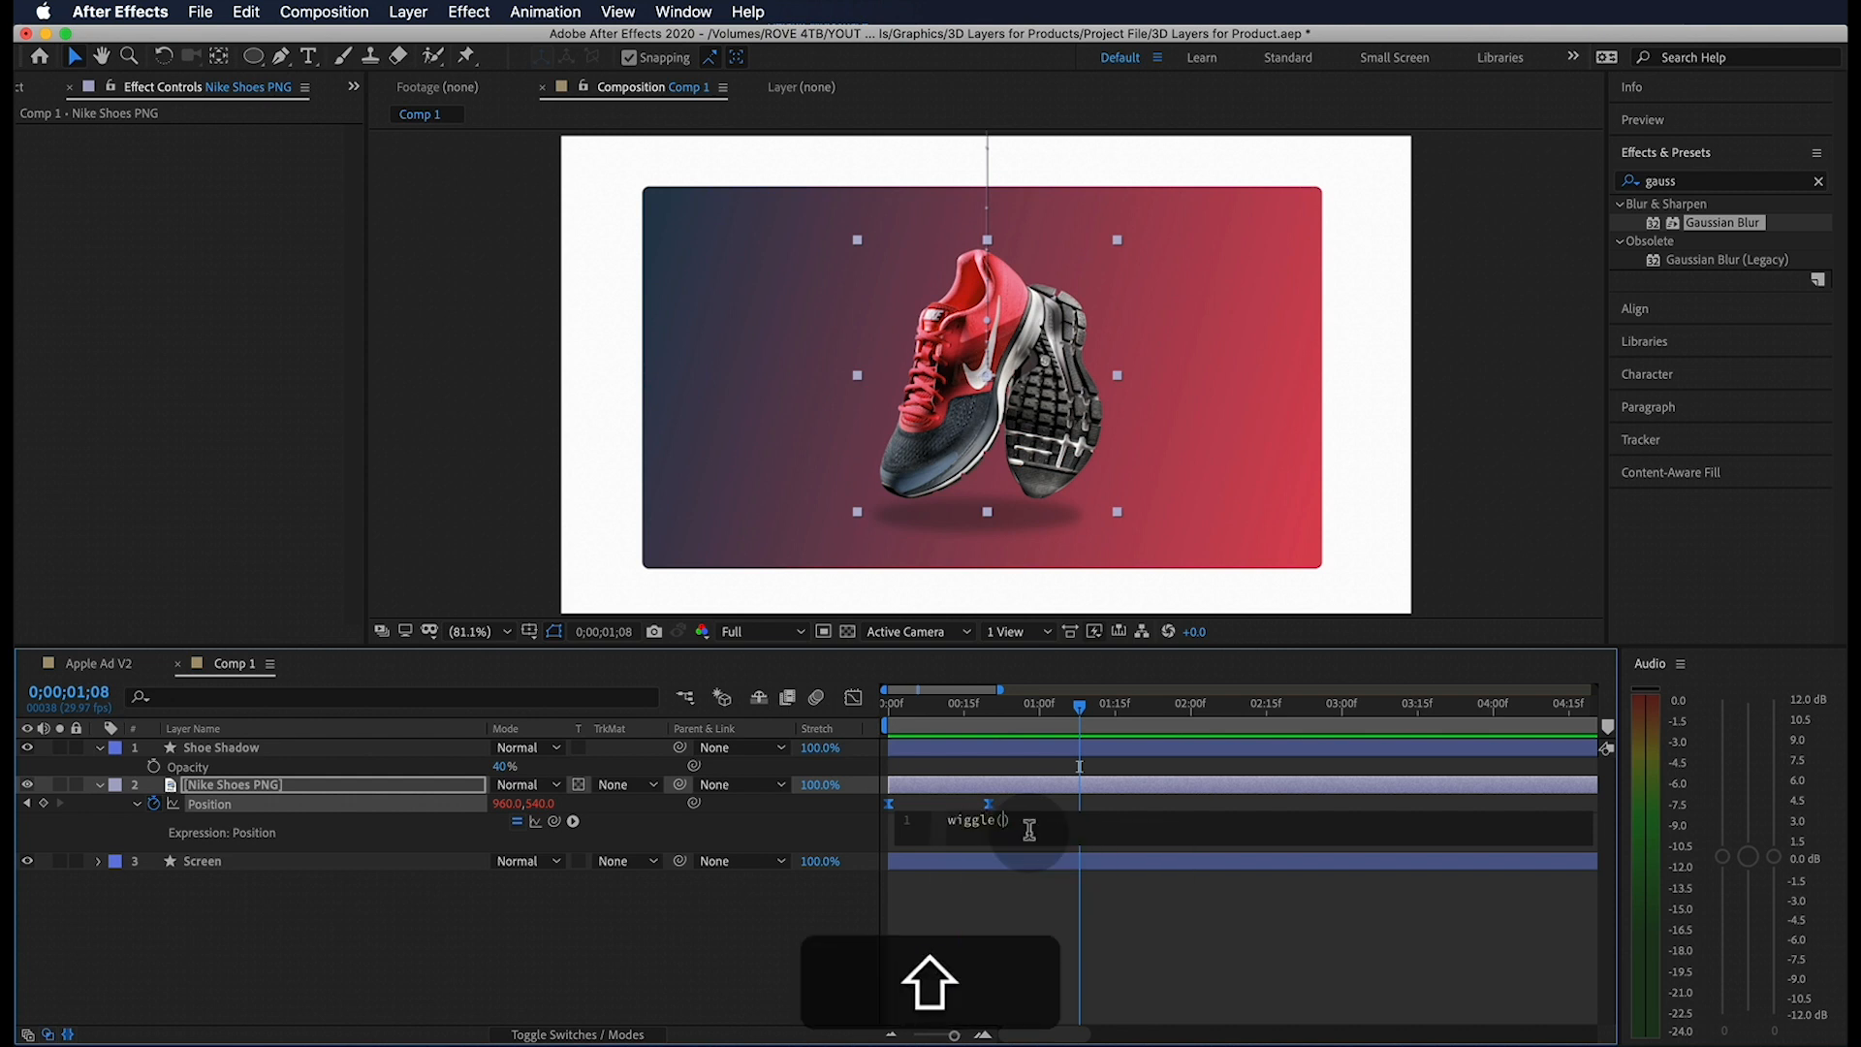
# Enter a wiggle(frequency, amount) expression on the Nike Shoes Position property.
pyautogui.write('1,')
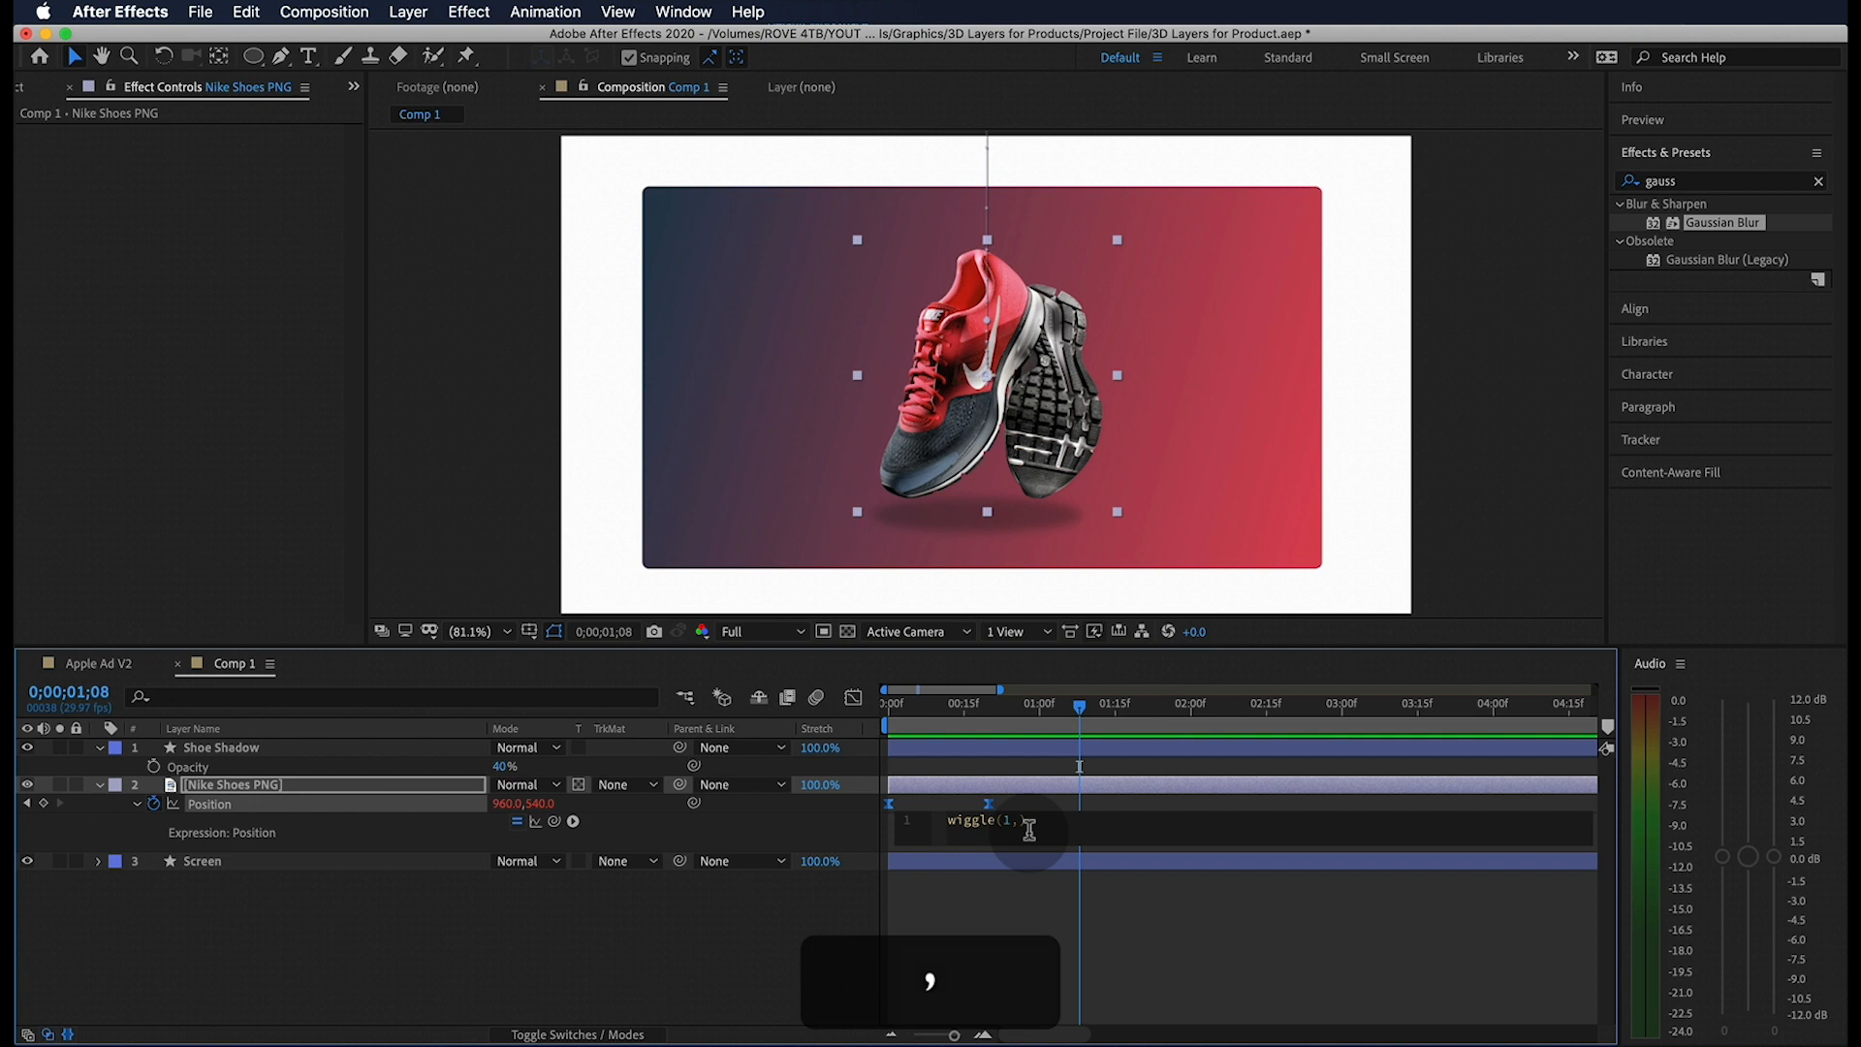
pyautogui.write('20')
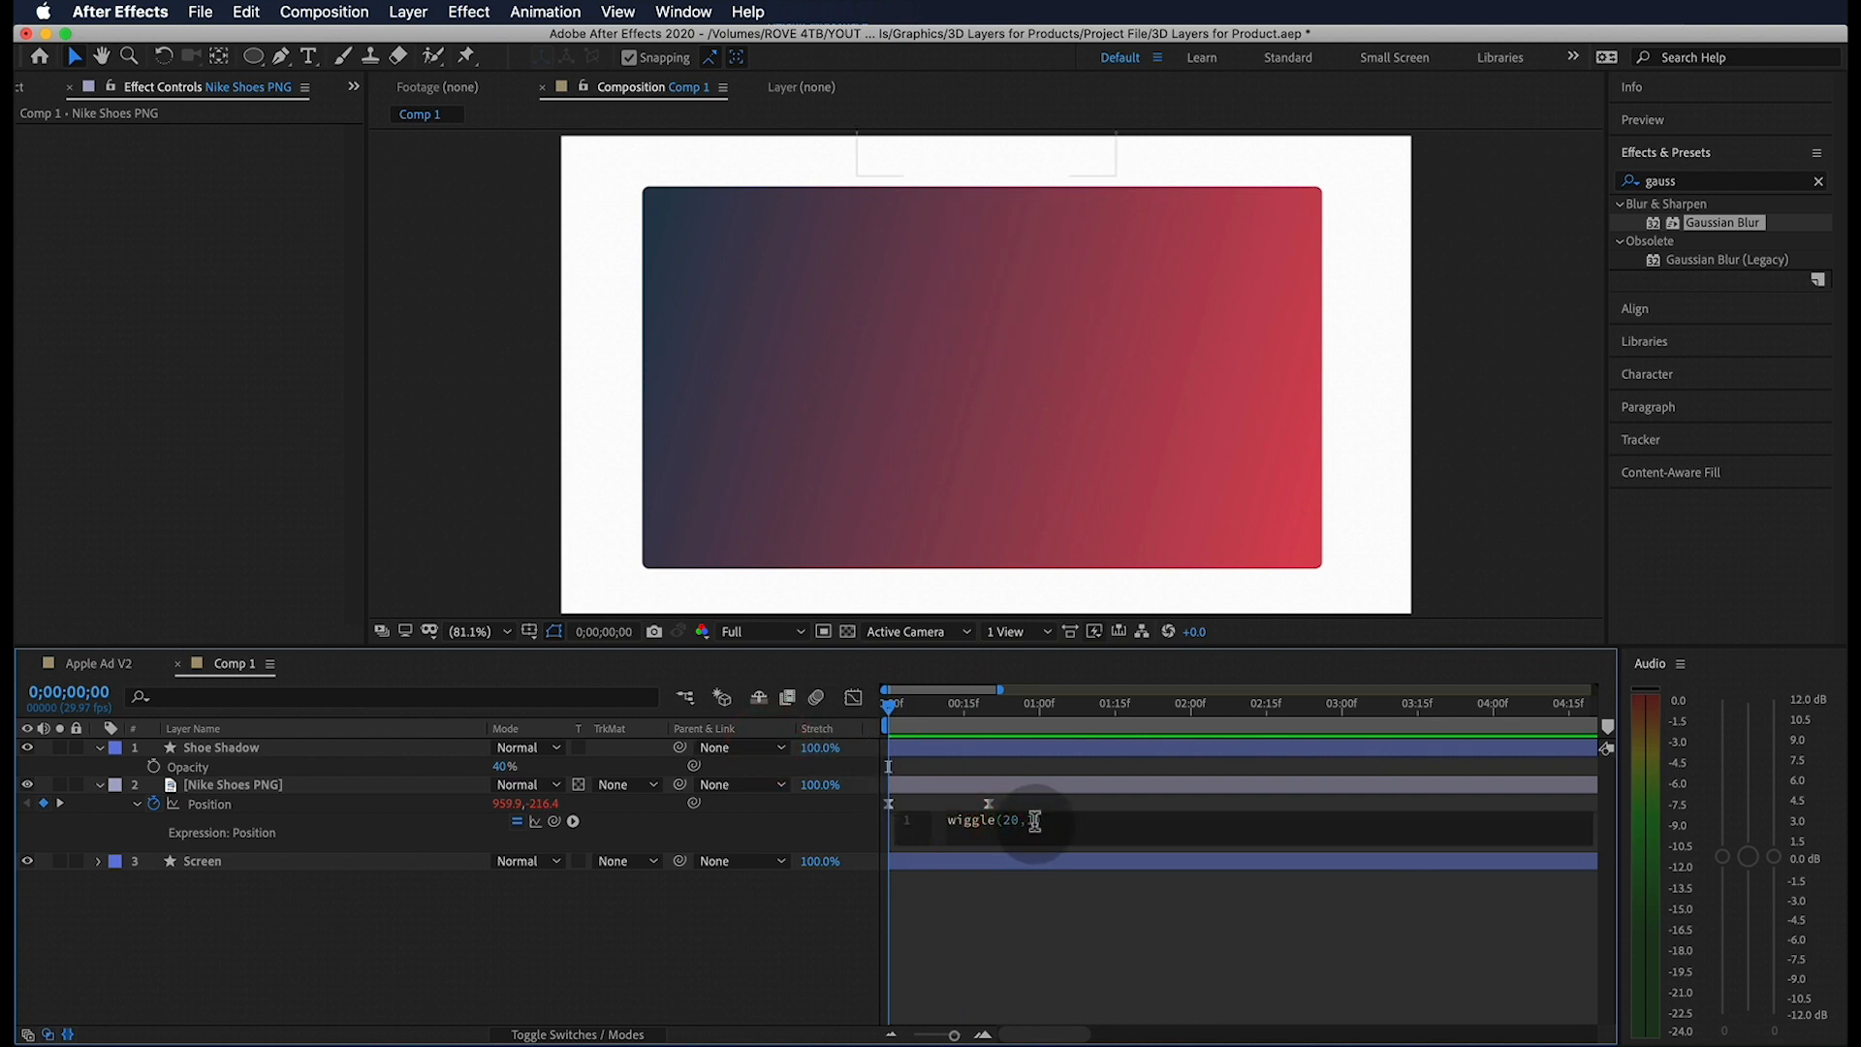
pyautogui.write('.5)')
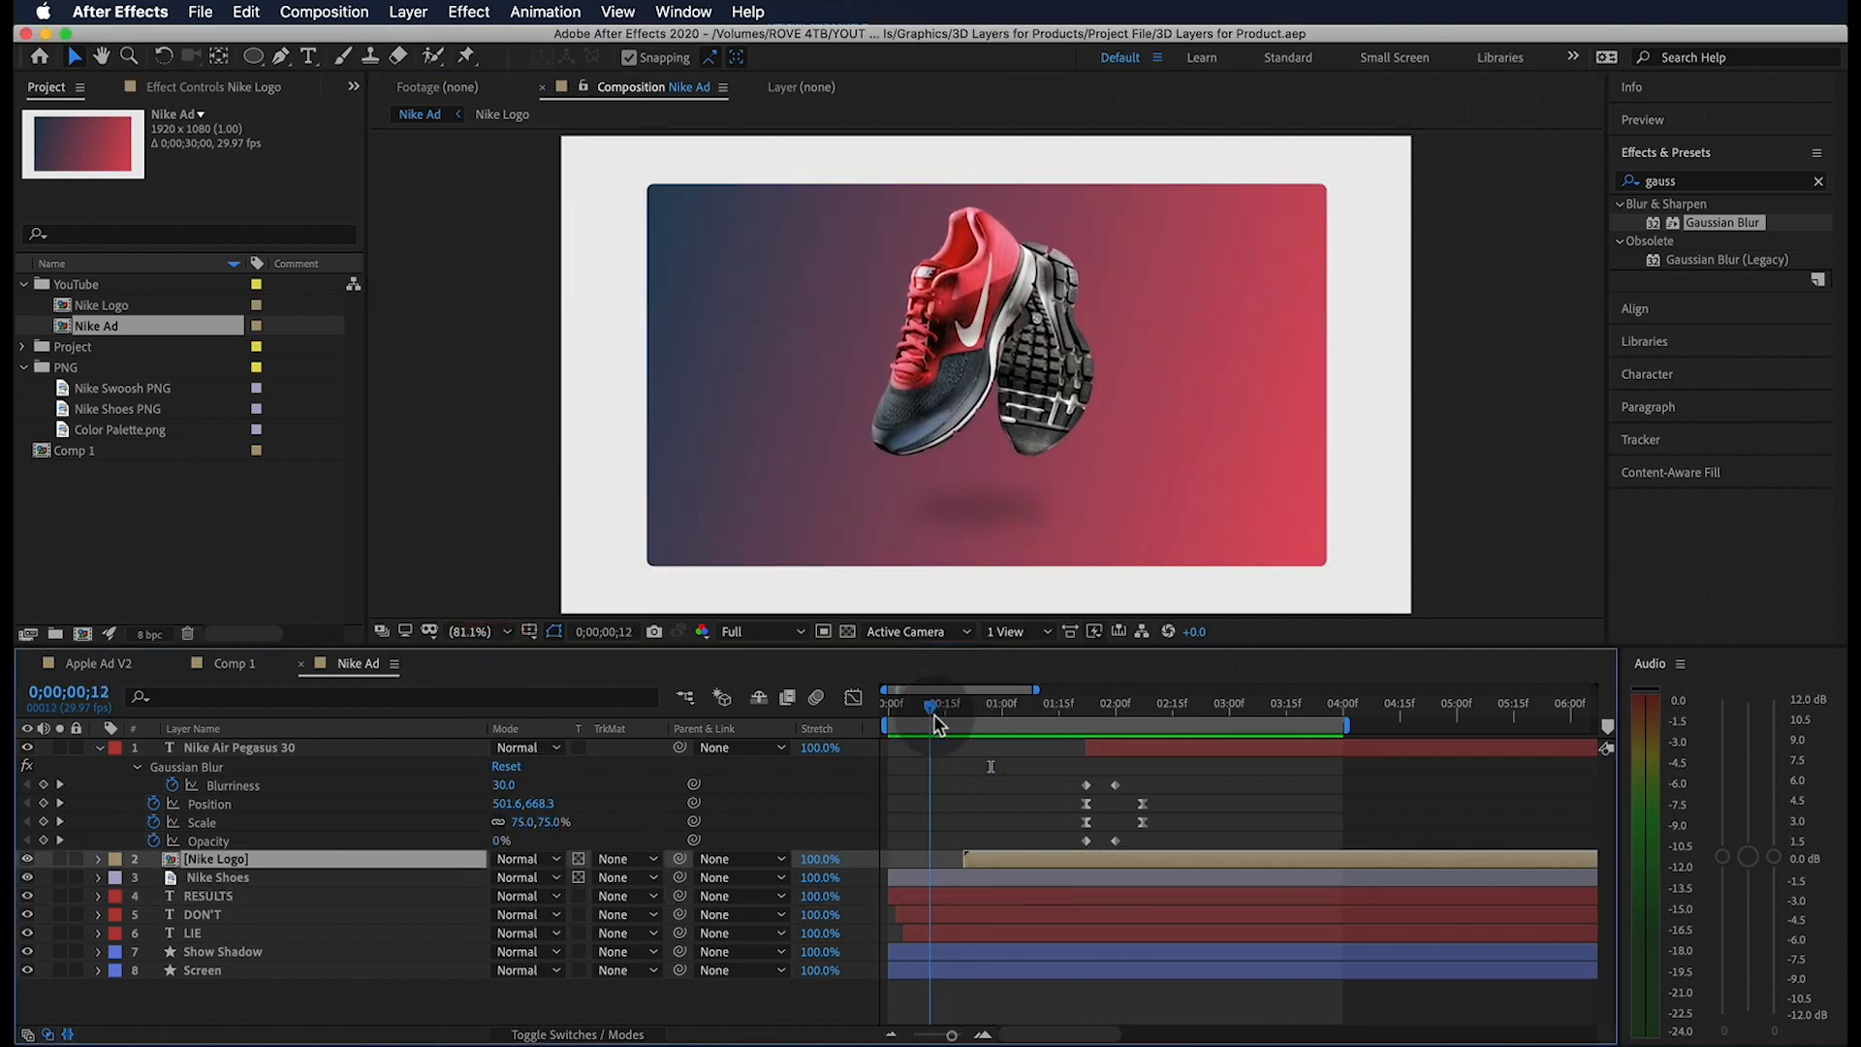
# Scrub the Nike Ad timeline to preview the Nike Air Pegasus 30 title reveal.
pyautogui.moveTo(929, 706); pyautogui.dragTo(1053, 707)
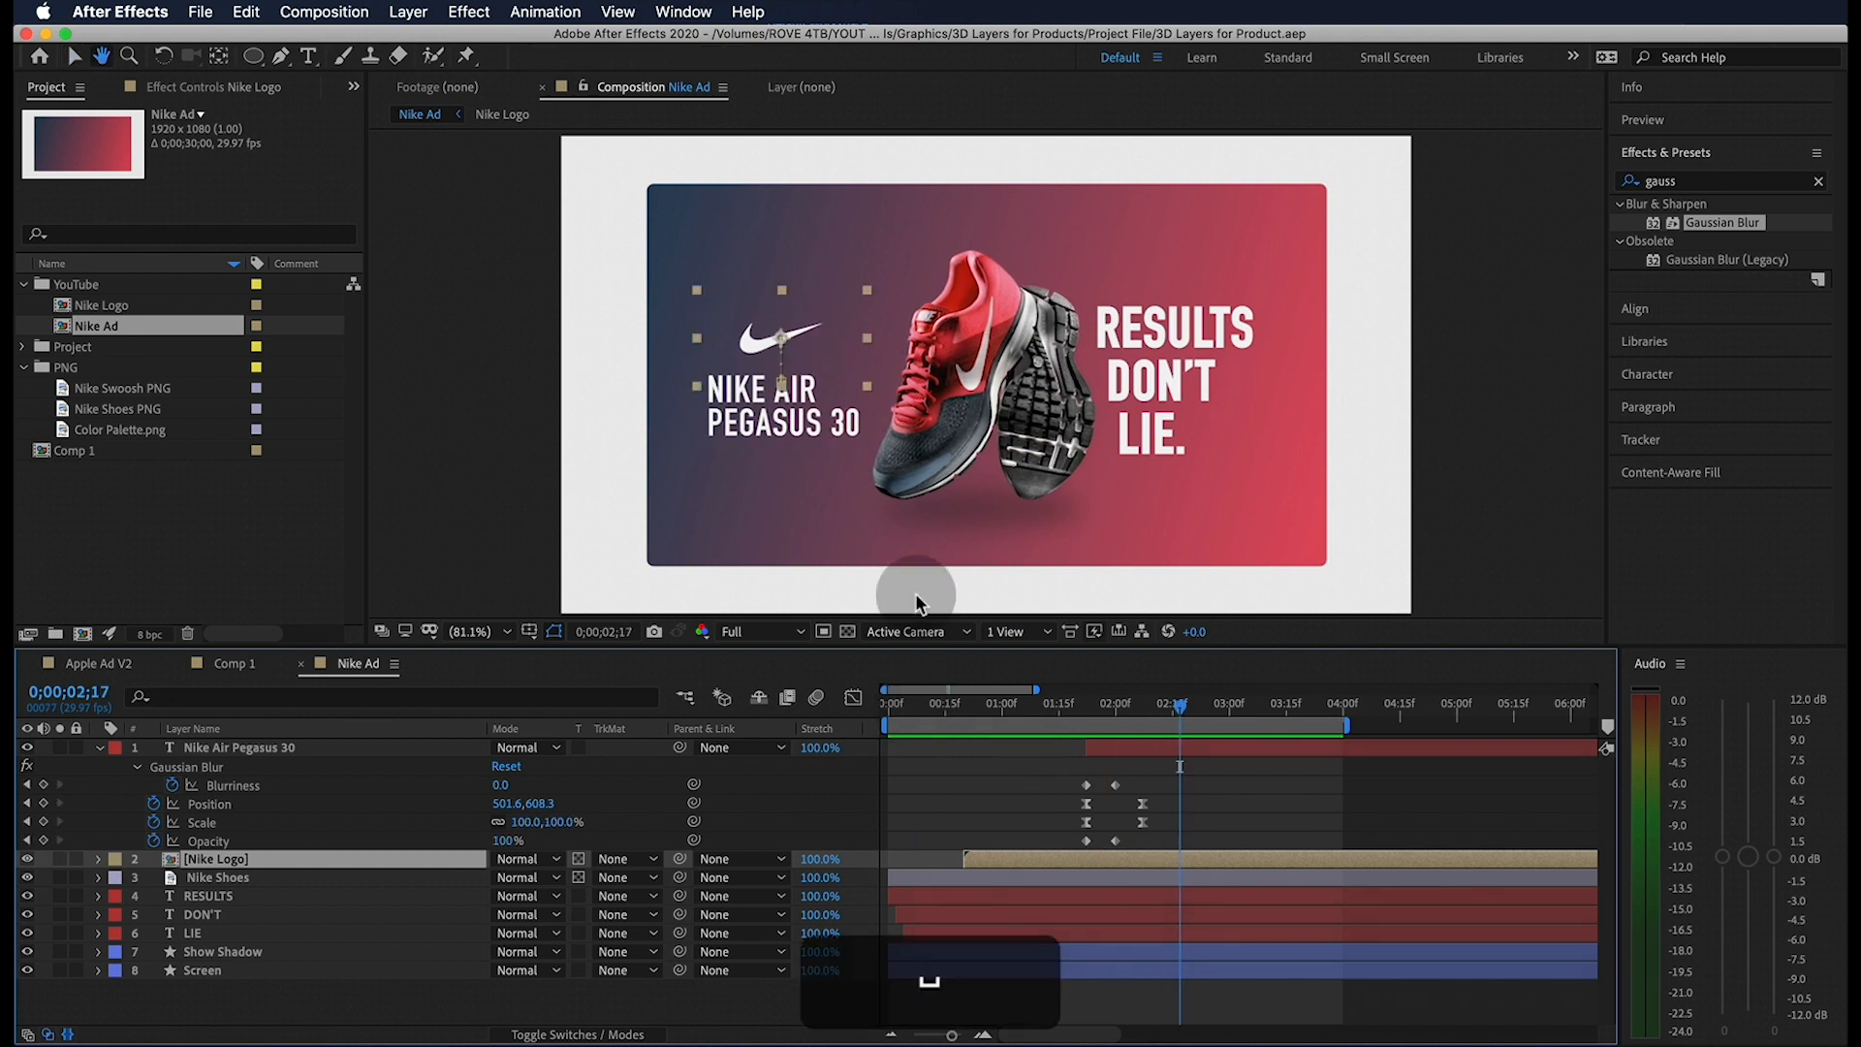
pyautogui.click(238, 747)
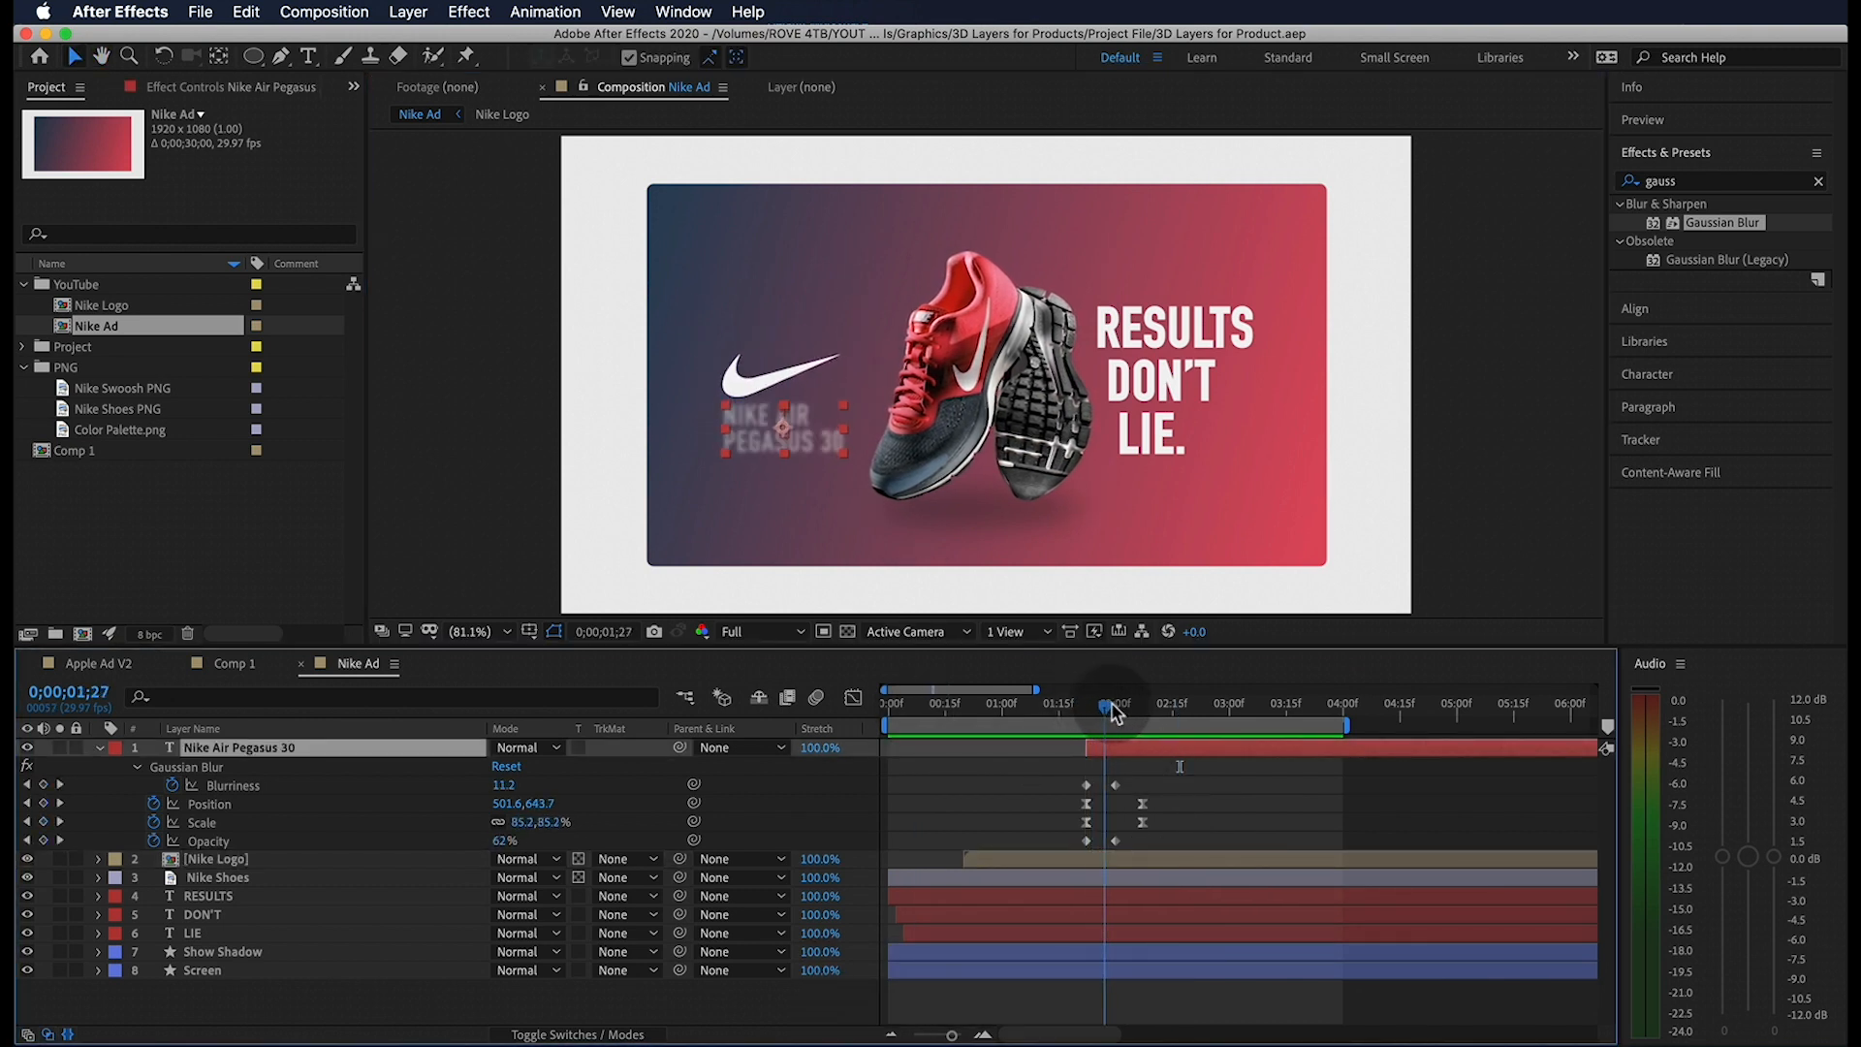
pyautogui.moveTo(1110, 703); pyautogui.dragTo(1089, 703)
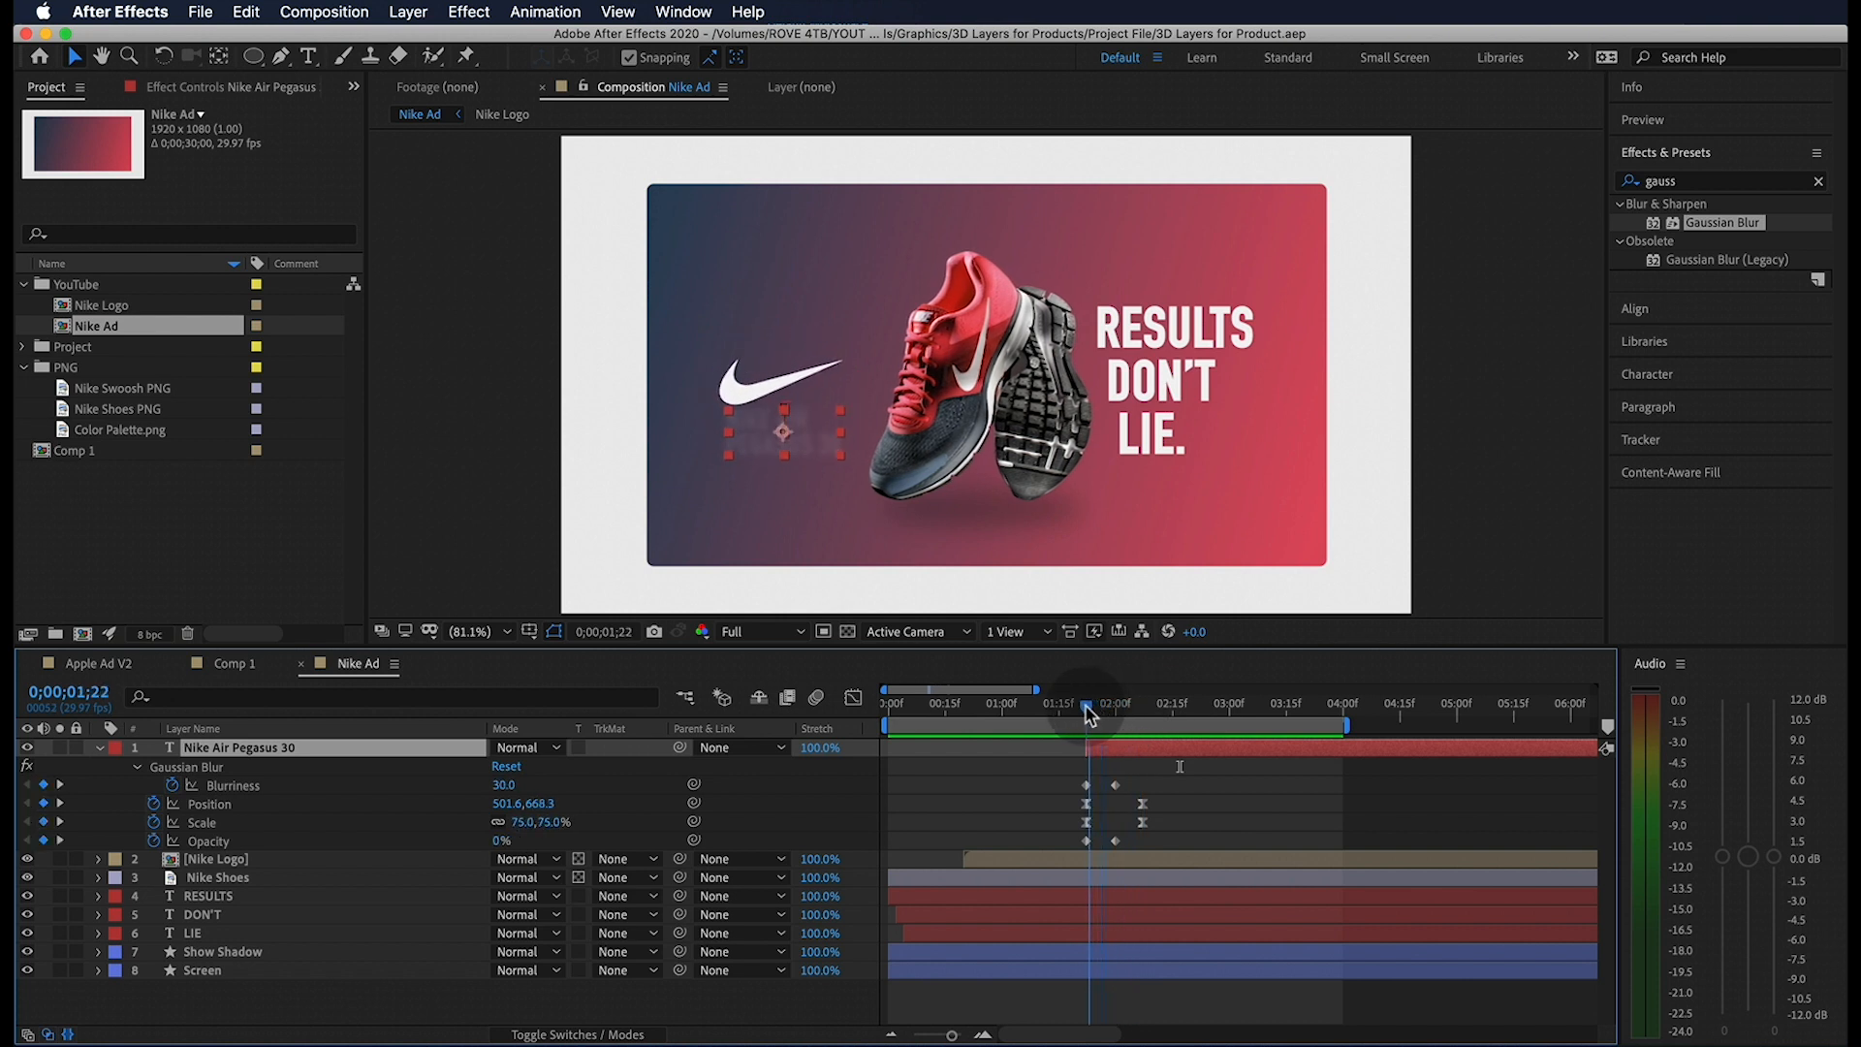
pyautogui.moveTo(1084, 721); pyautogui.dragTo(1104, 721)
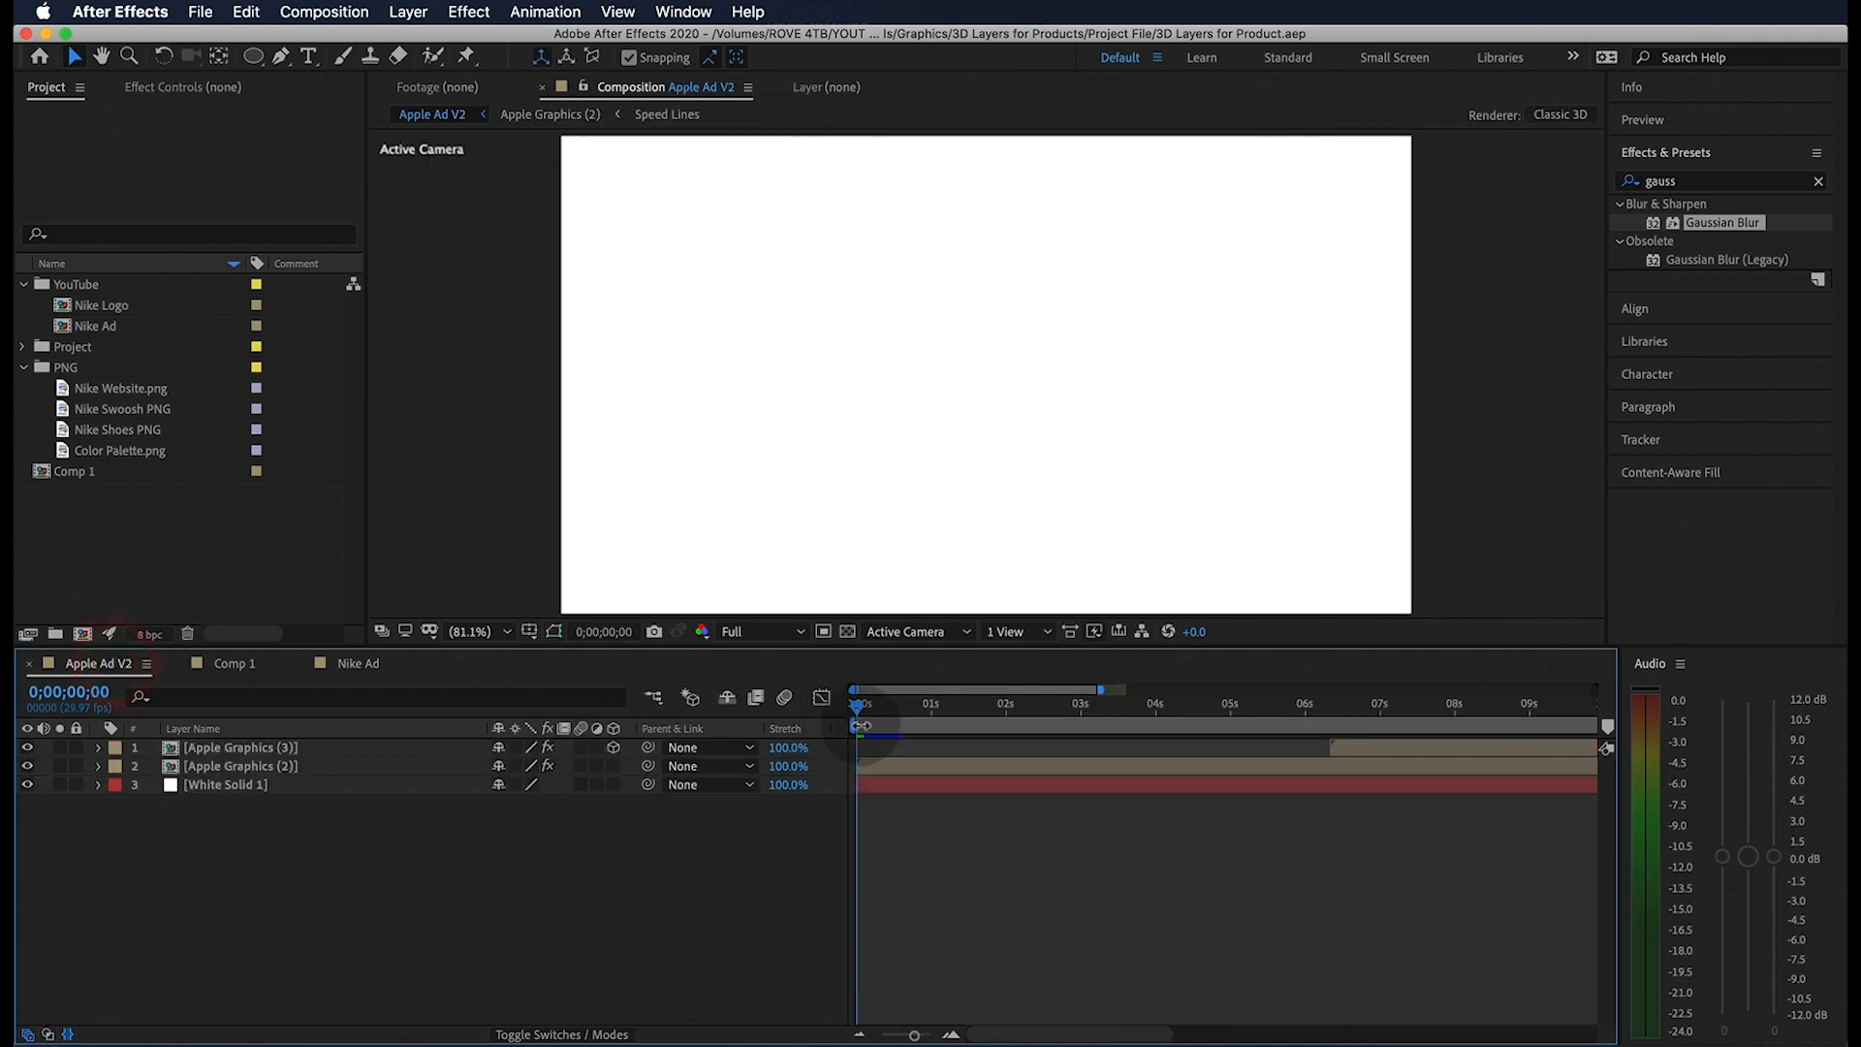
# Preview the Apple Ad V2 screen animation, then switch back to Comp 1.
pyautogui.click(1377, 725)
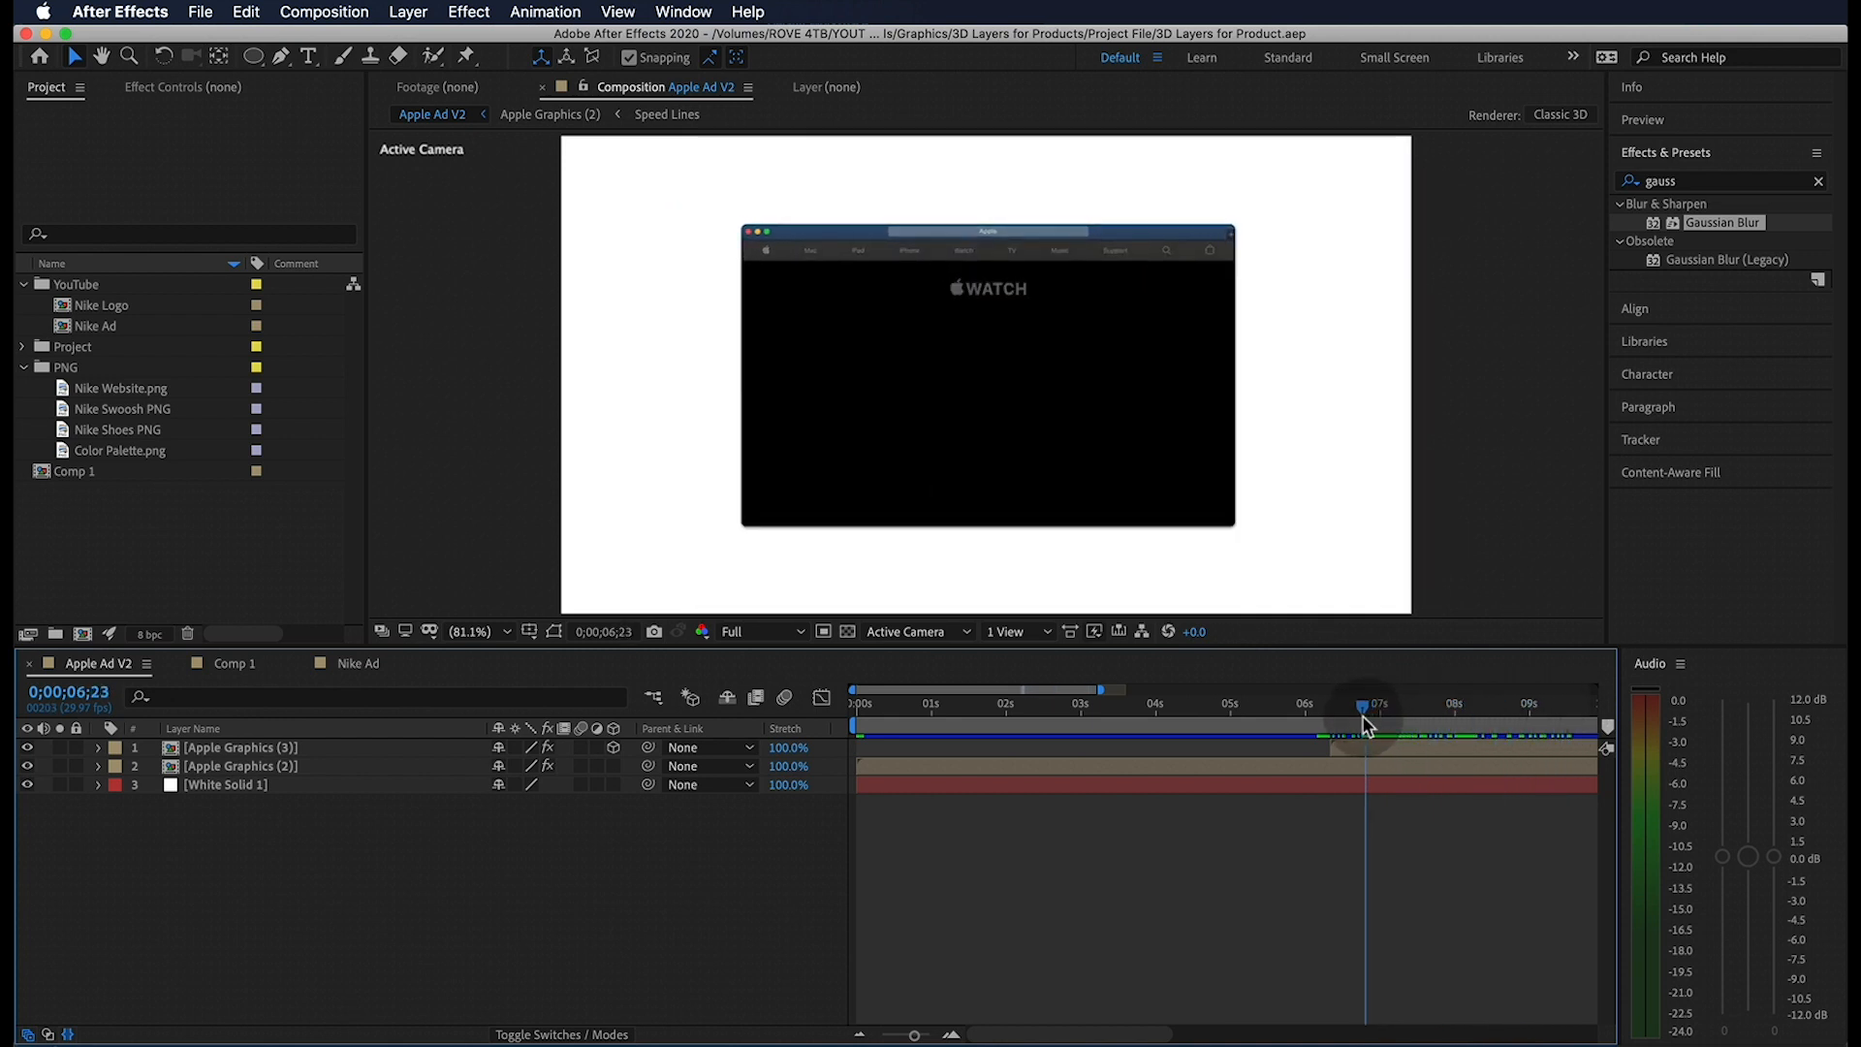
pyautogui.click(233, 663)
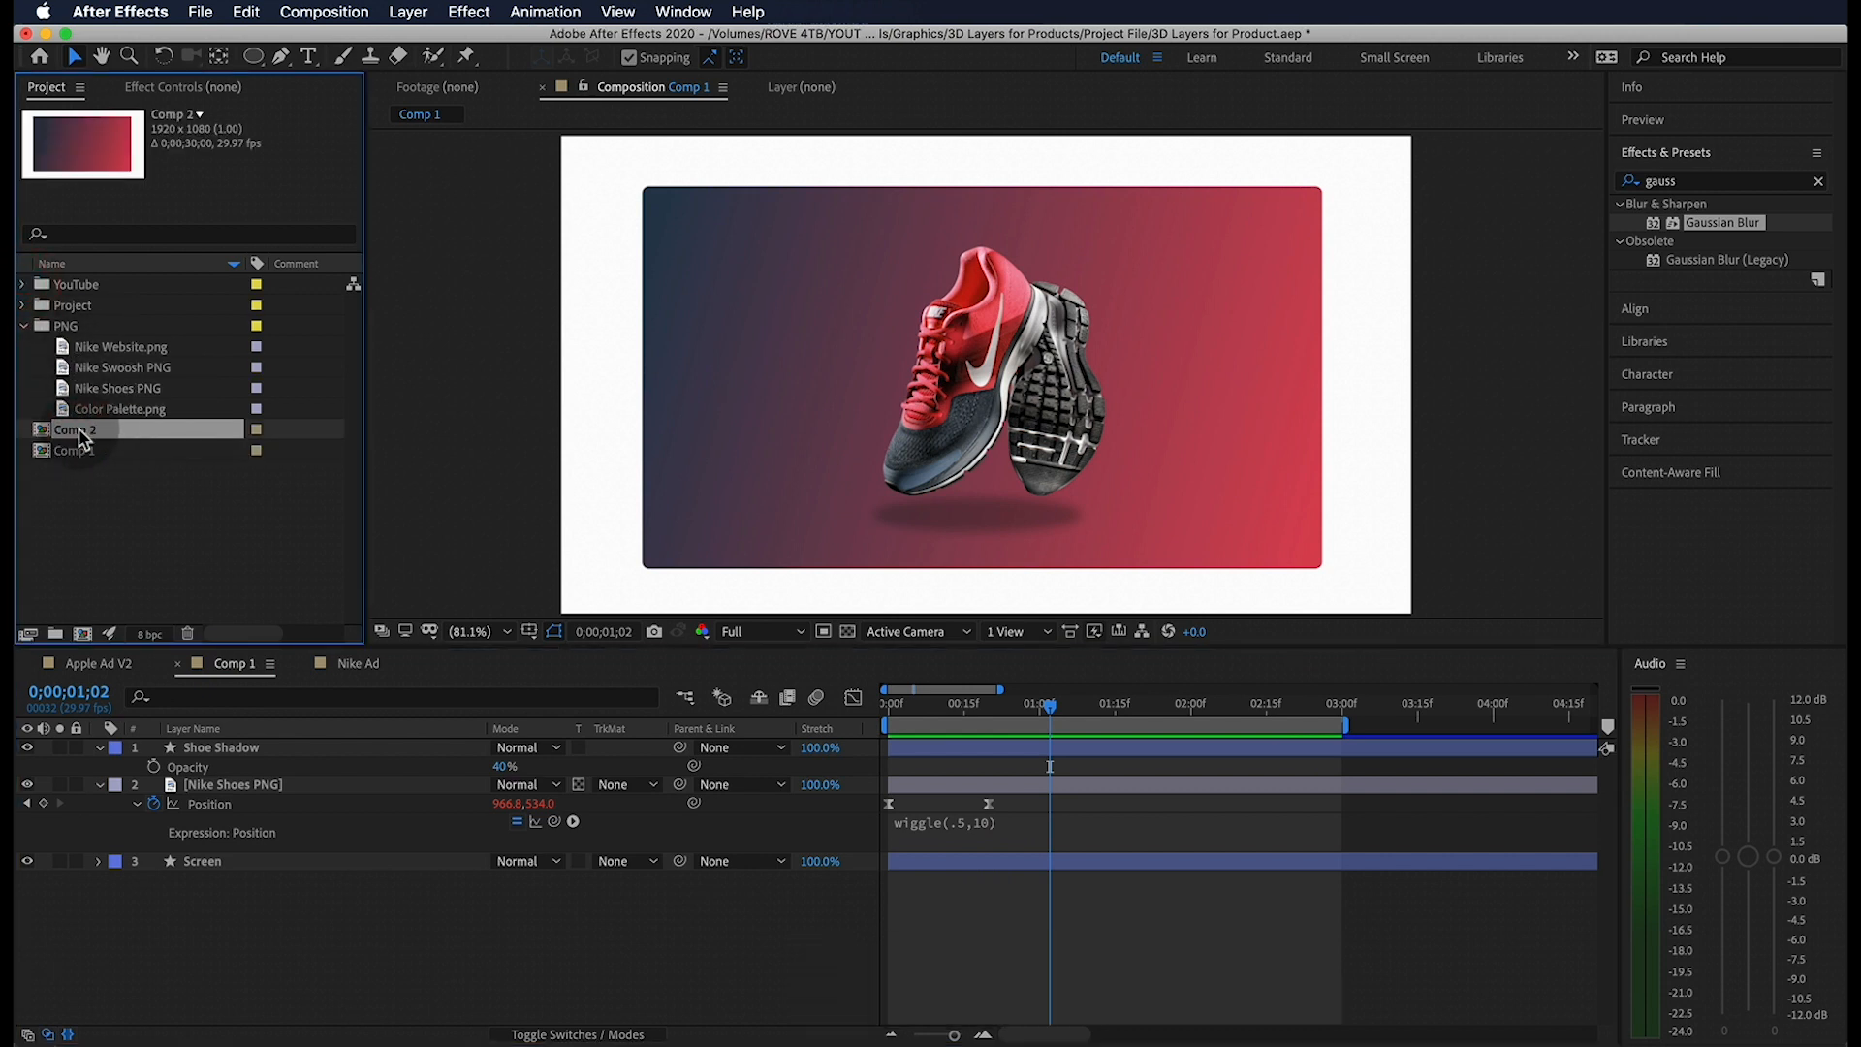
# Add the Nike Website image to Comp 2, scaled to 50% and showing the page top.
pyautogui.doubleClick(74, 429)
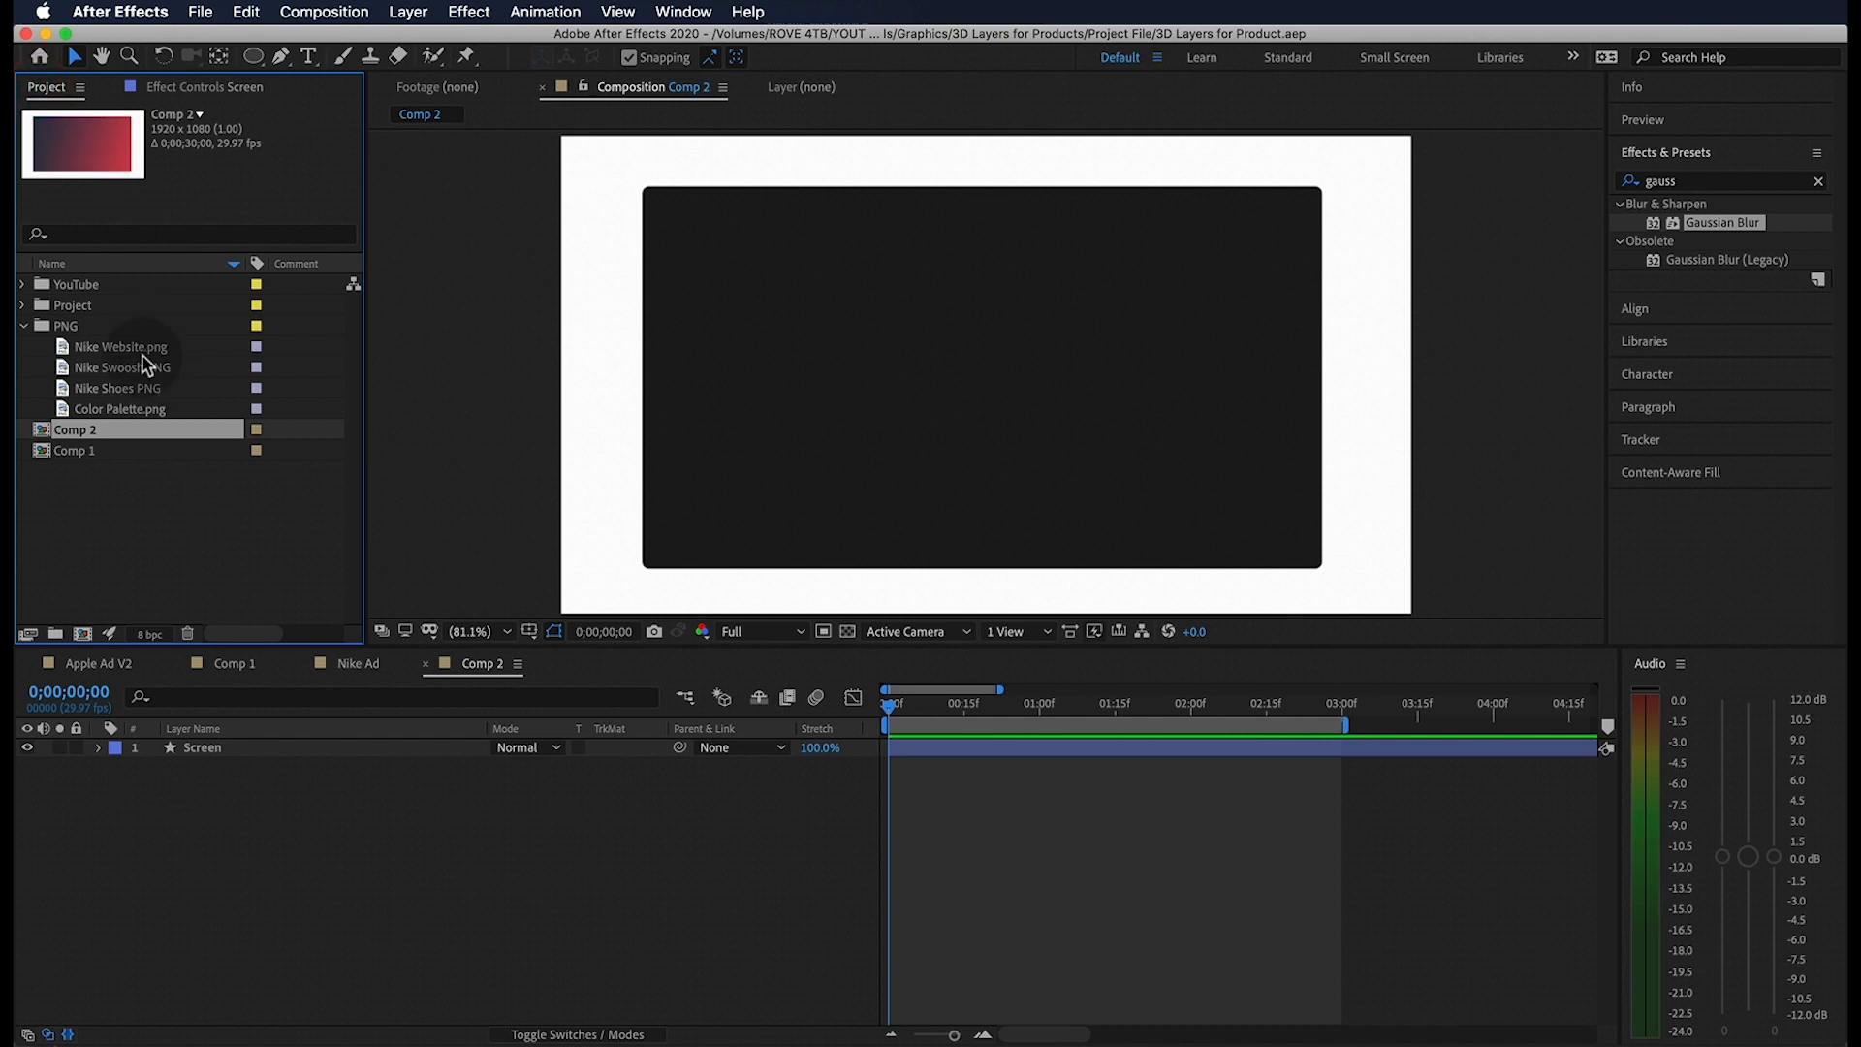
pyautogui.click(122, 345)
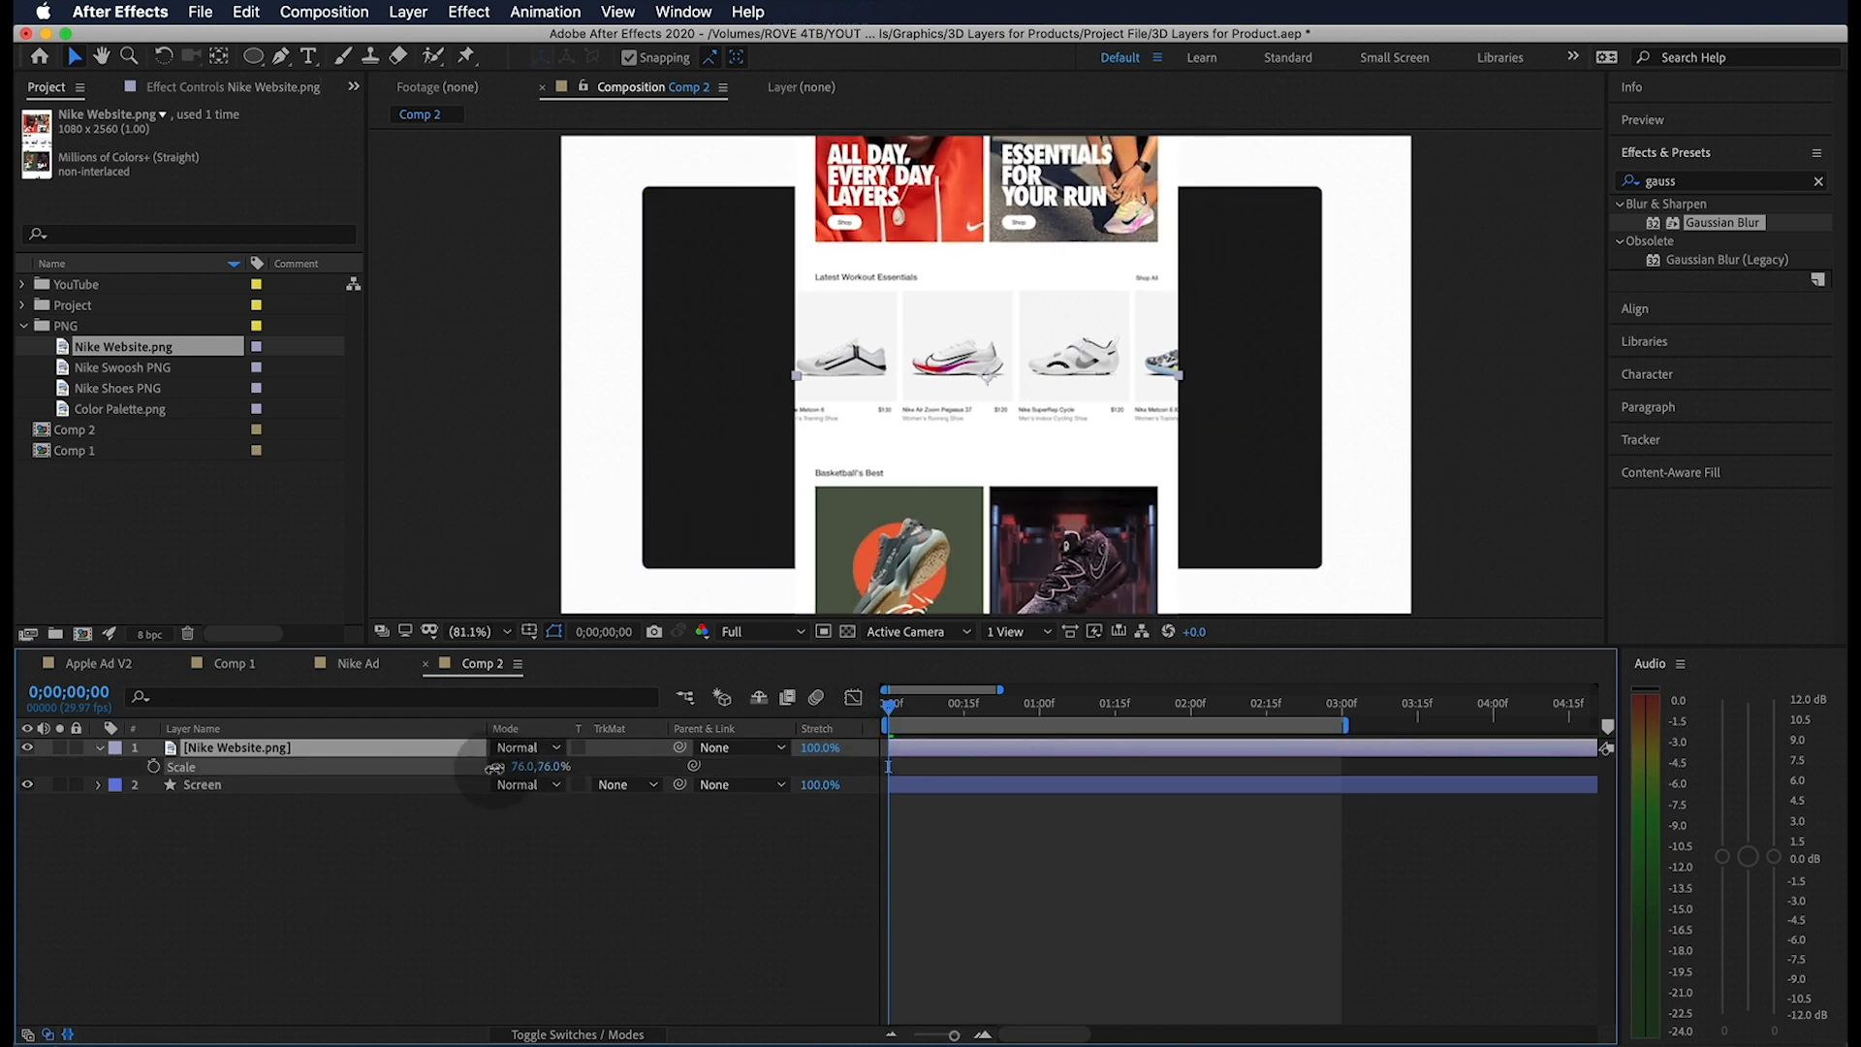
pyautogui.press('cmd+s')
pyautogui.write('50')
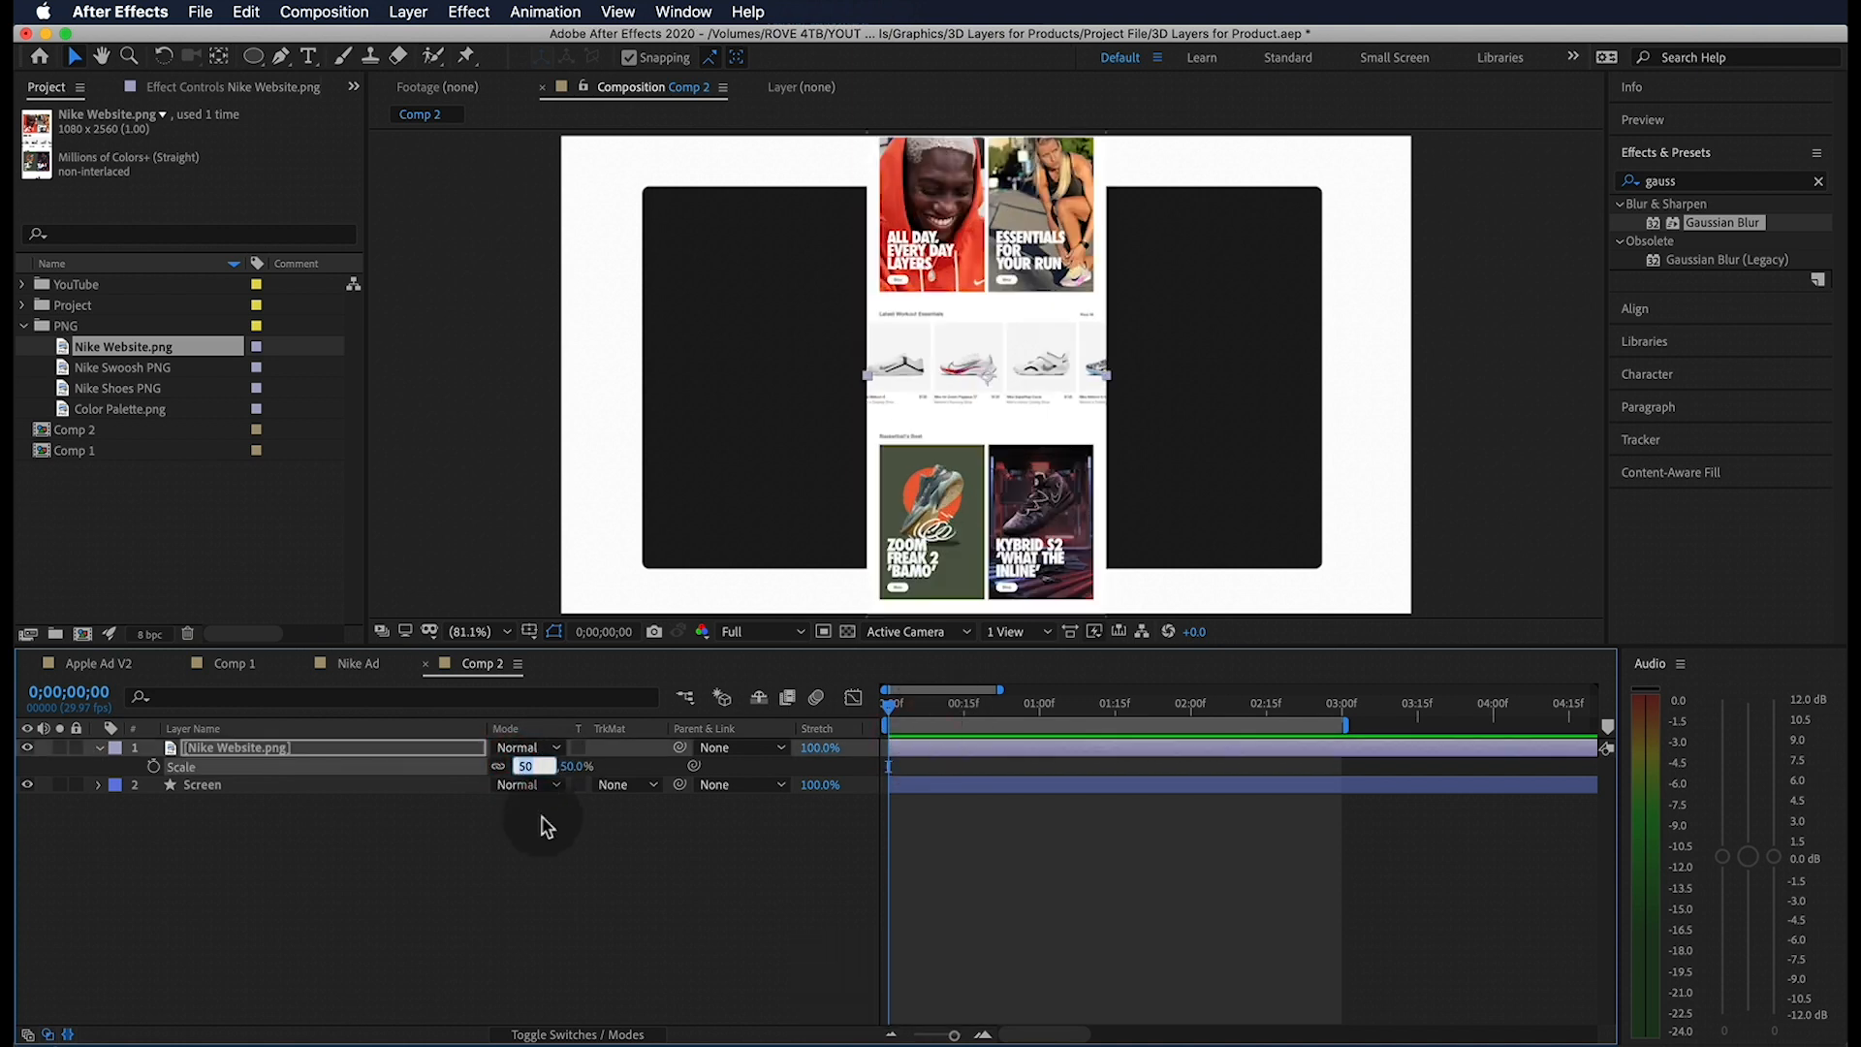
pyautogui.write('131')
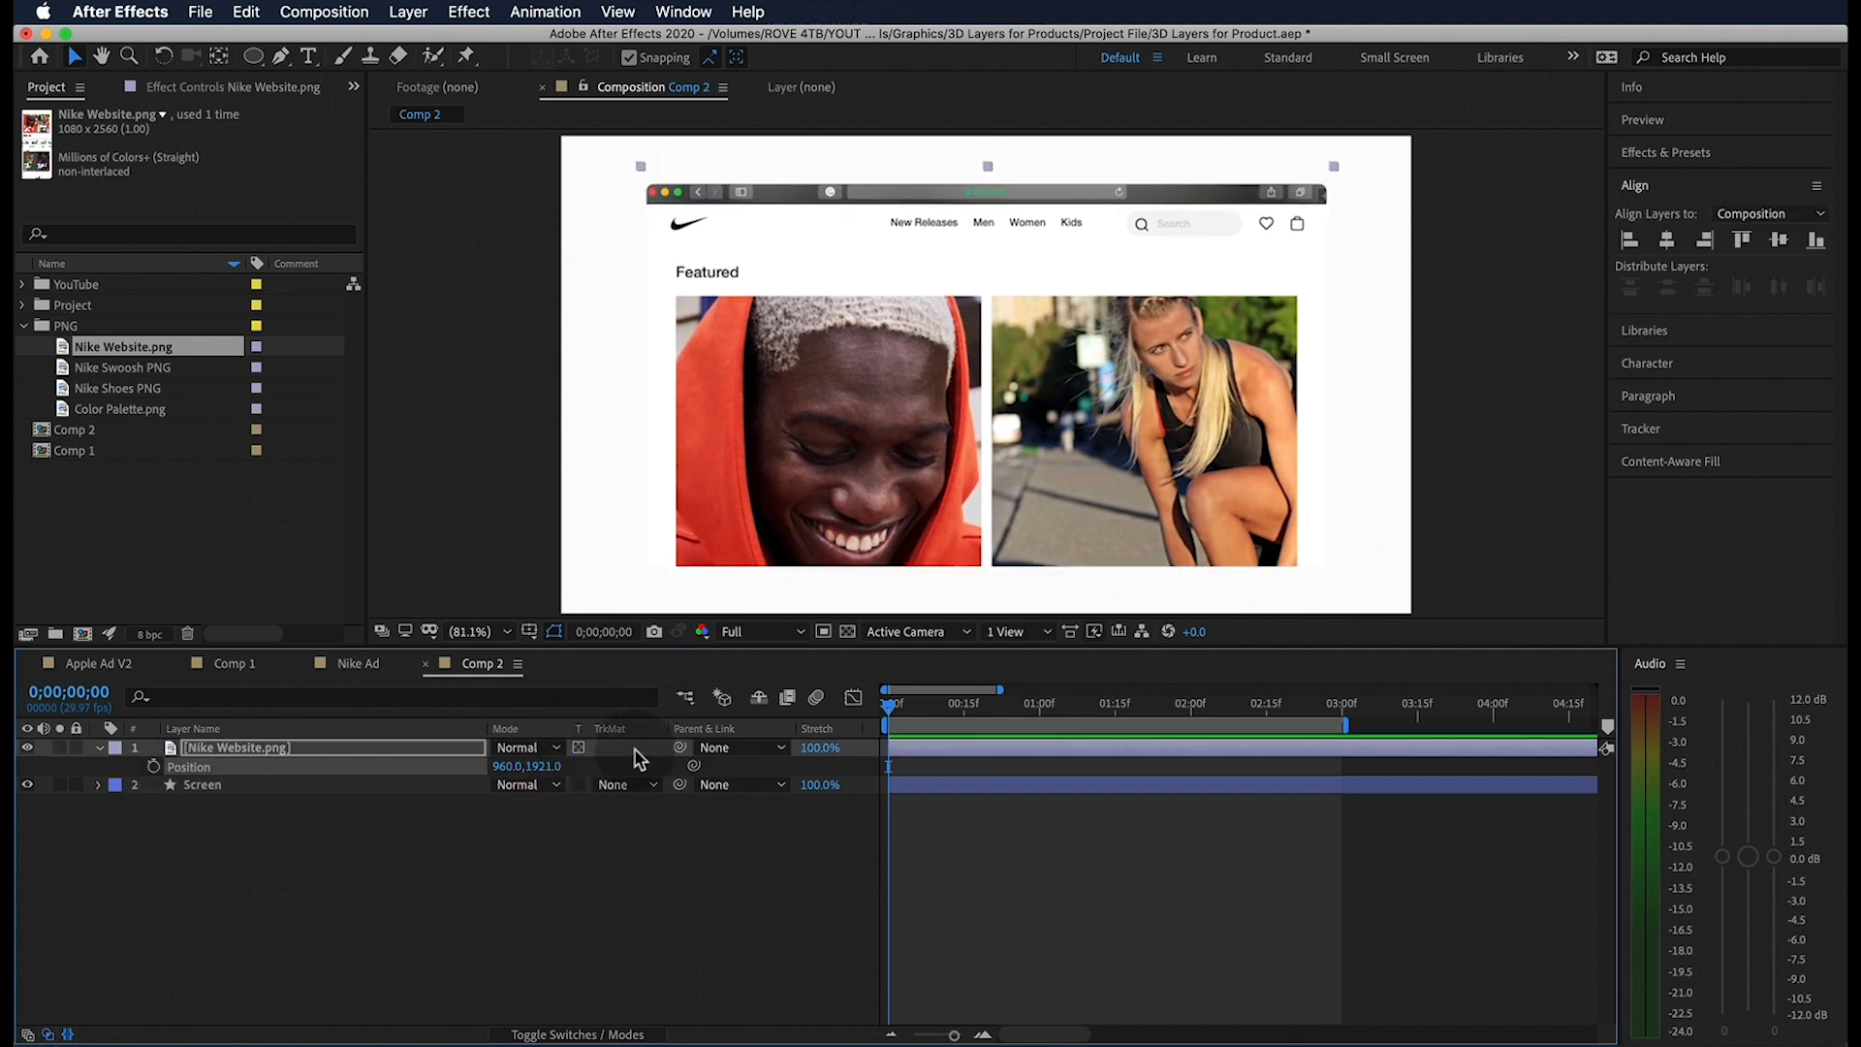
pyautogui.moveTo(394, 835)
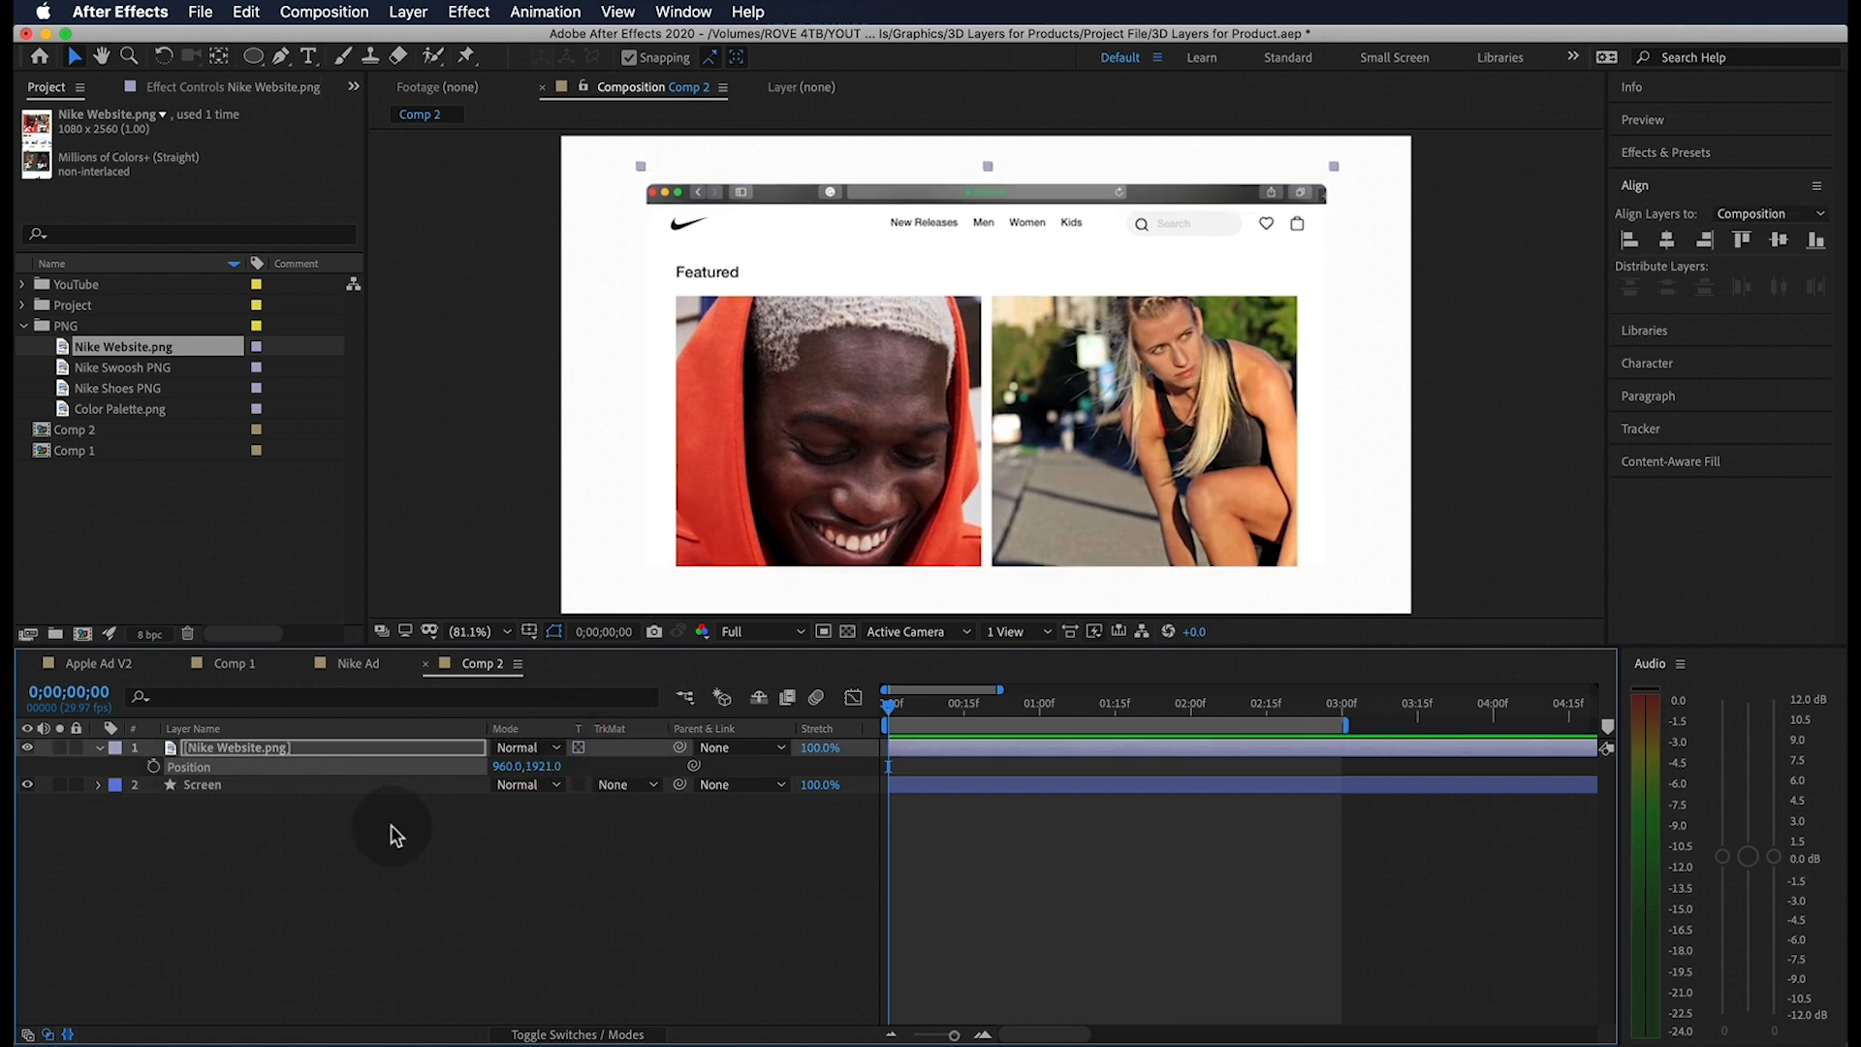
pyautogui.click(74, 429)
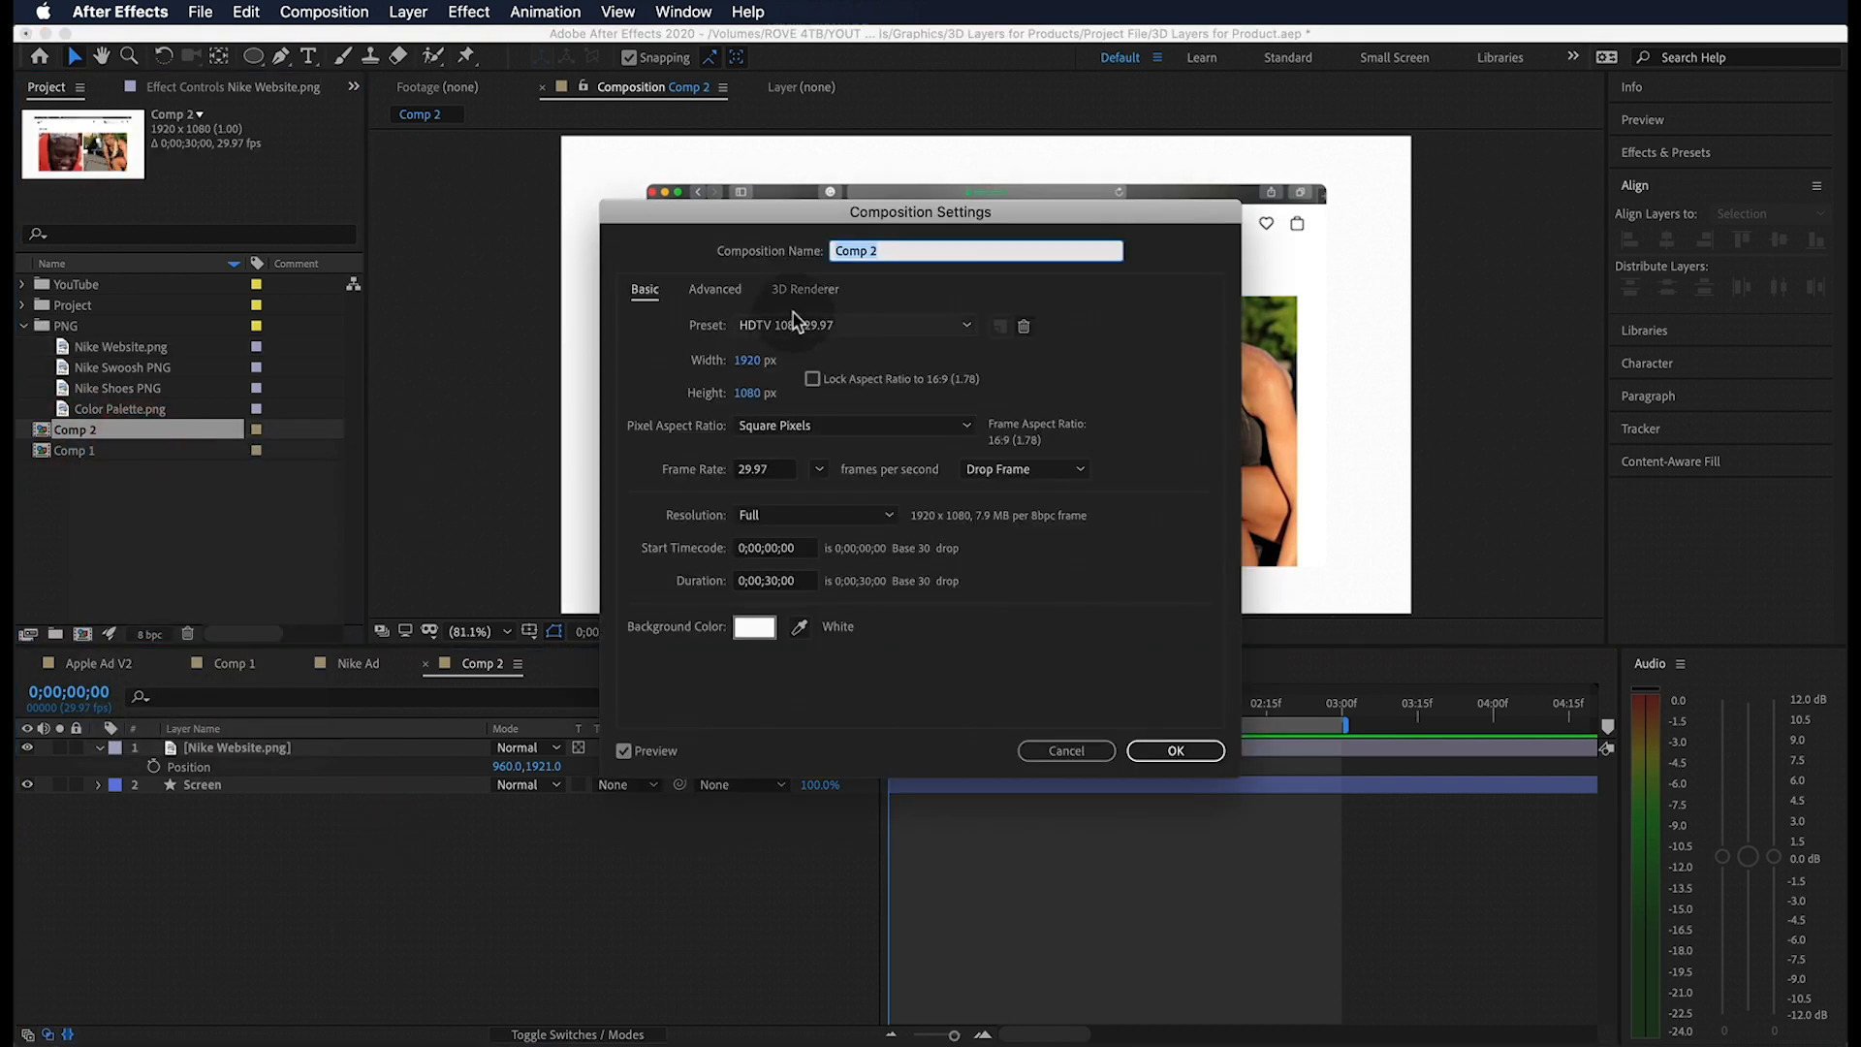
# Set Comp 2's background colour to light gray in Composition Settings.
pyautogui.click(755, 627)
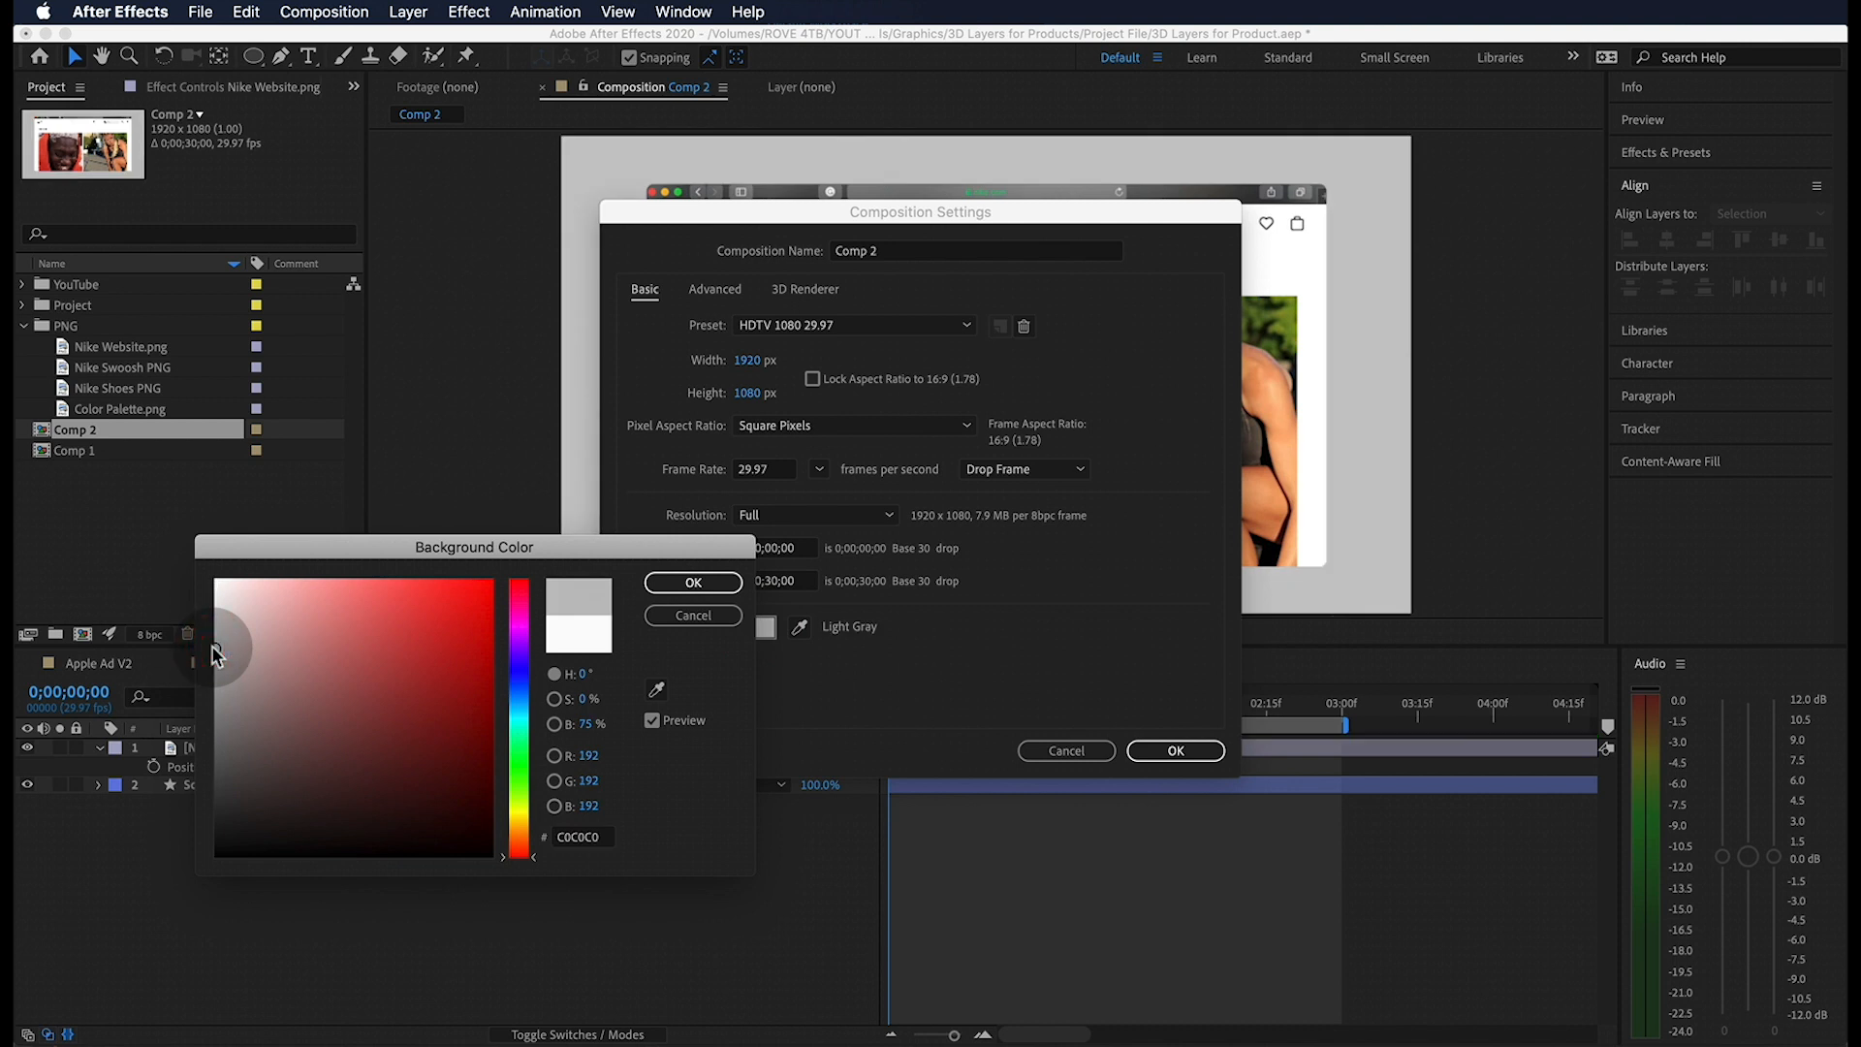
pyautogui.click(692, 582)
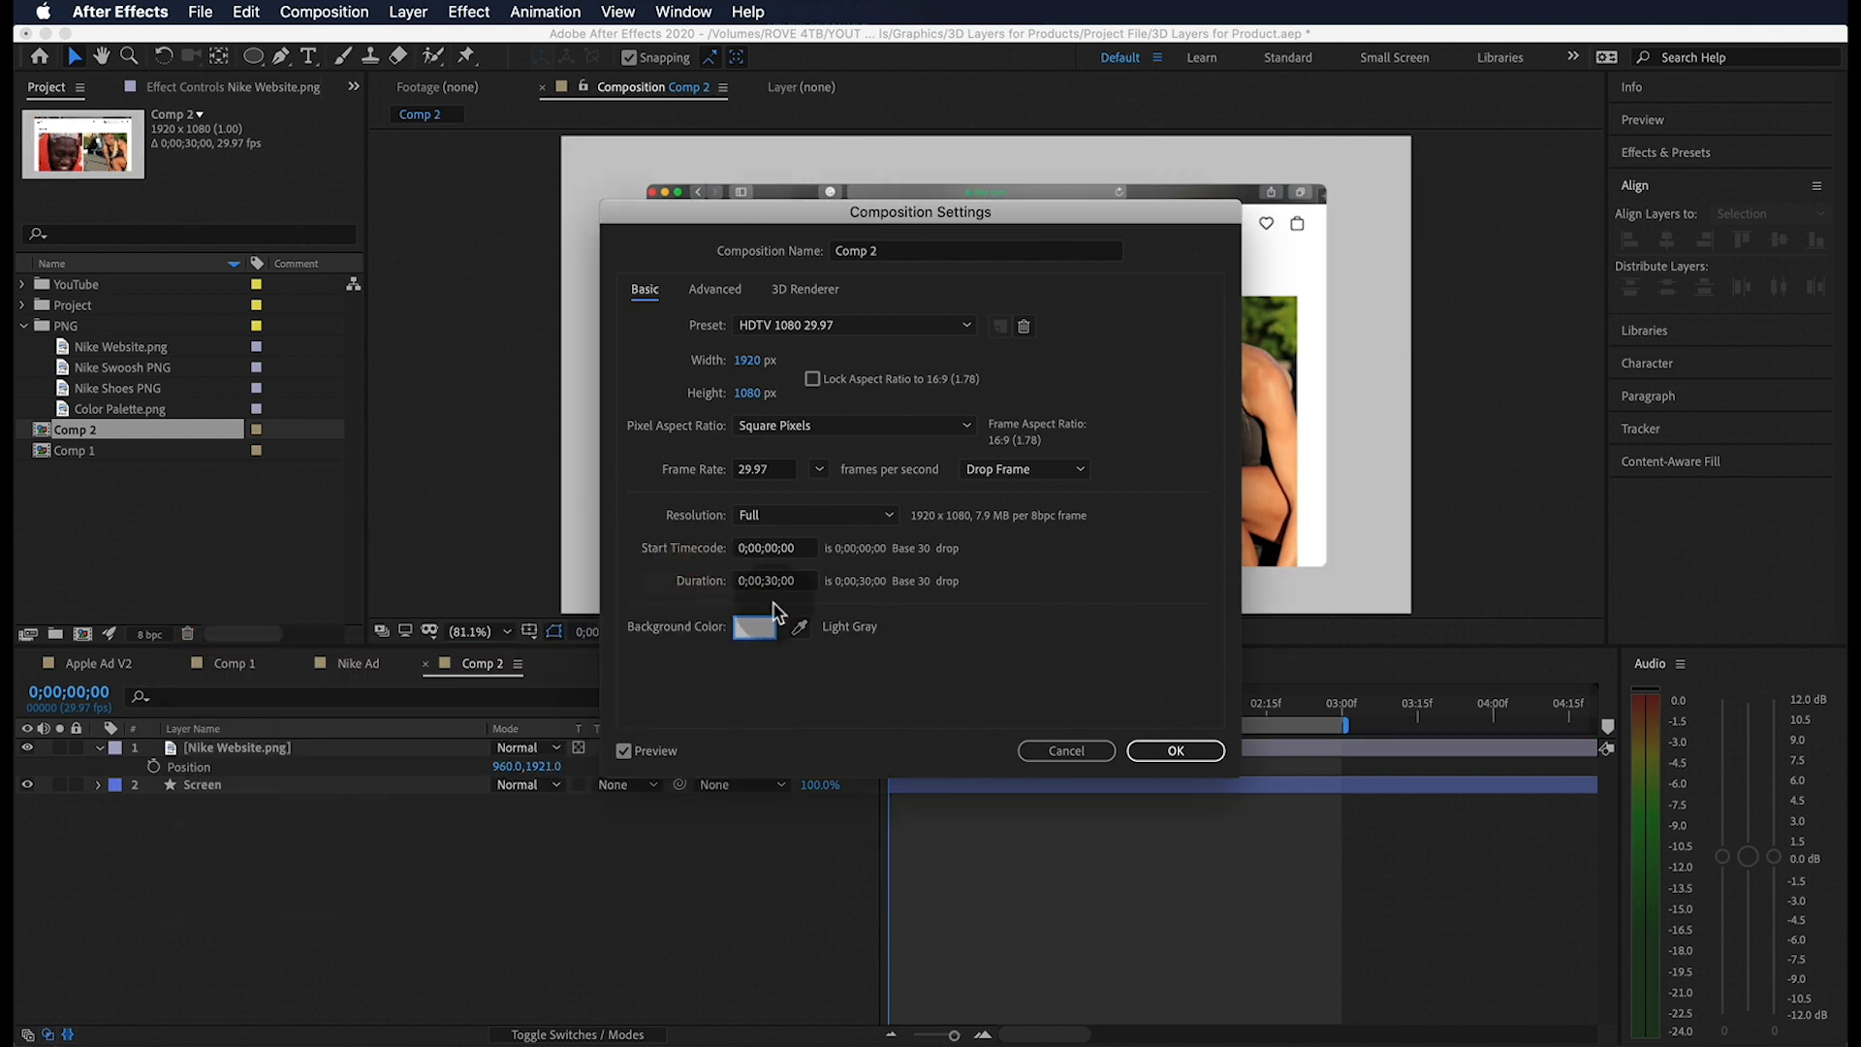
pyautogui.click(1174, 751)
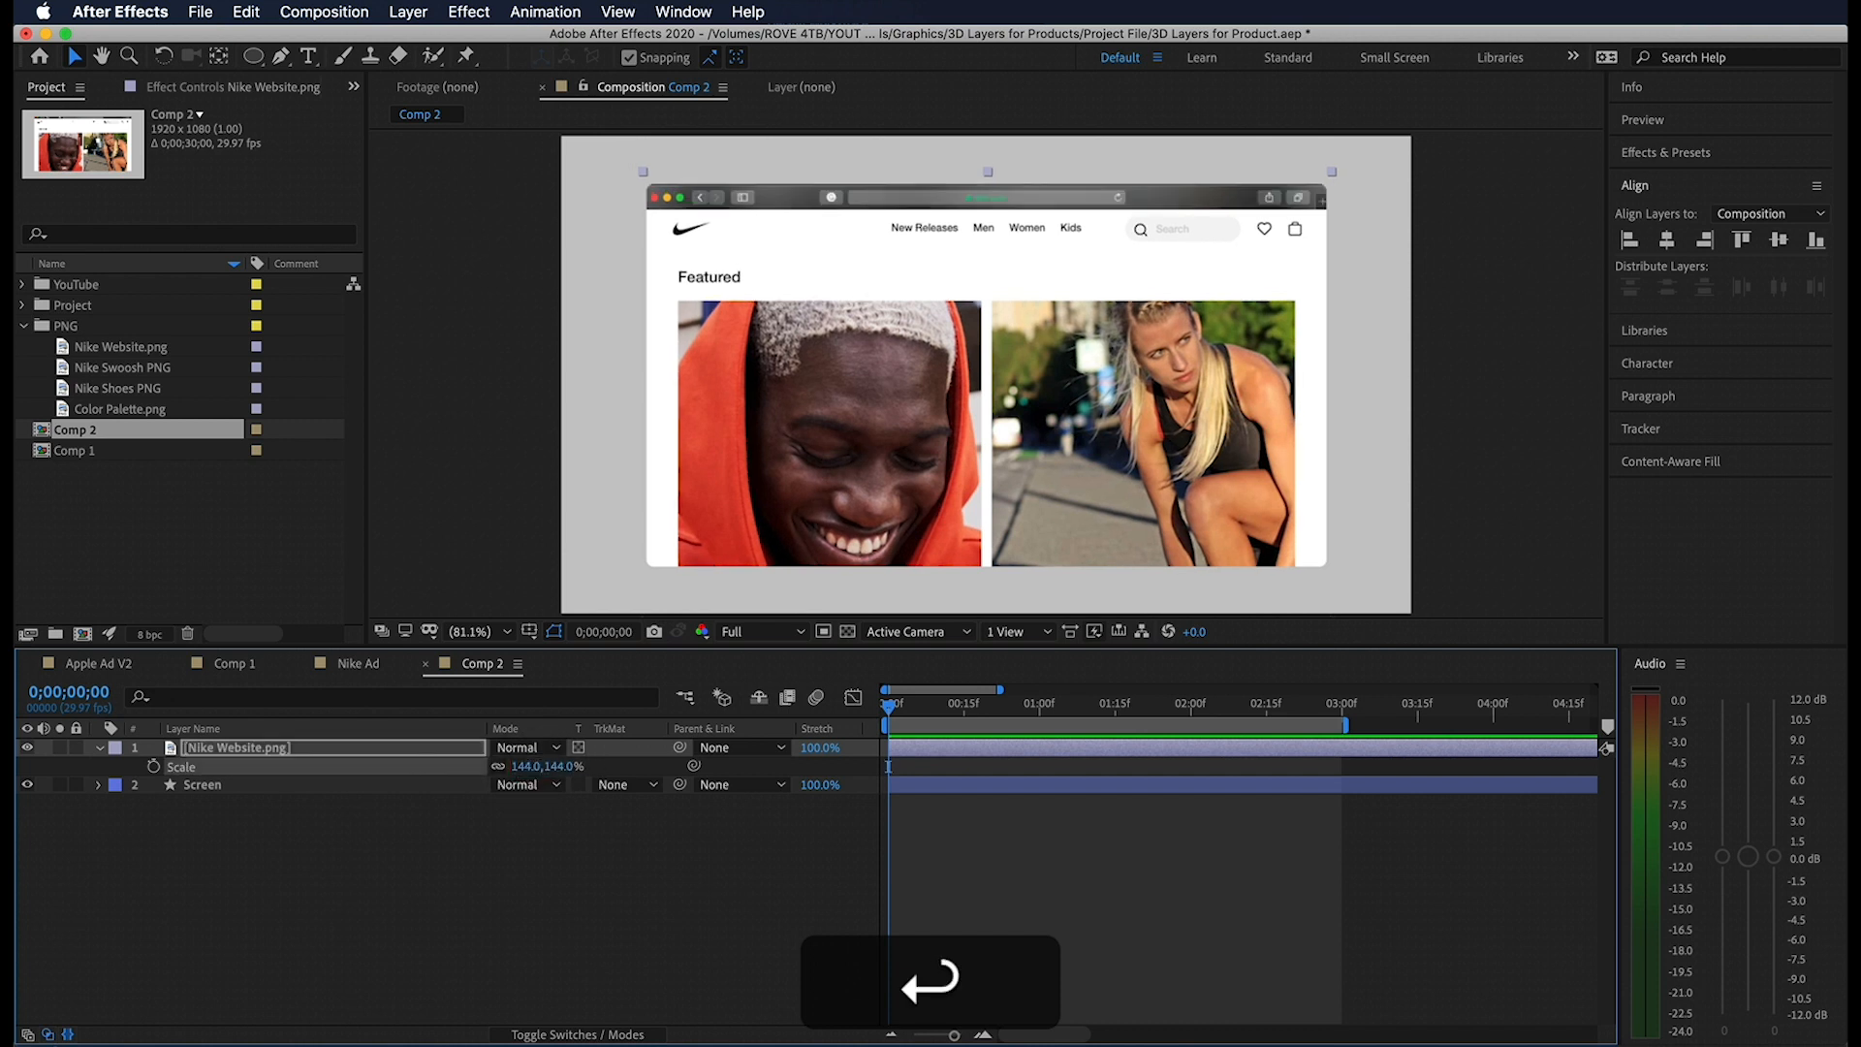
# Show the website layer's Position and start keying it at 0 seconds.
pyautogui.press('p')
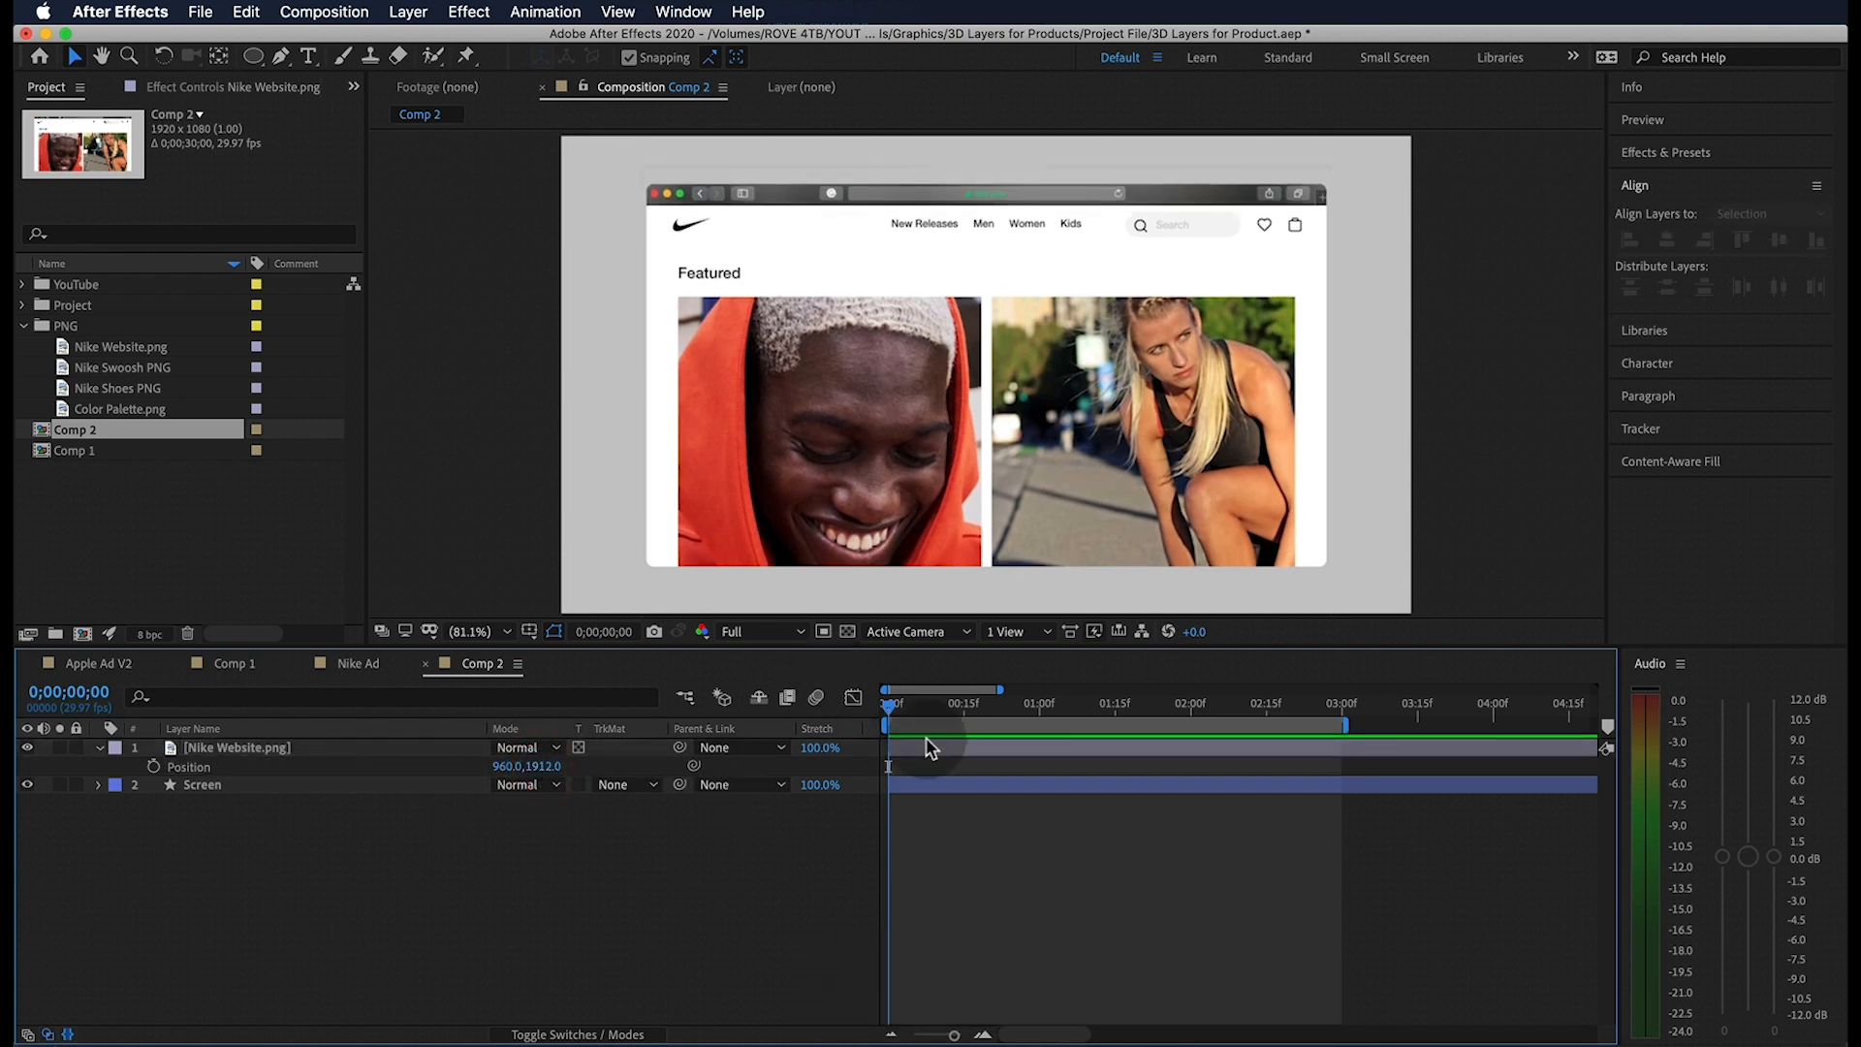
pyautogui.click(1193, 703)
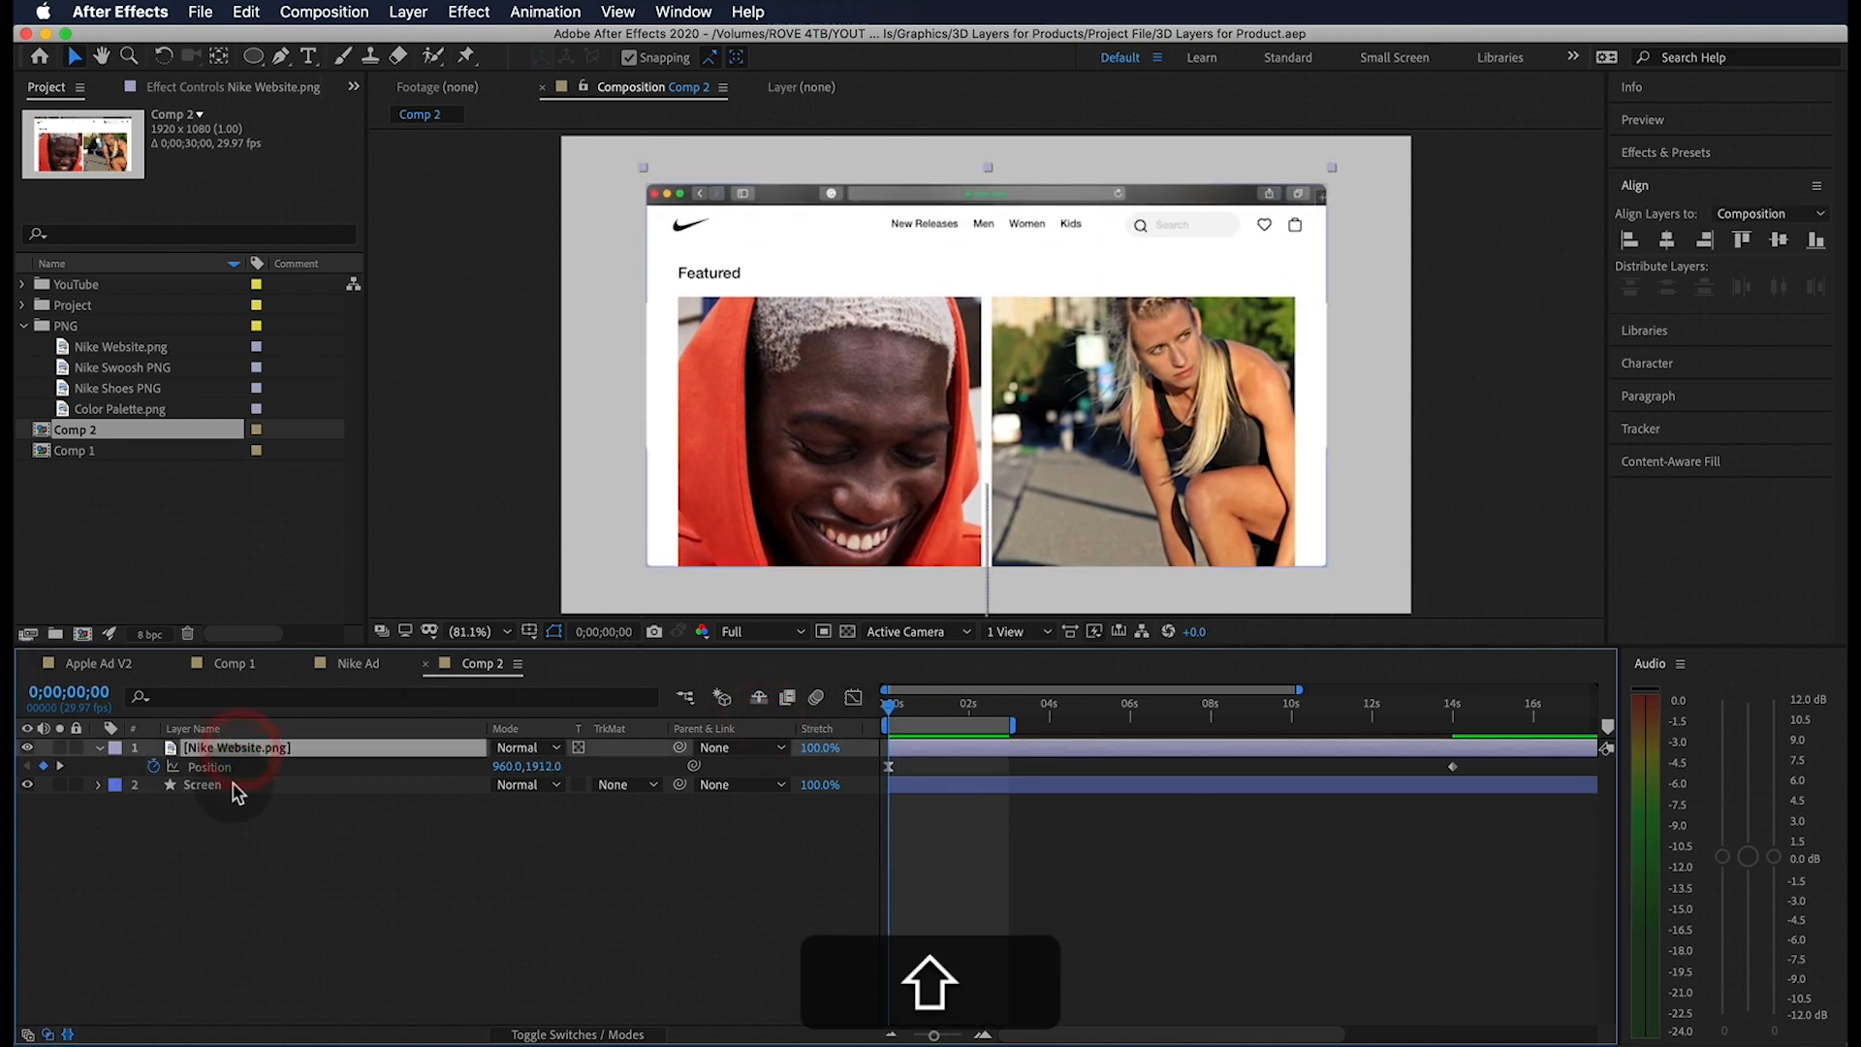
# Pre-compose the website and screen layers into a 'Nike Website' composition.
pyautogui.rightClick(201, 783)
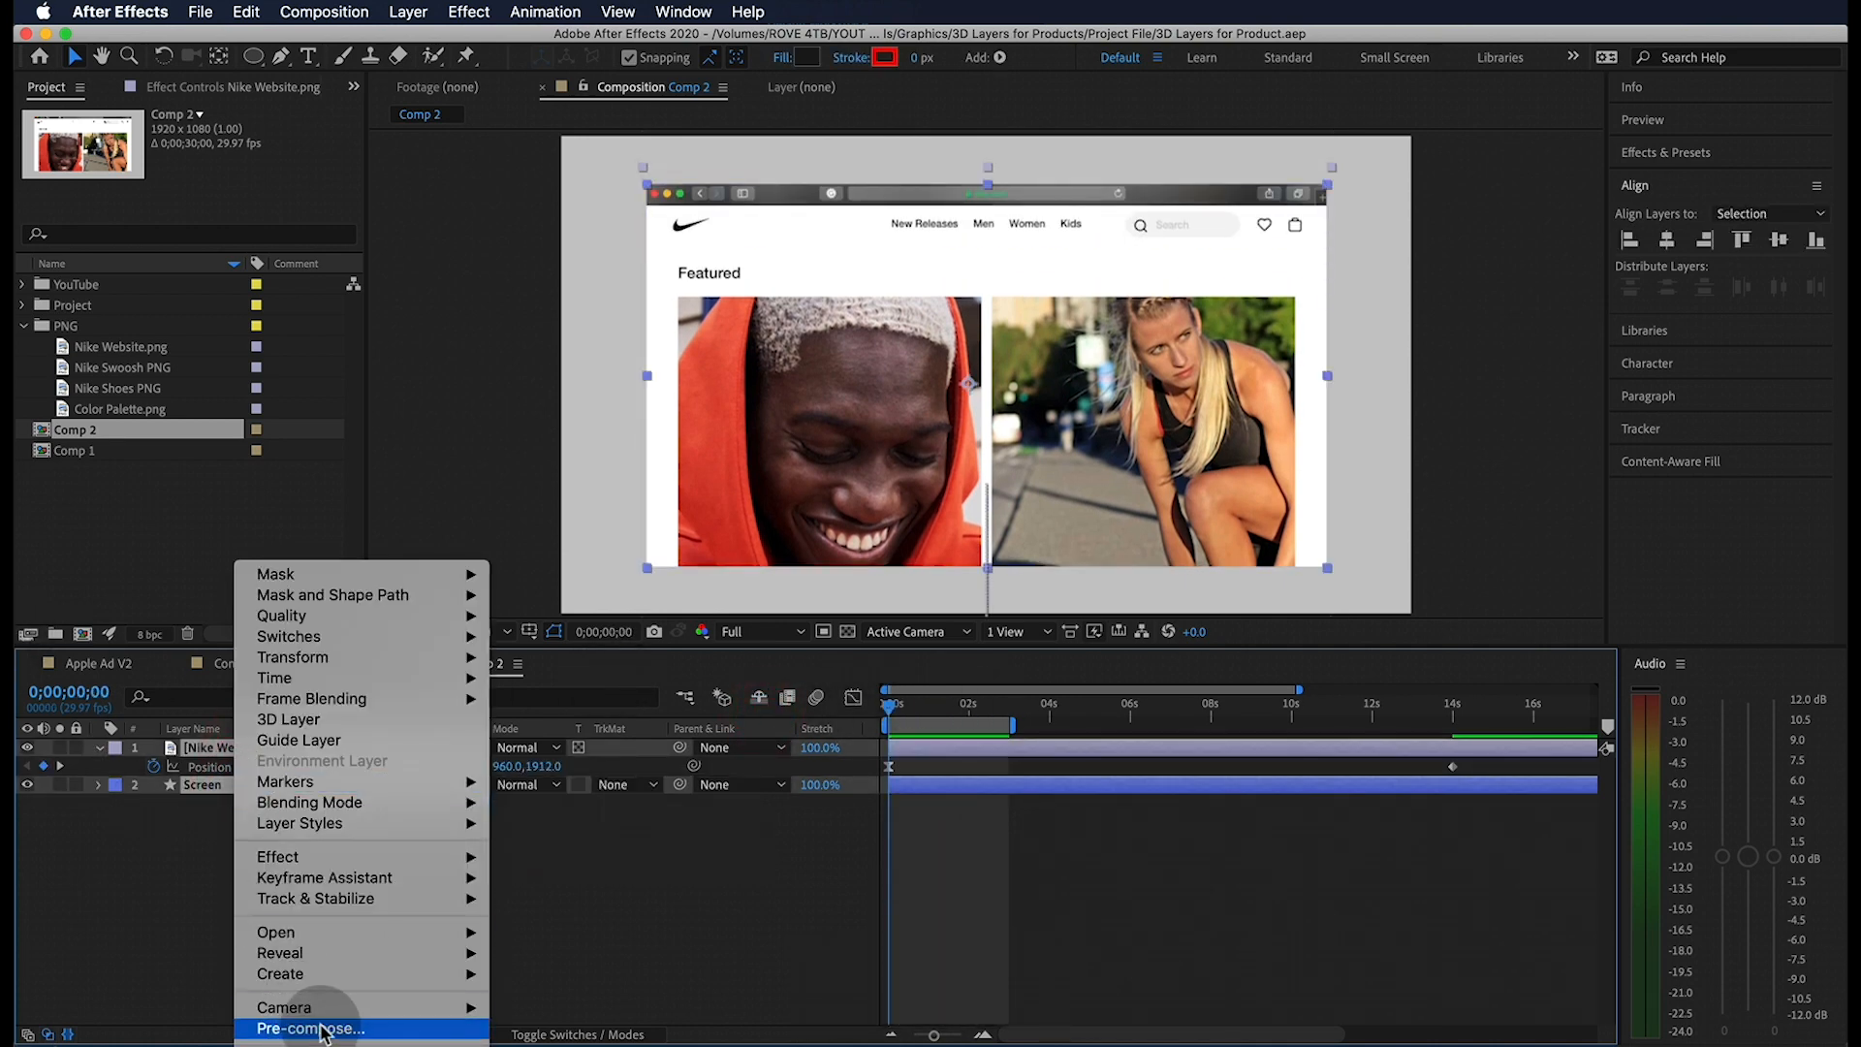
pyautogui.click(311, 1028)
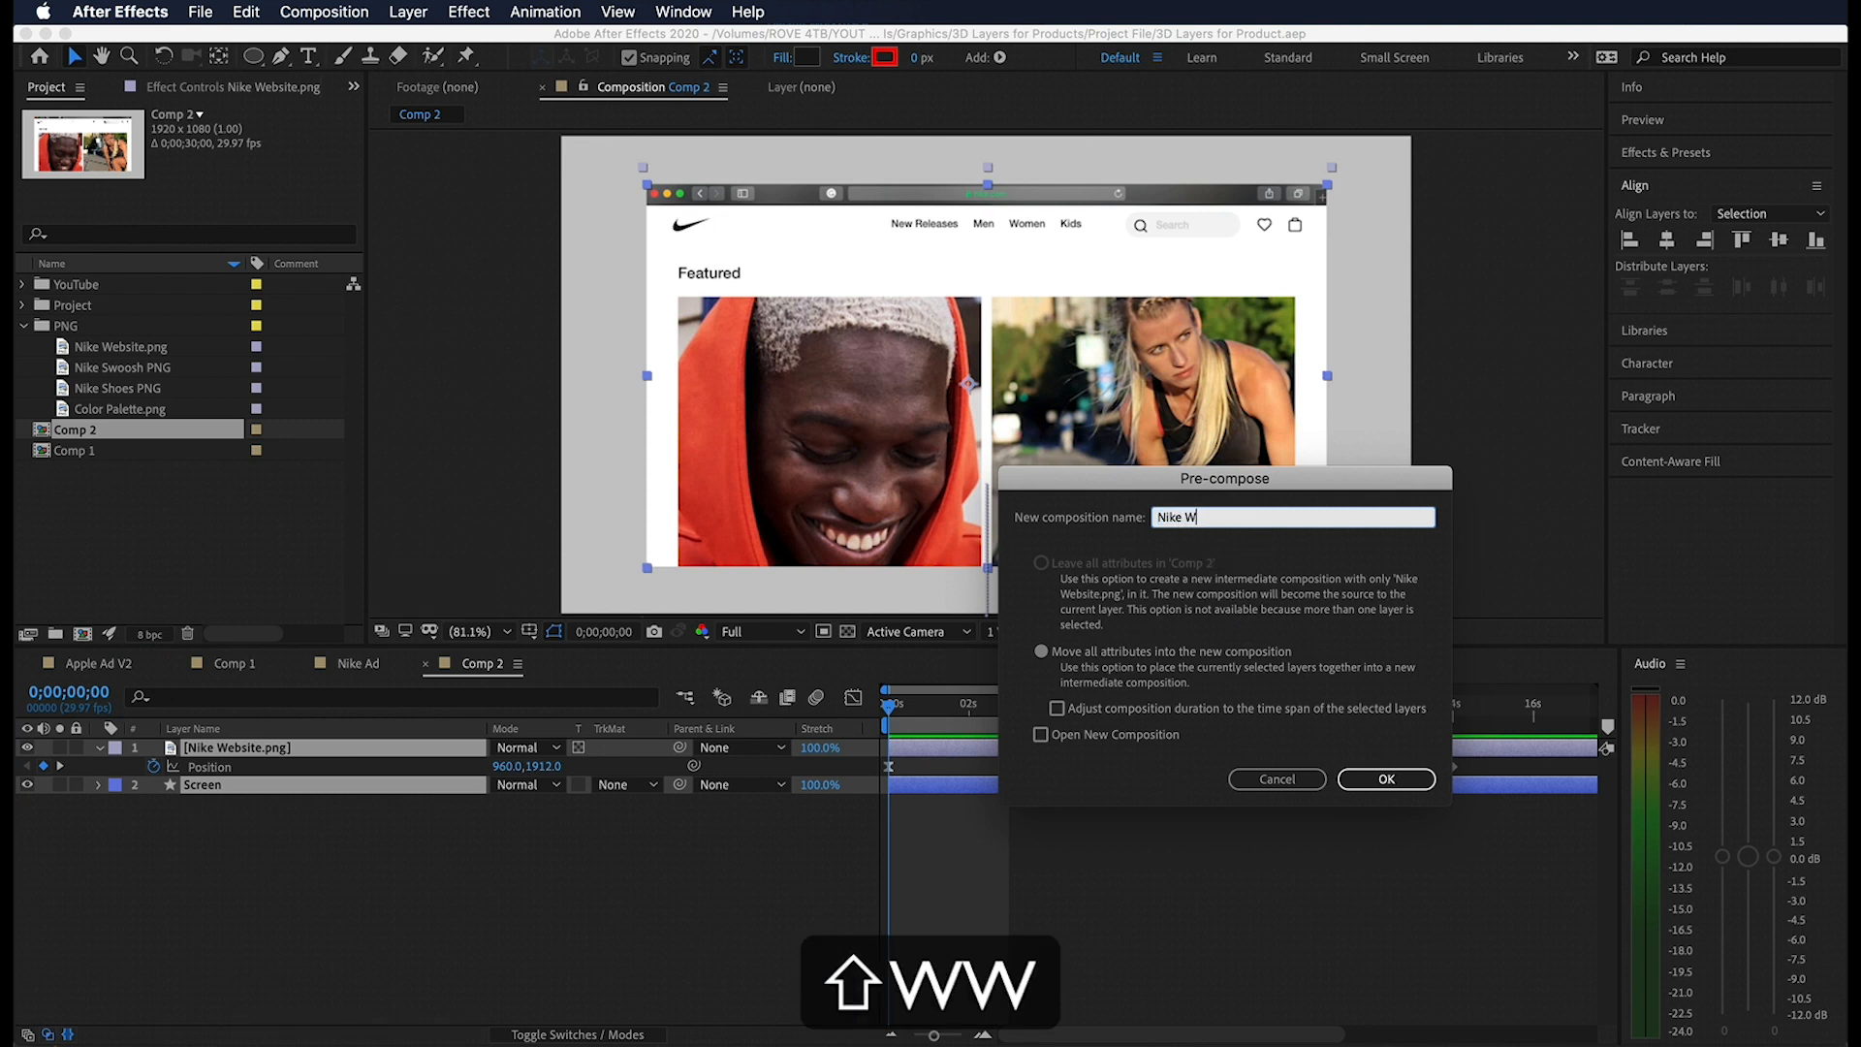
pyautogui.click(1384, 778)
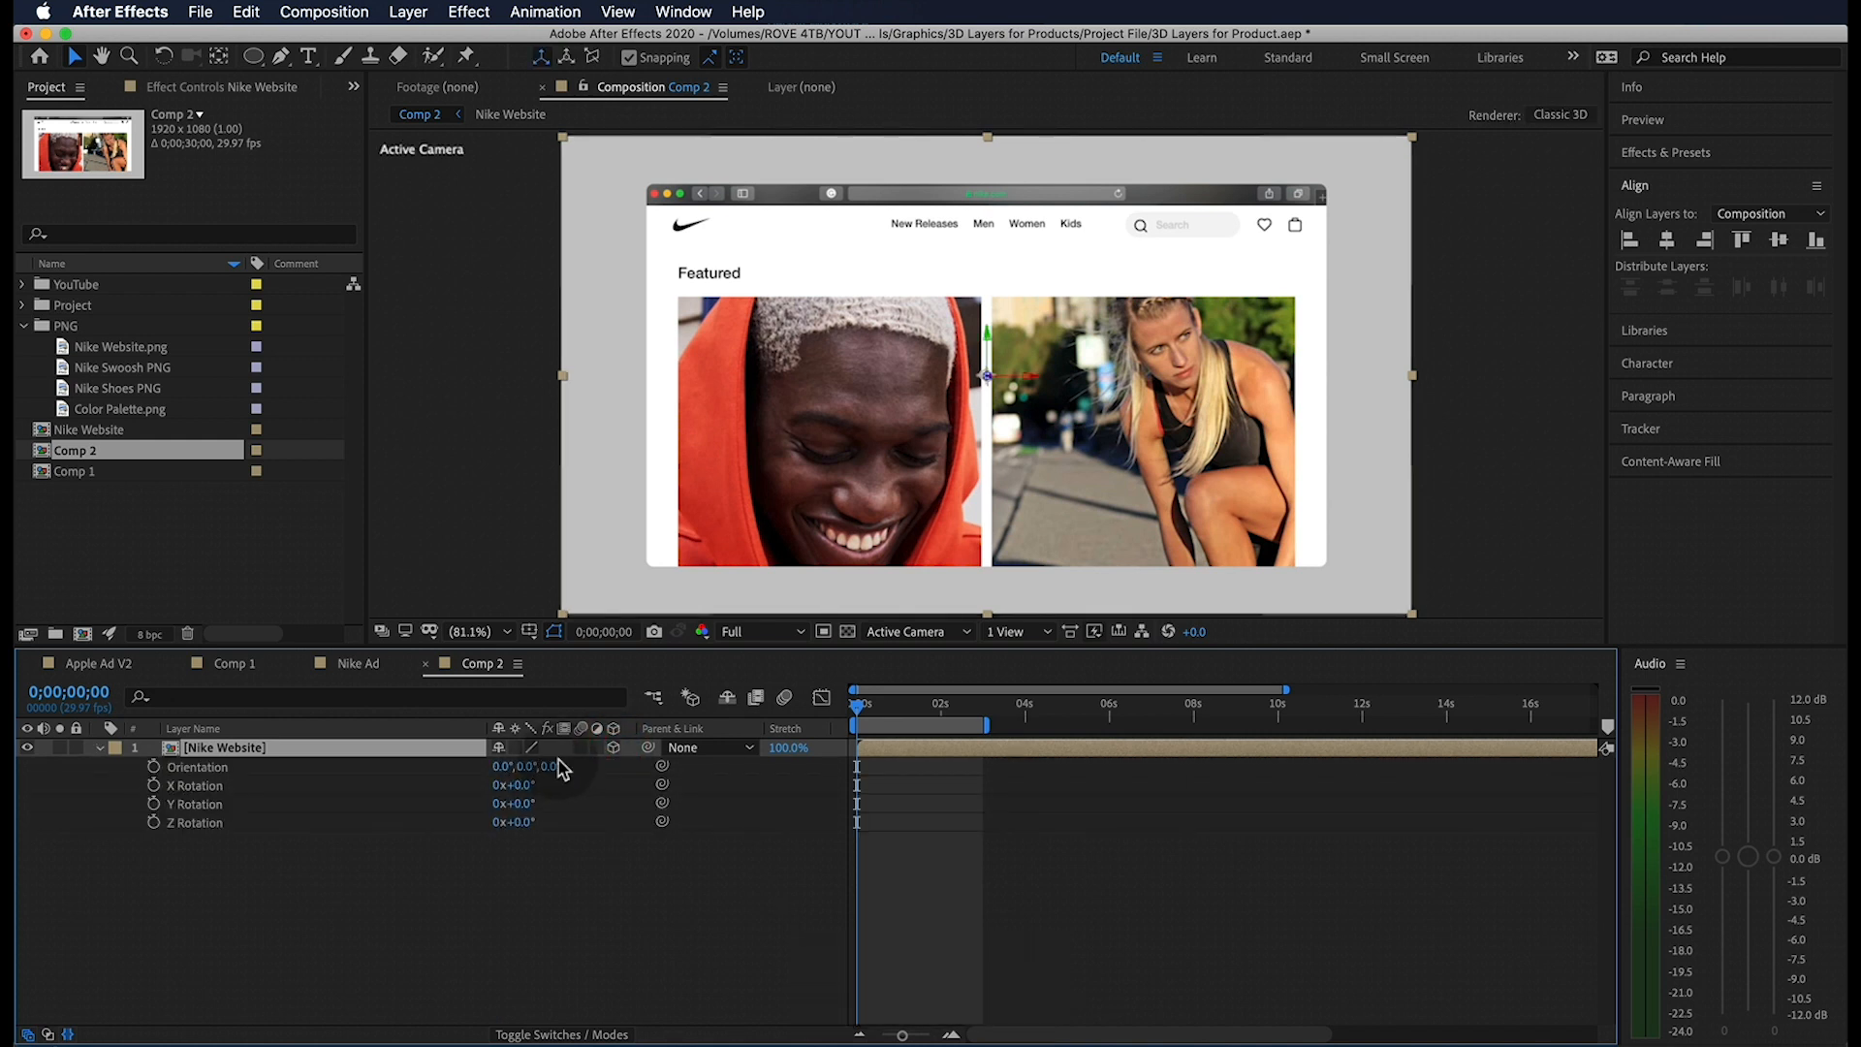
# Test tilting and spinning Nike Website as a 3D layer, then reveal Position.
pyautogui.moveTo(513, 785); pyautogui.dragTo(496, 807)
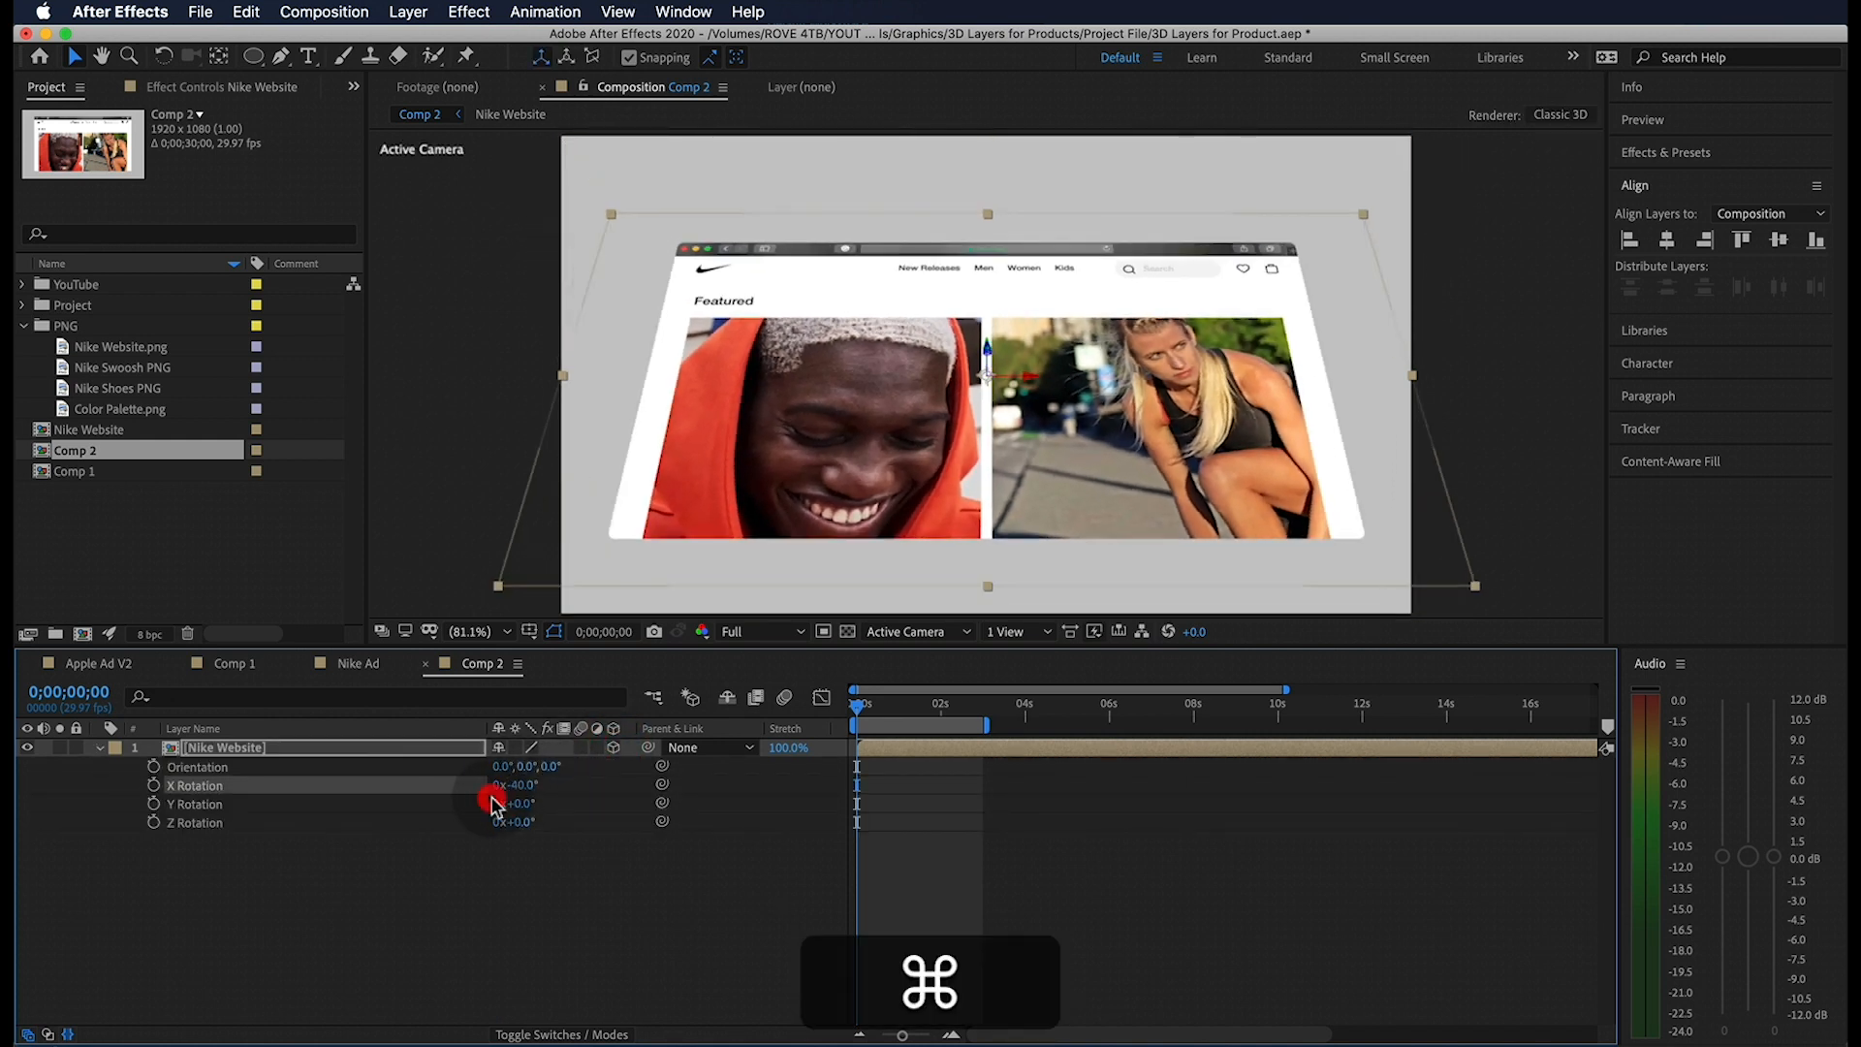
pyautogui.moveTo(517, 820); pyautogui.dragTo(582, 820)
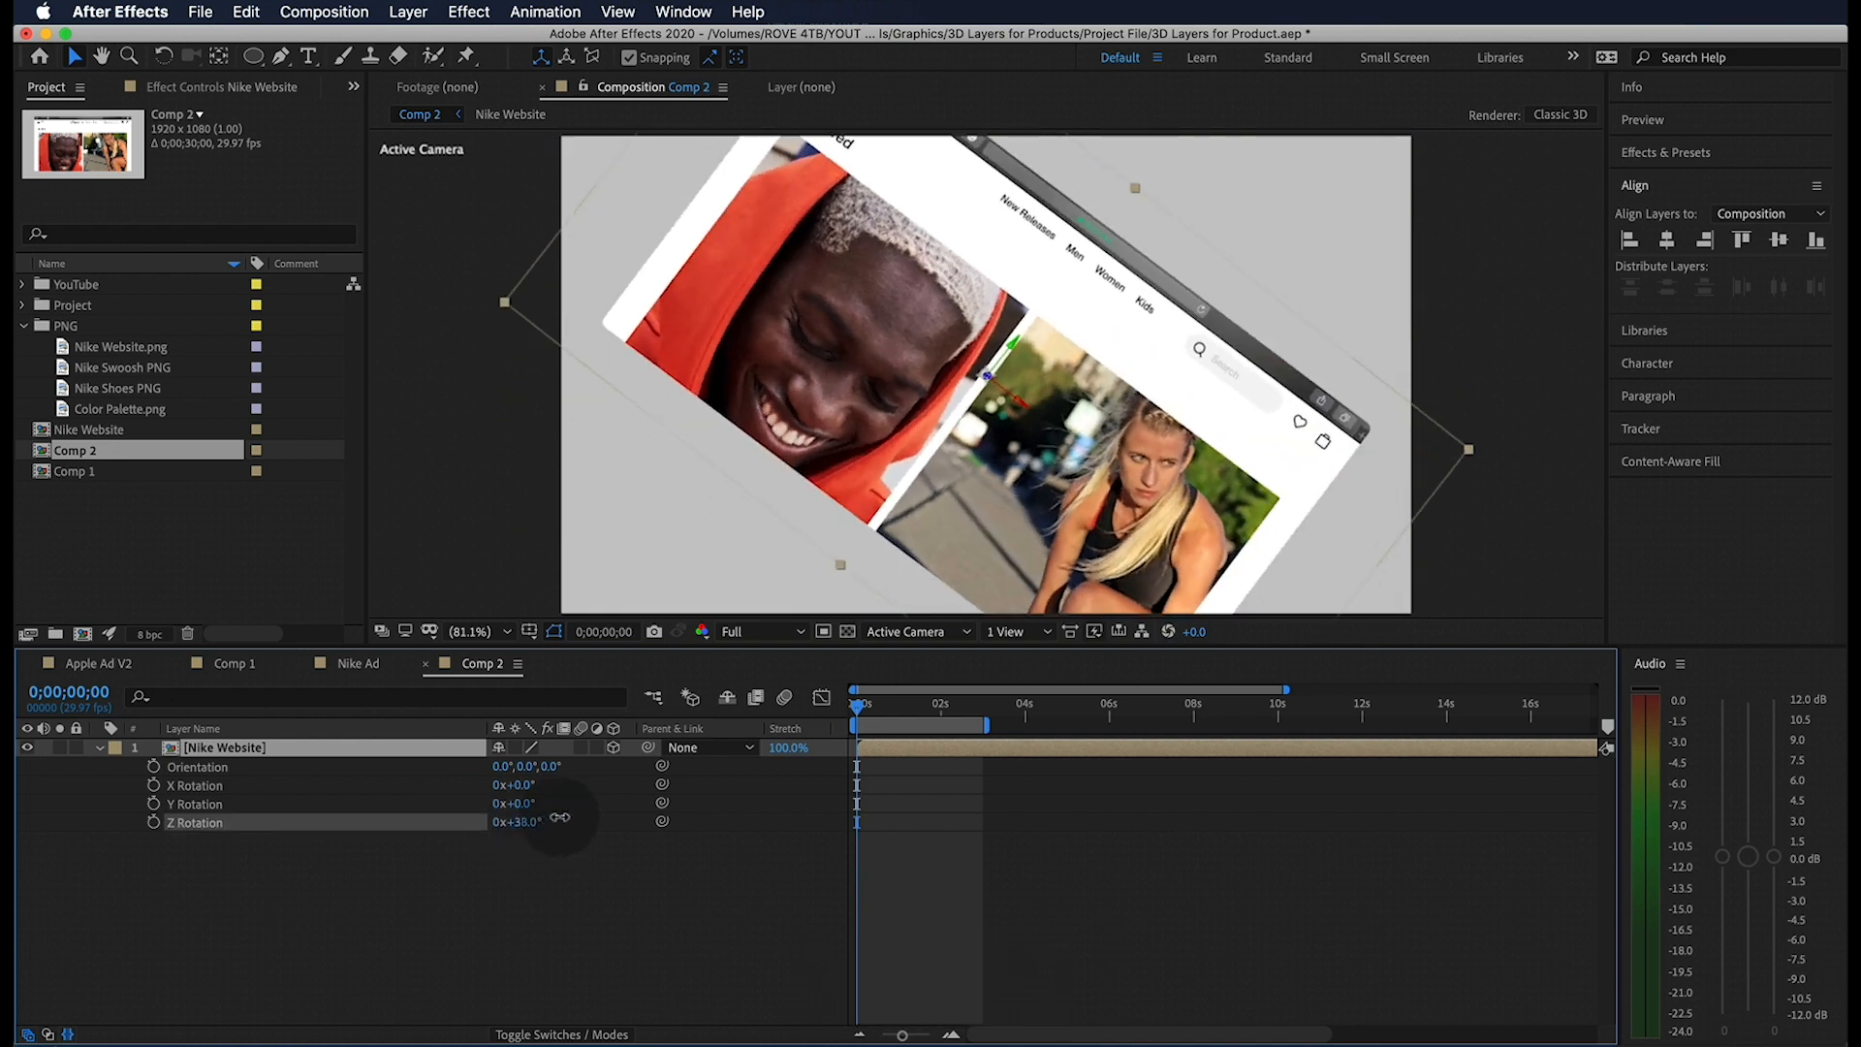
pyautogui.press('p')
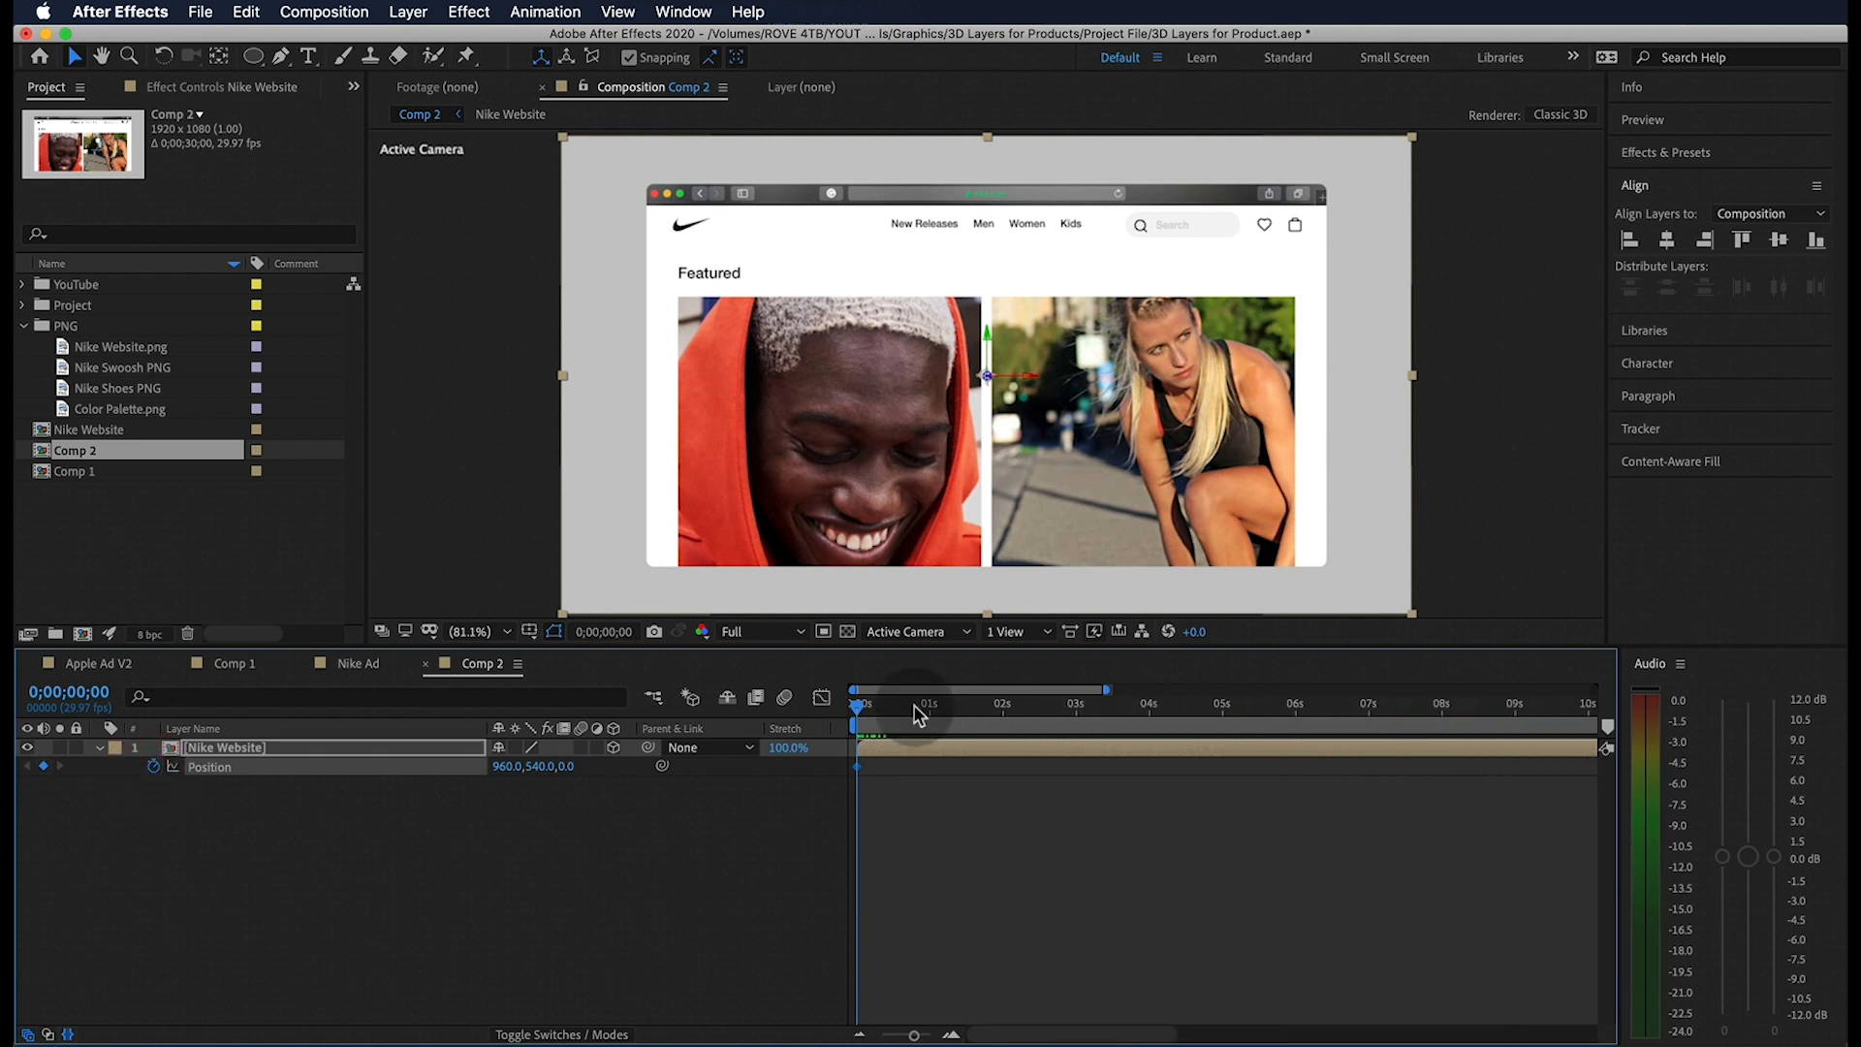
# Key Position and Rotation so the layer pushes closer to -28° Y, with Easy Ease.
pyautogui.click(44, 768)
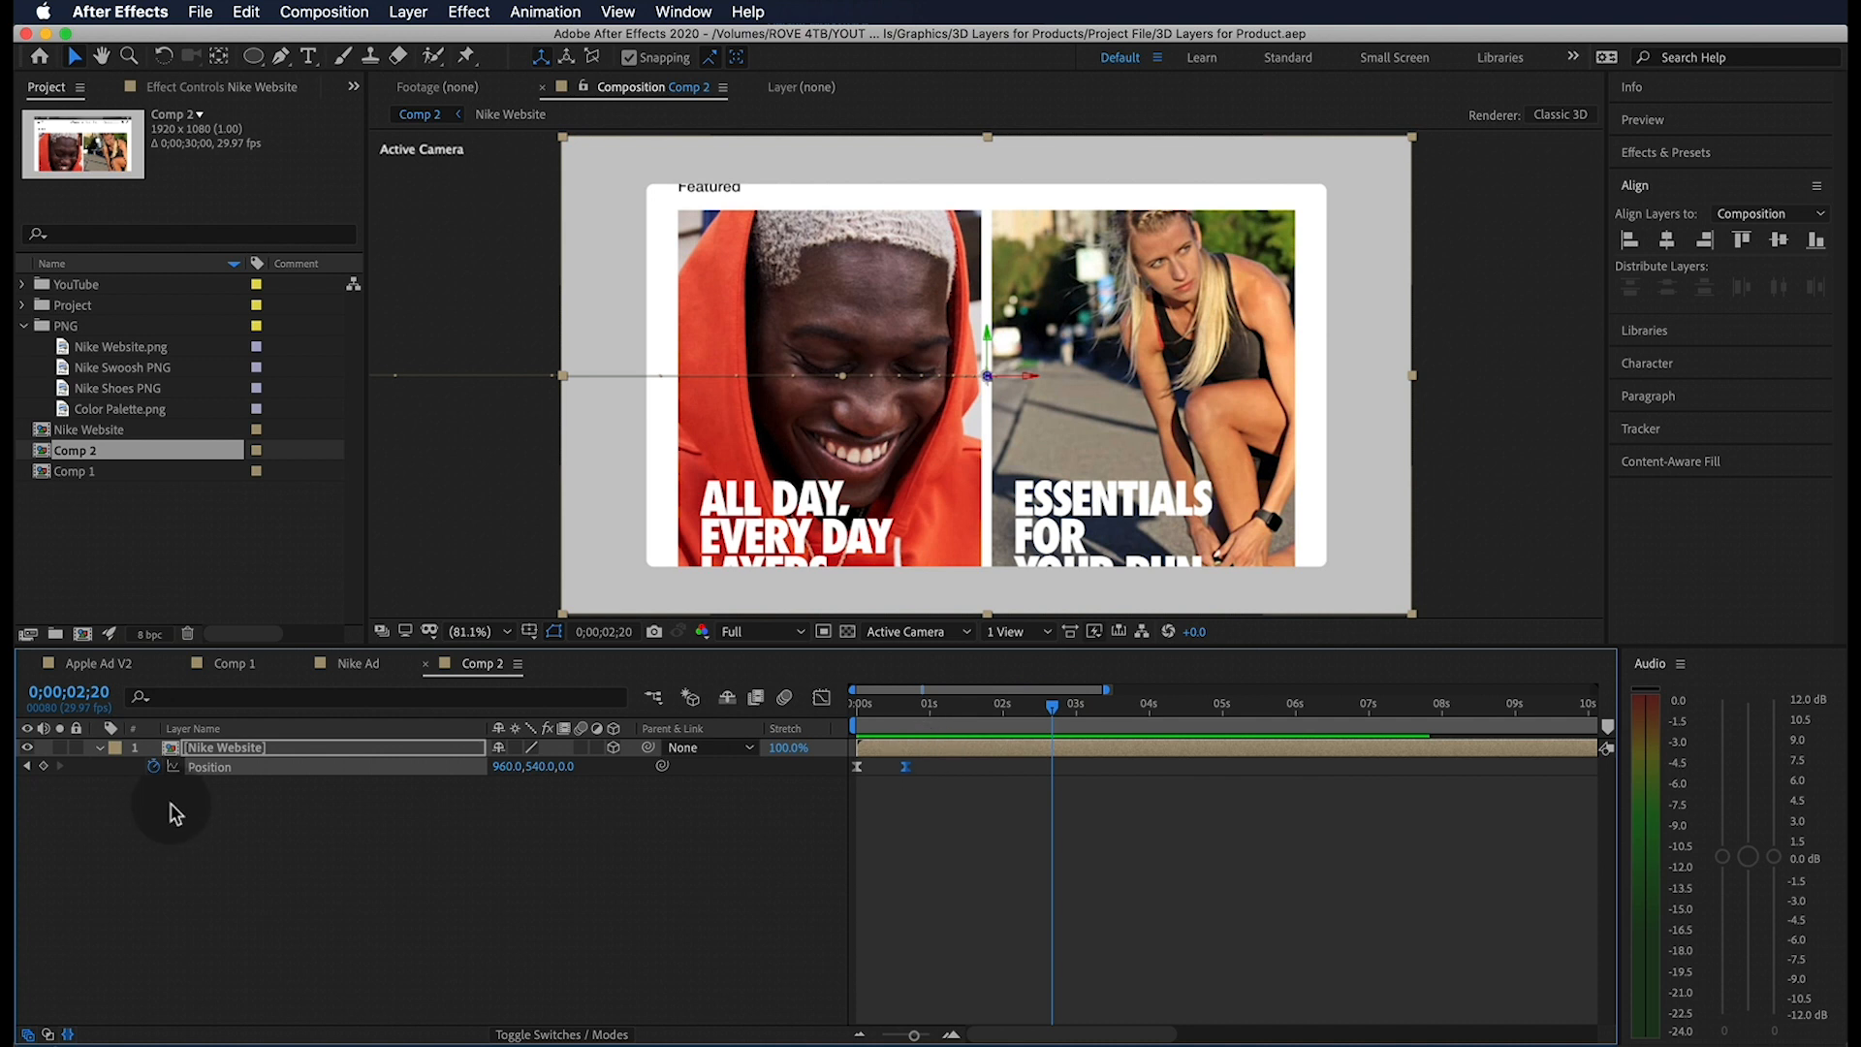
pyautogui.press('r')
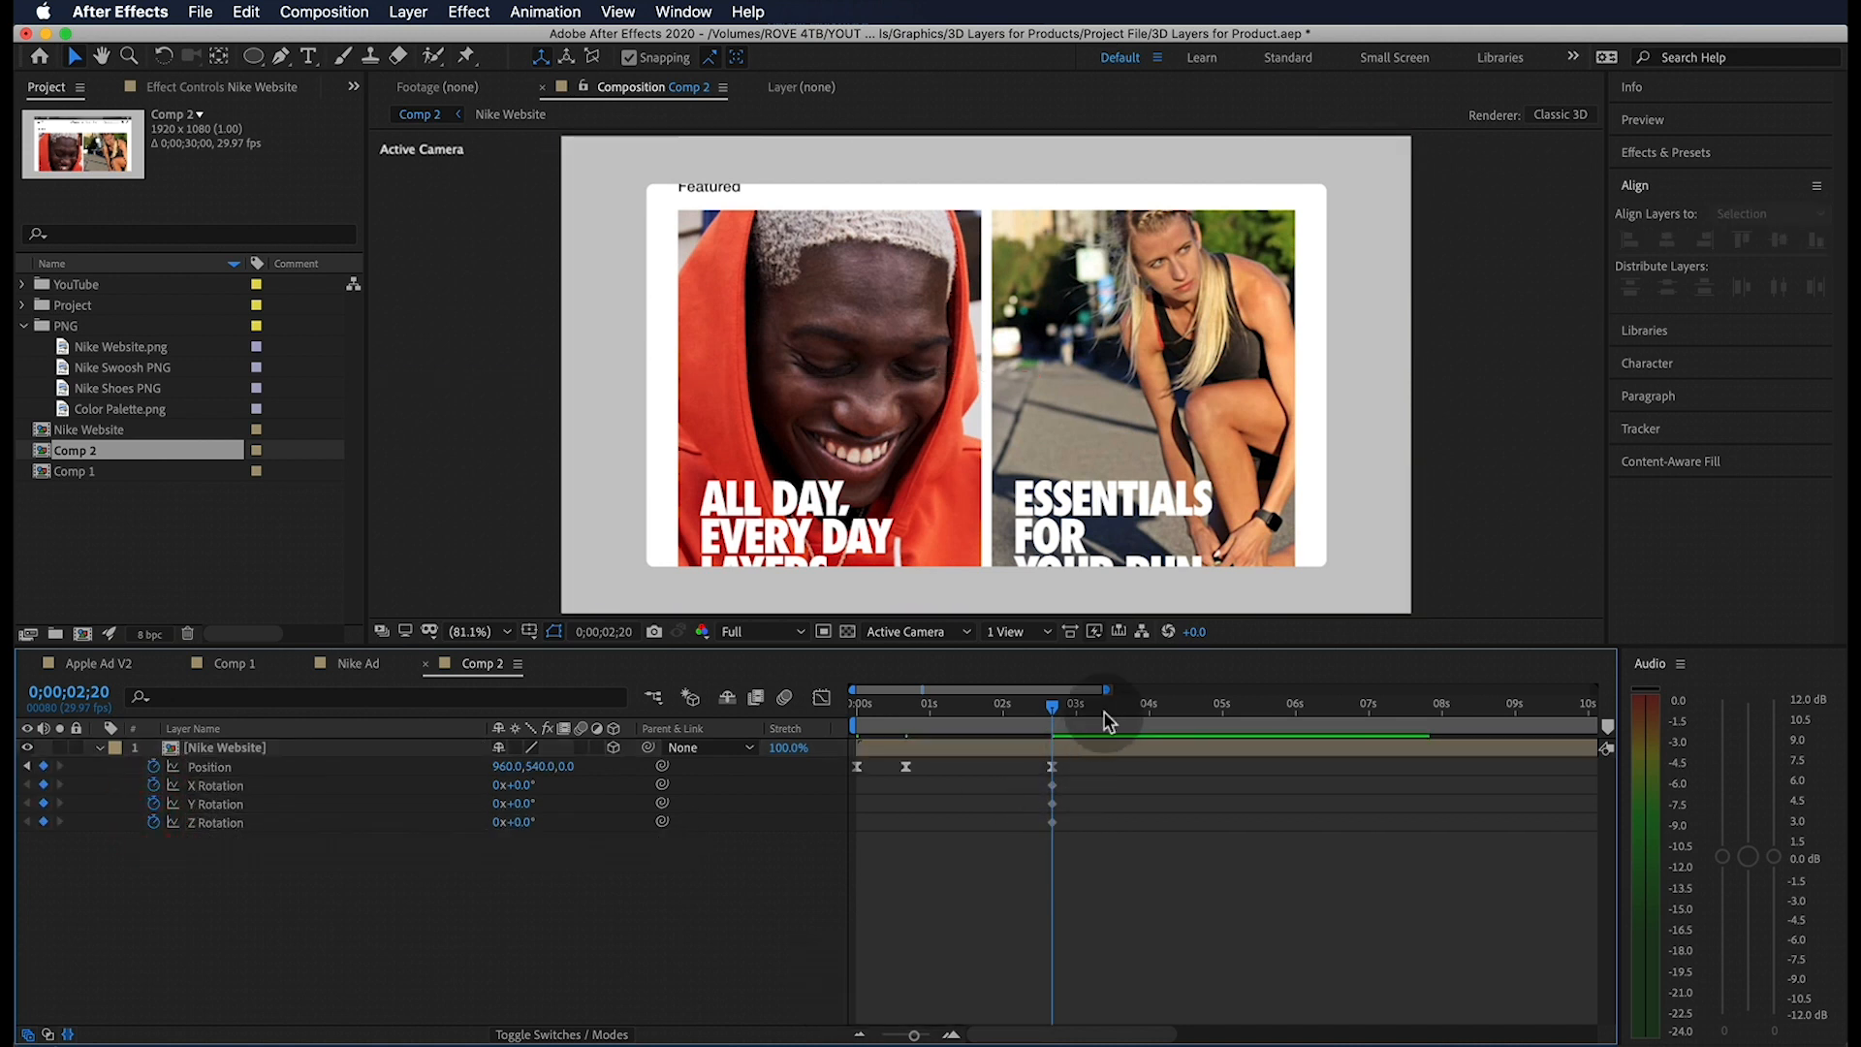
pyautogui.moveTo(1051, 703); pyautogui.dragTo(1114, 718)
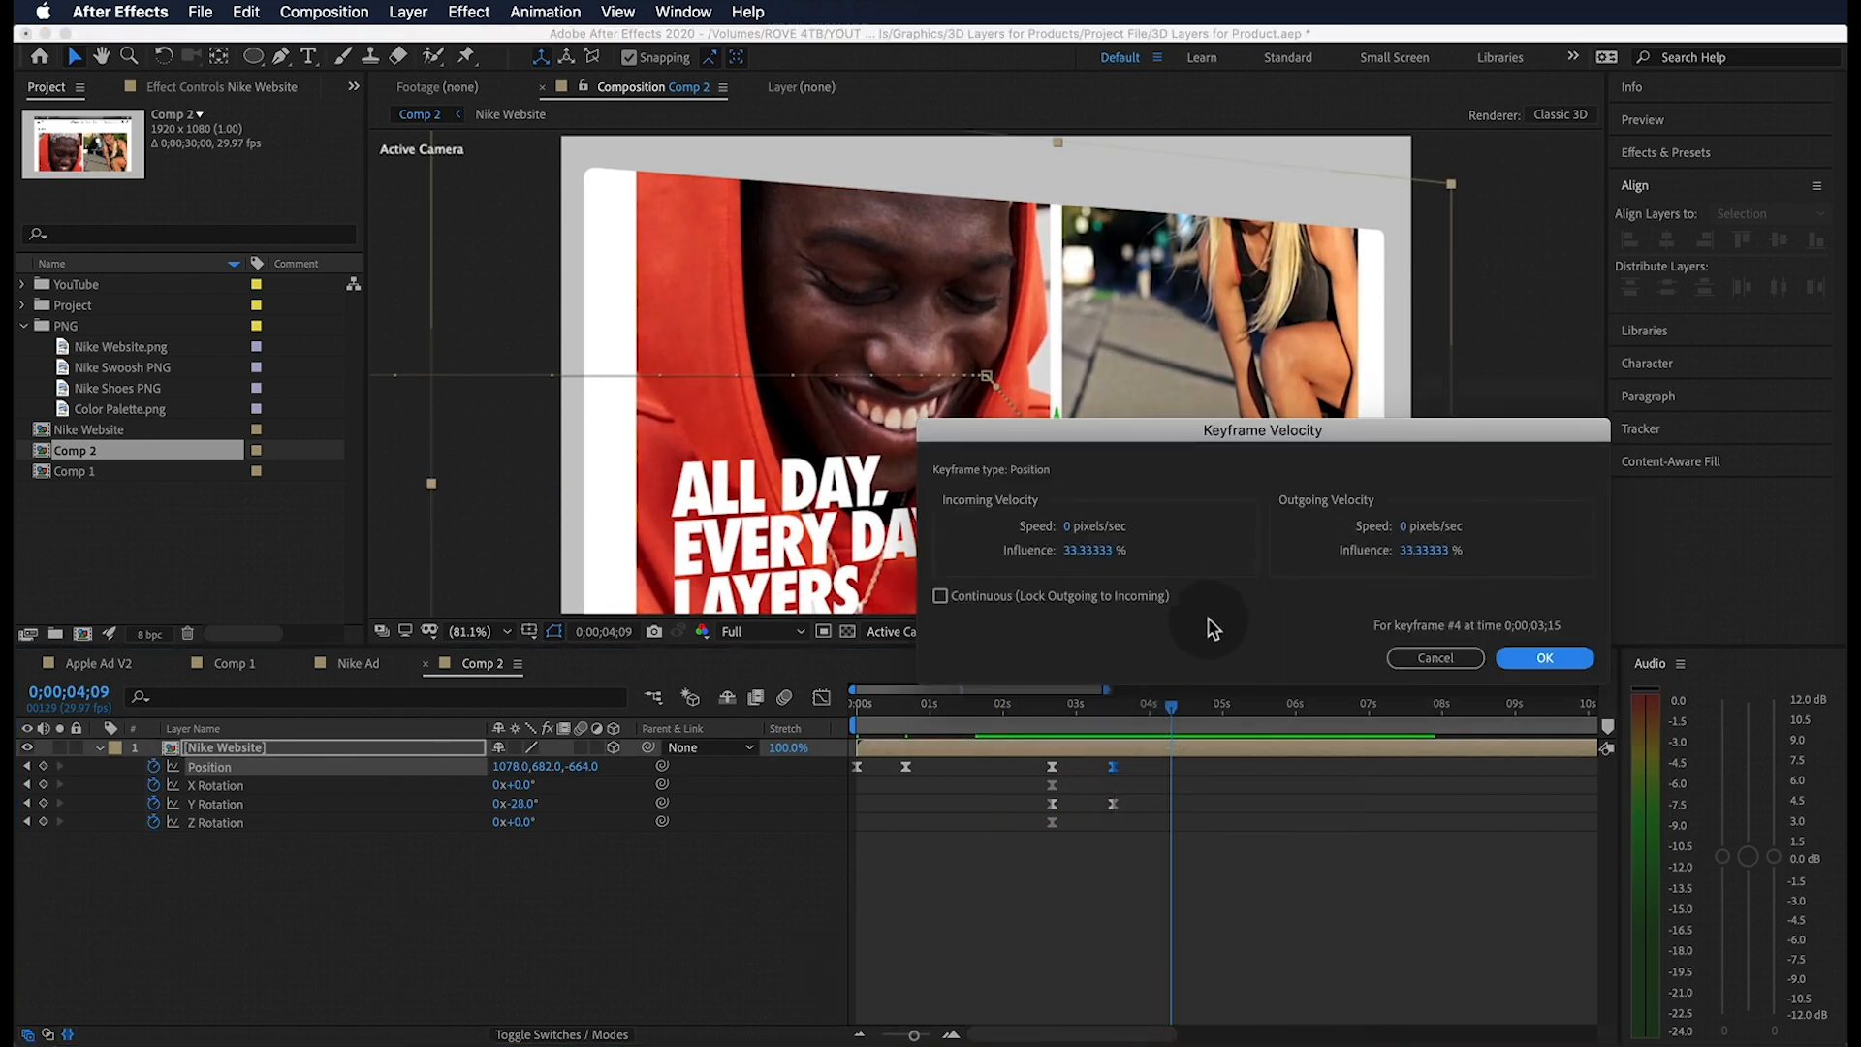
pyautogui.click(1545, 657)
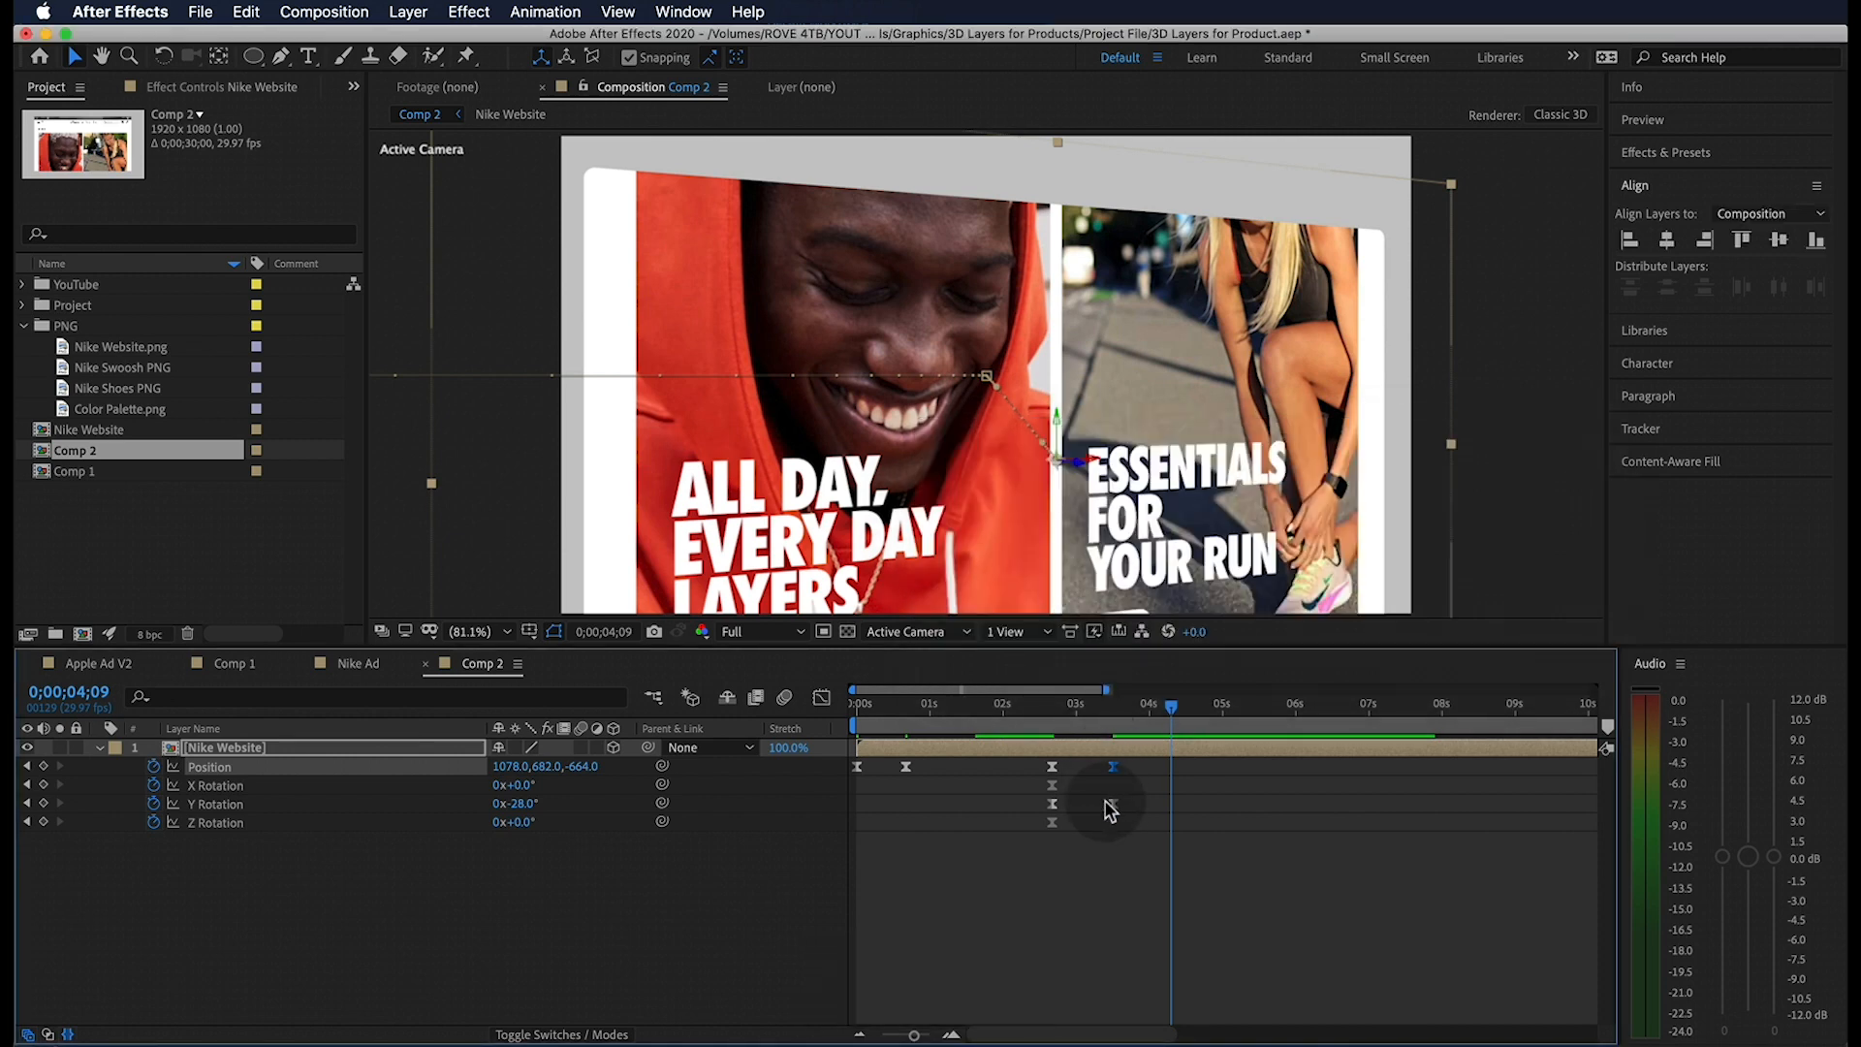